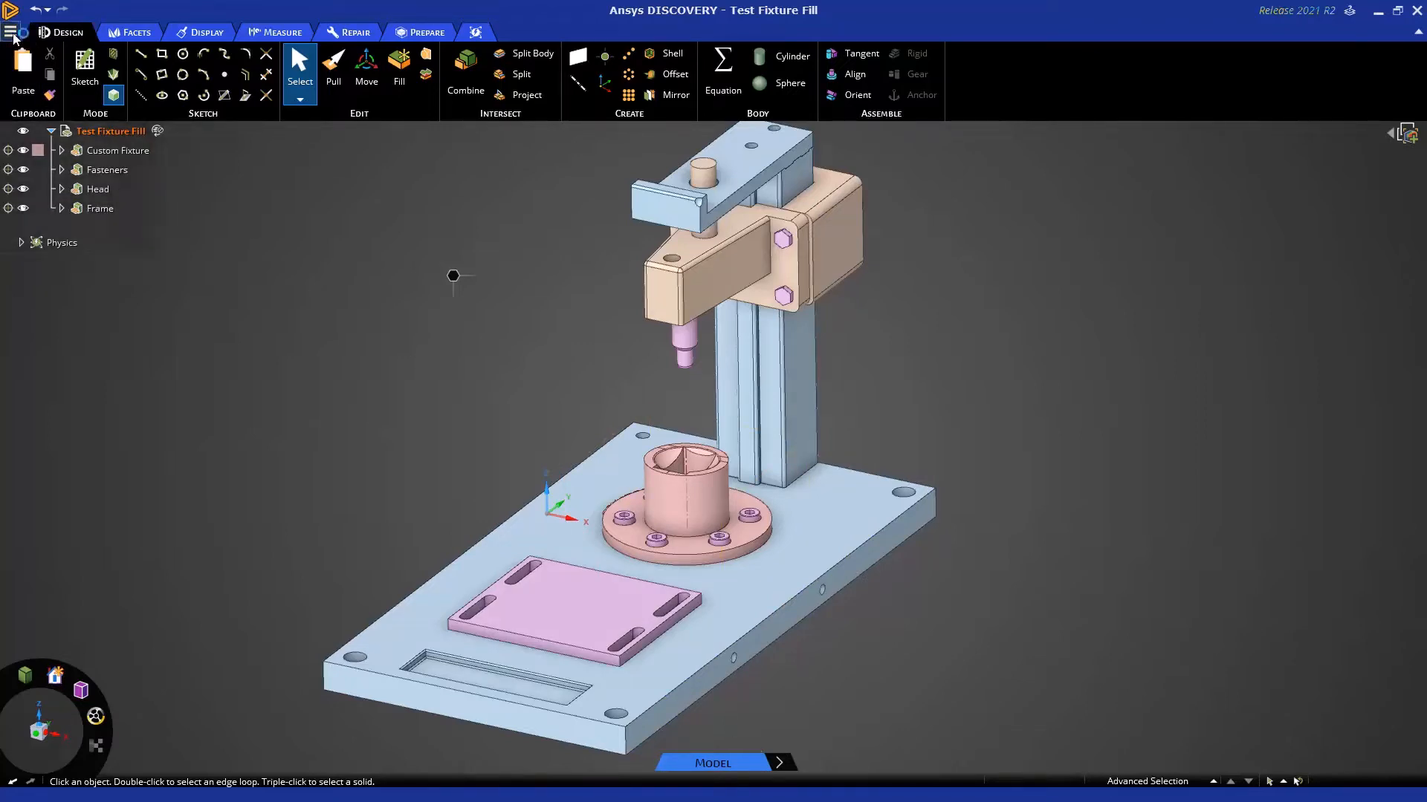
pyautogui.moveTo(432, 443)
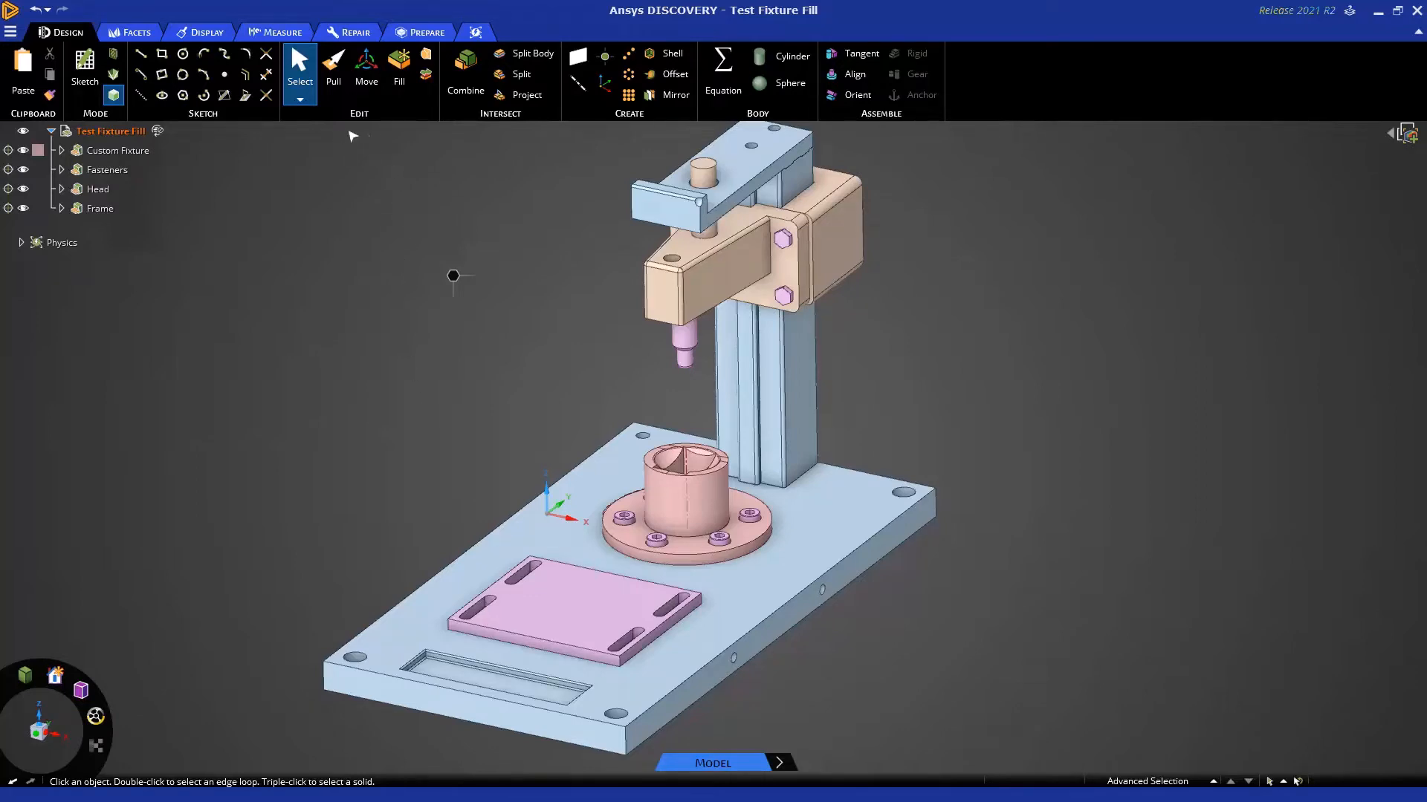
pyautogui.moveTo(434, 412)
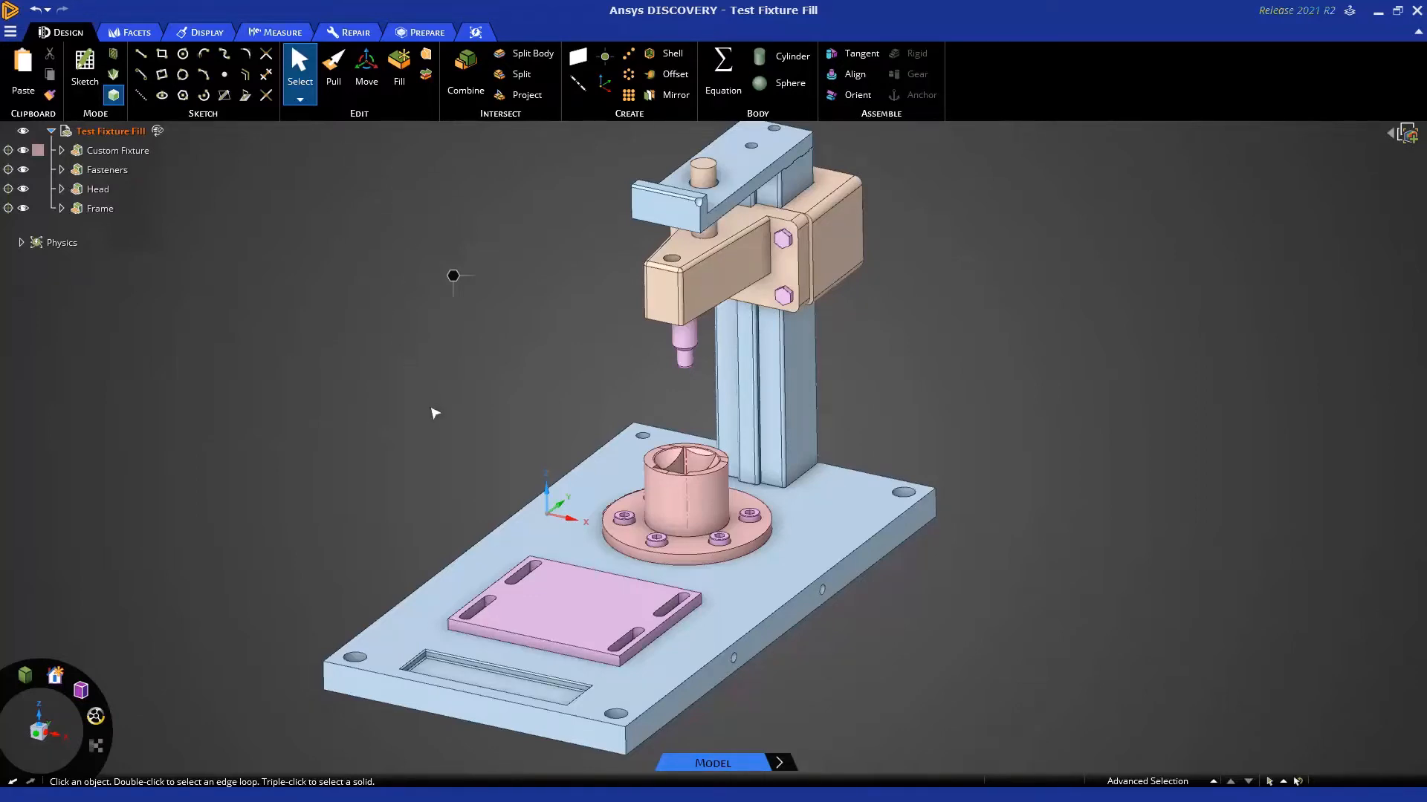
pyautogui.moveTo(547, 381)
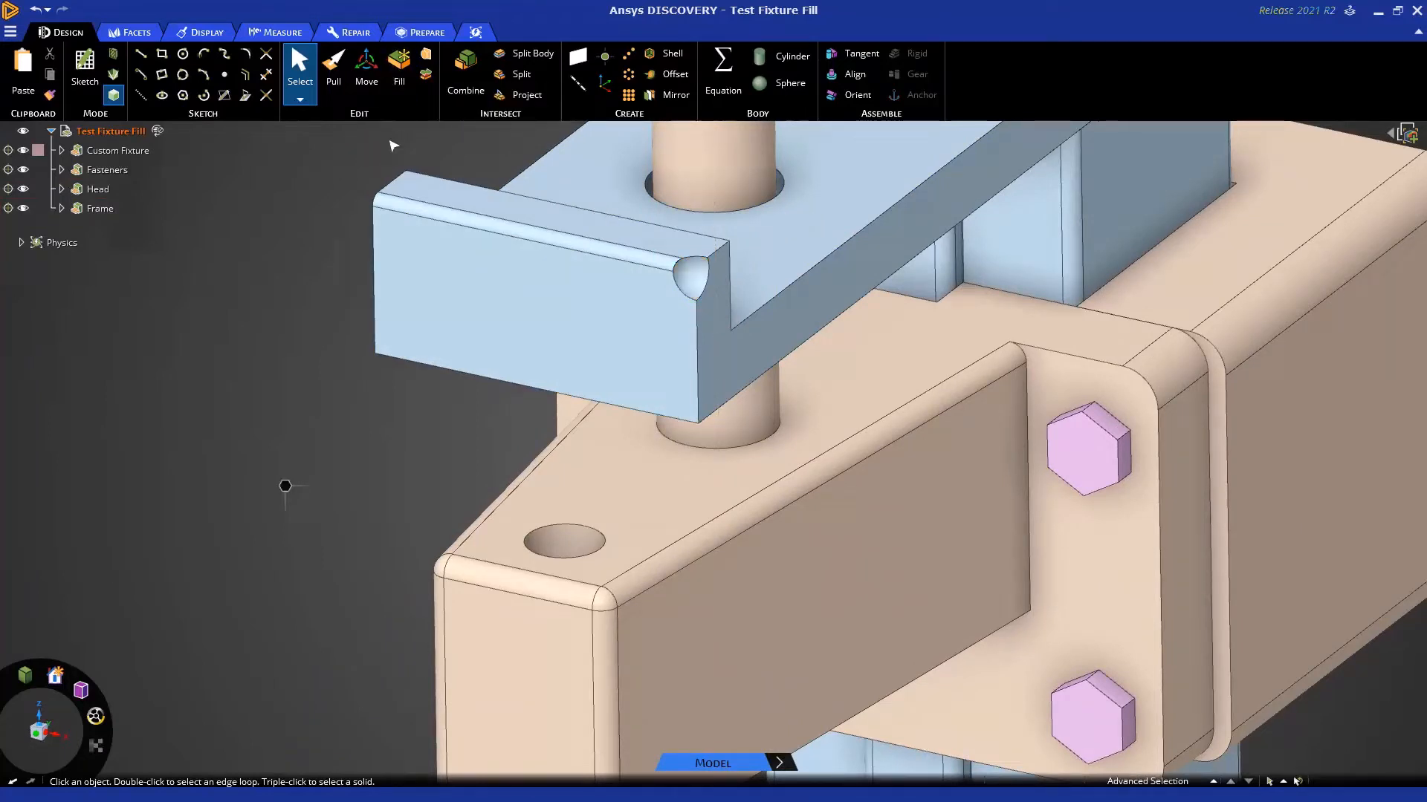
# Bring up the F1 help overview, then dismiss it.
pyautogui.press('f1')
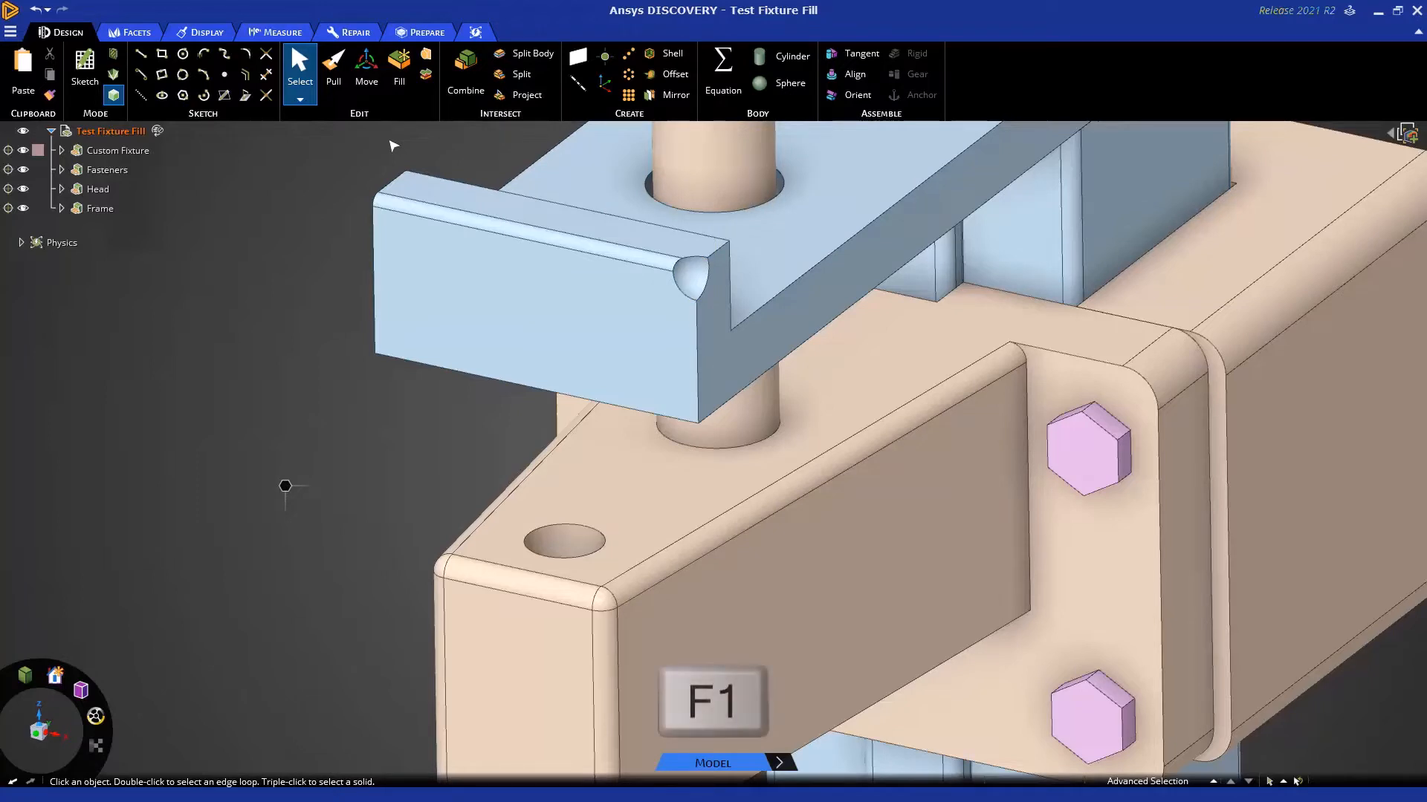
pyautogui.press('f1')
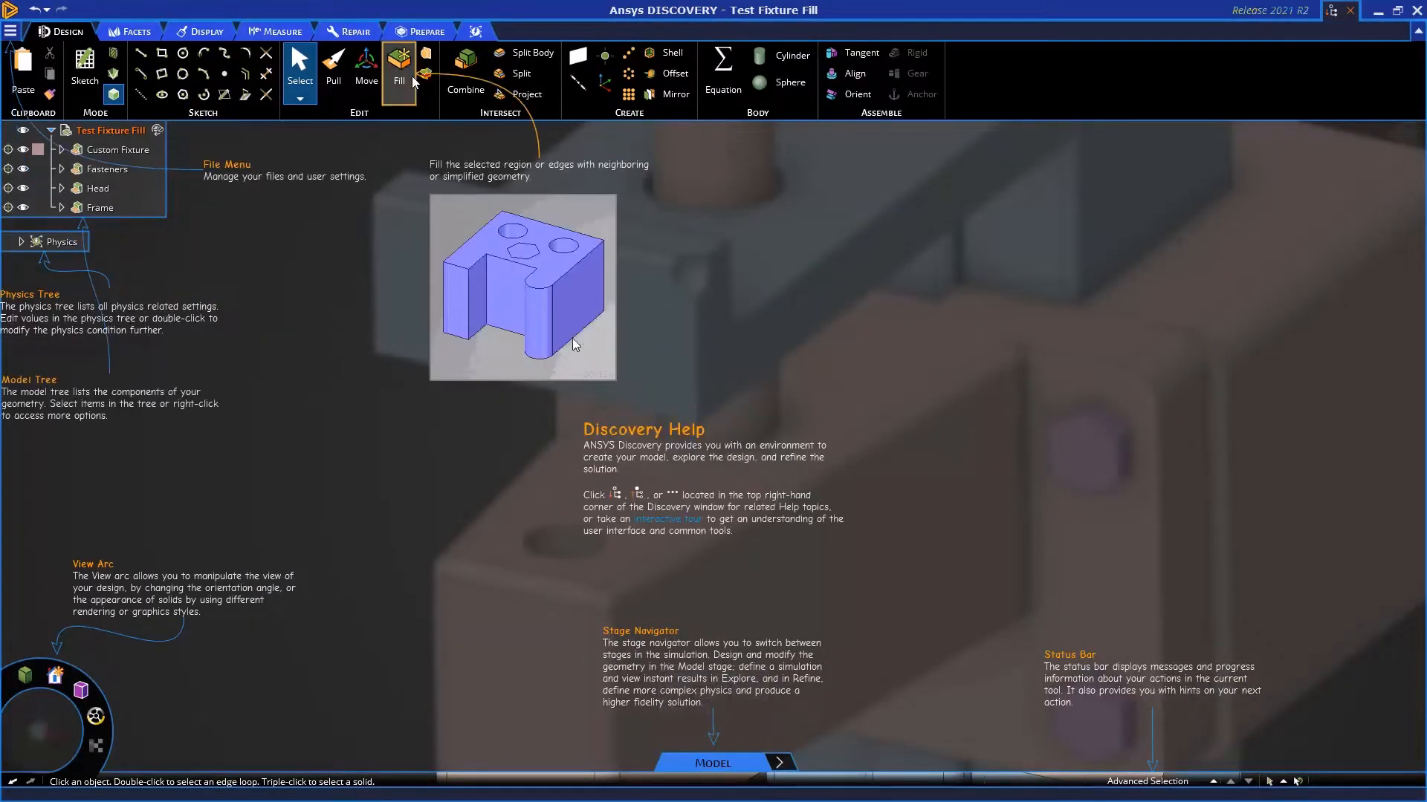
pyautogui.click(398, 68)
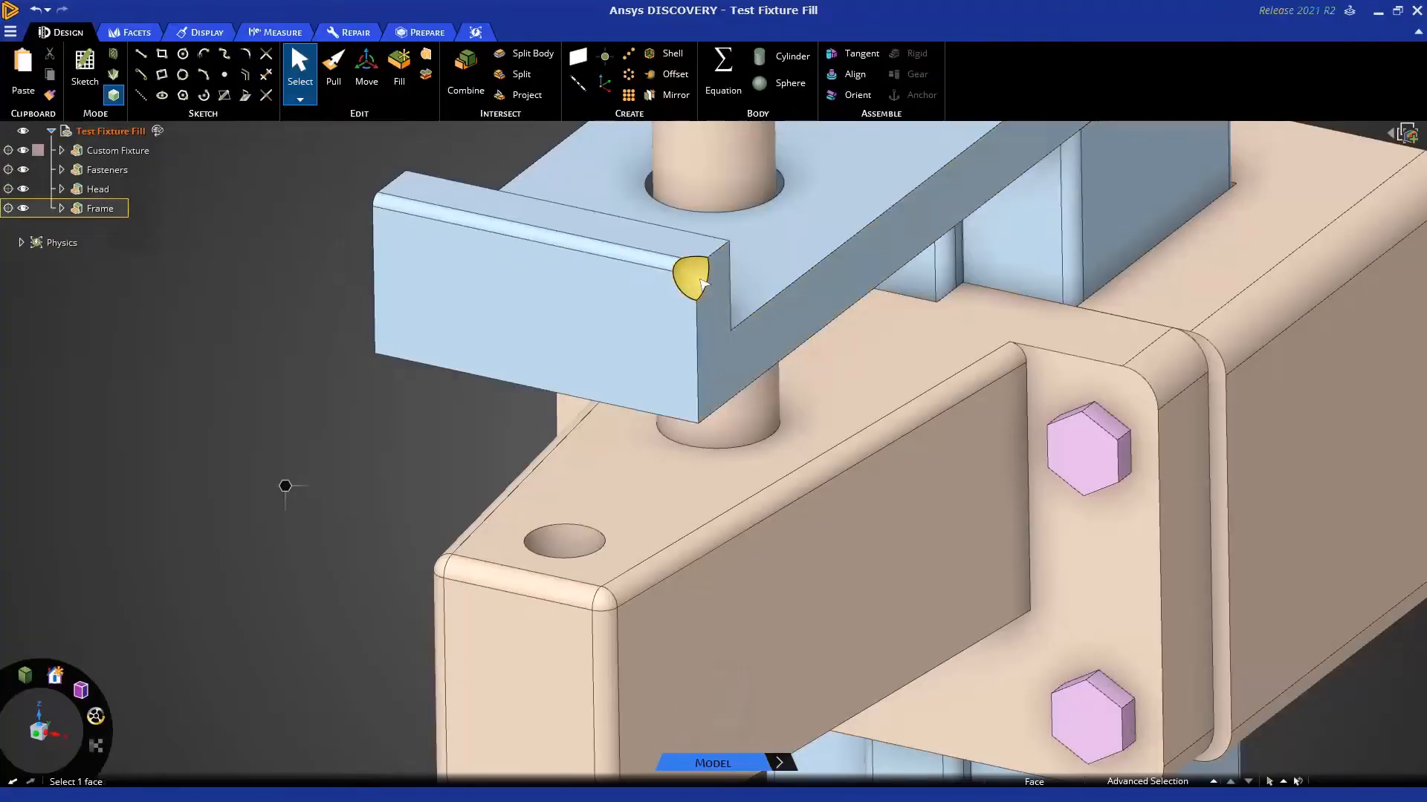
# Fill away the small round at the clamp arm's tip and pick the arm's end face.
pyautogui.click(691, 277)
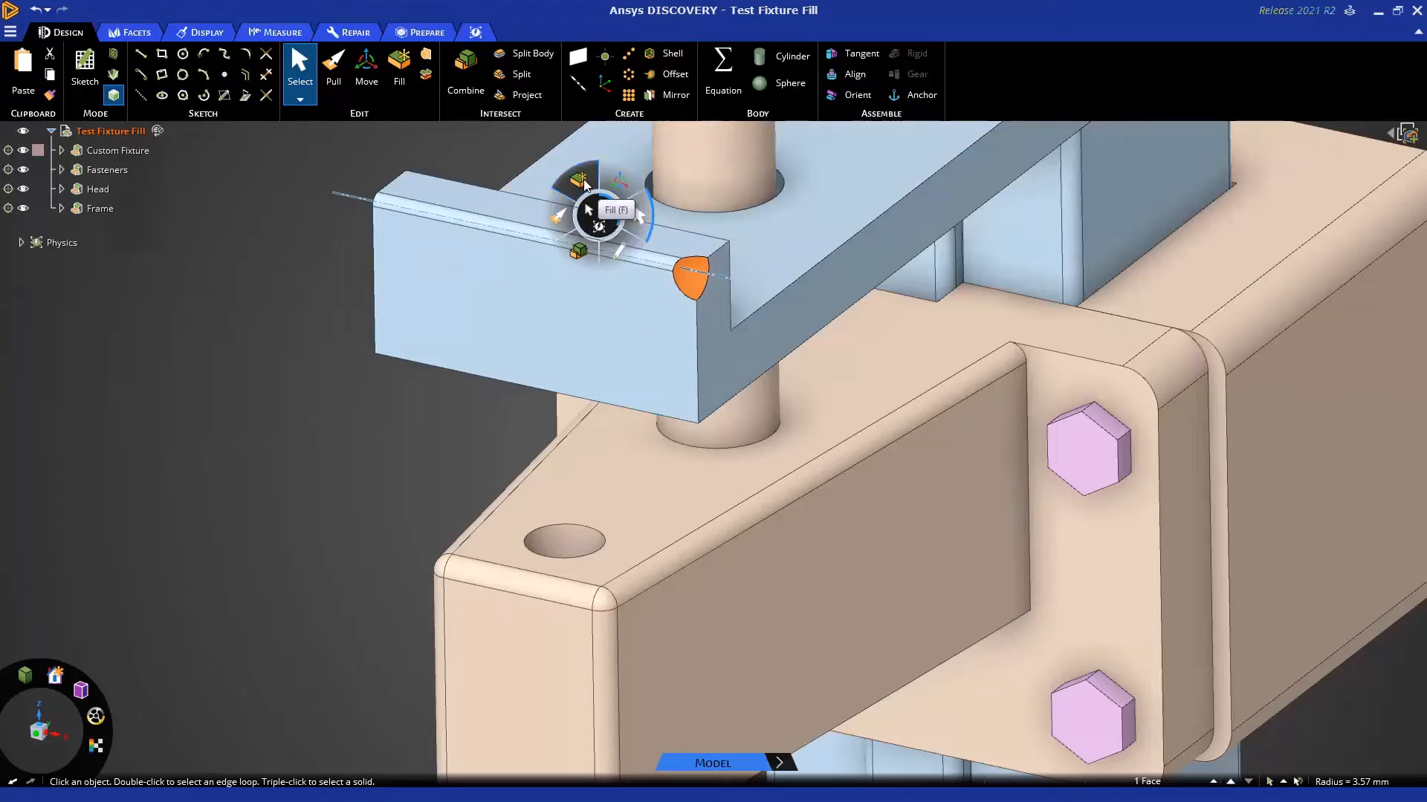
pyautogui.press('f')
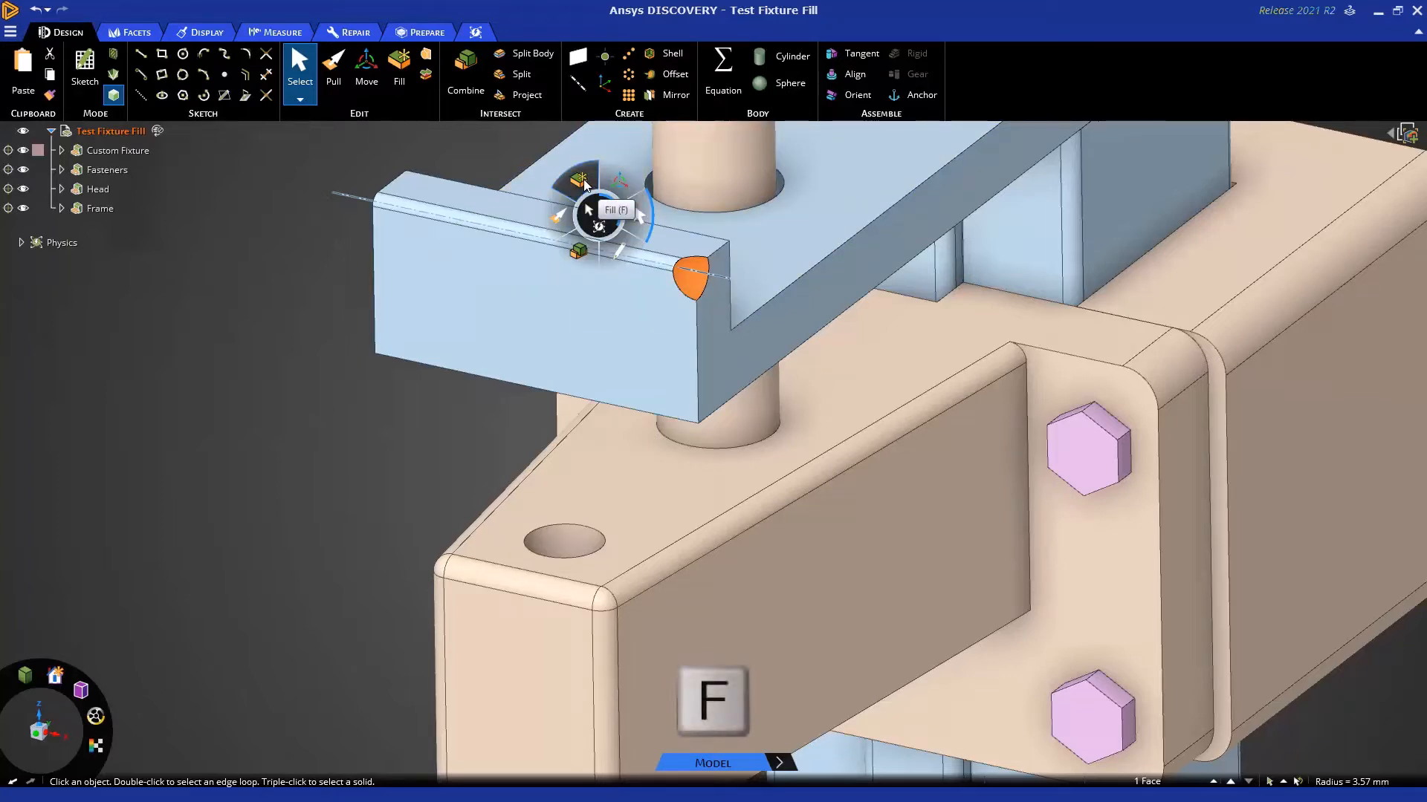
pyautogui.moveTo(399, 68)
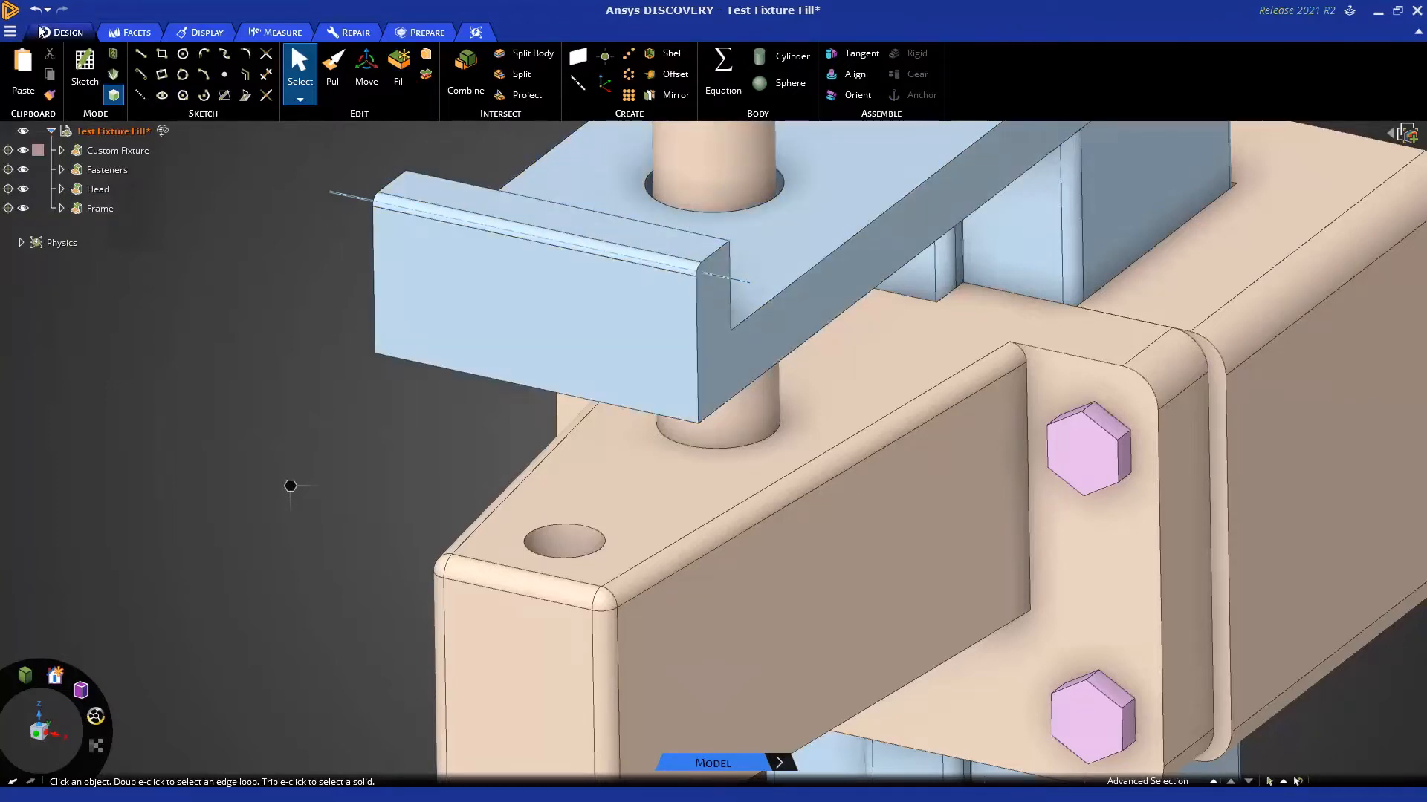
pyautogui.click(509, 300)
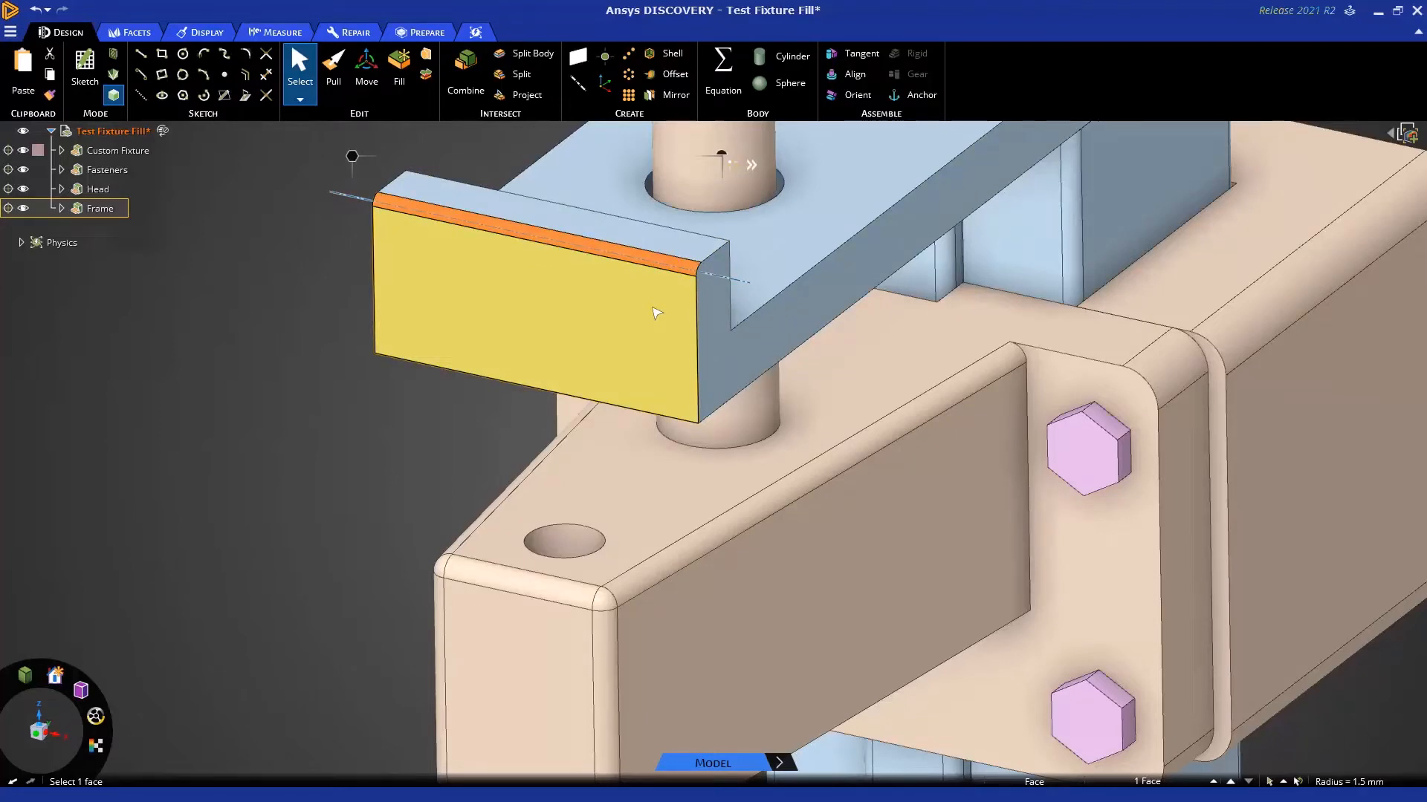
# Fill the long top edge and the downturned lip at the arm's end, then deselect.
pyautogui.press('f')
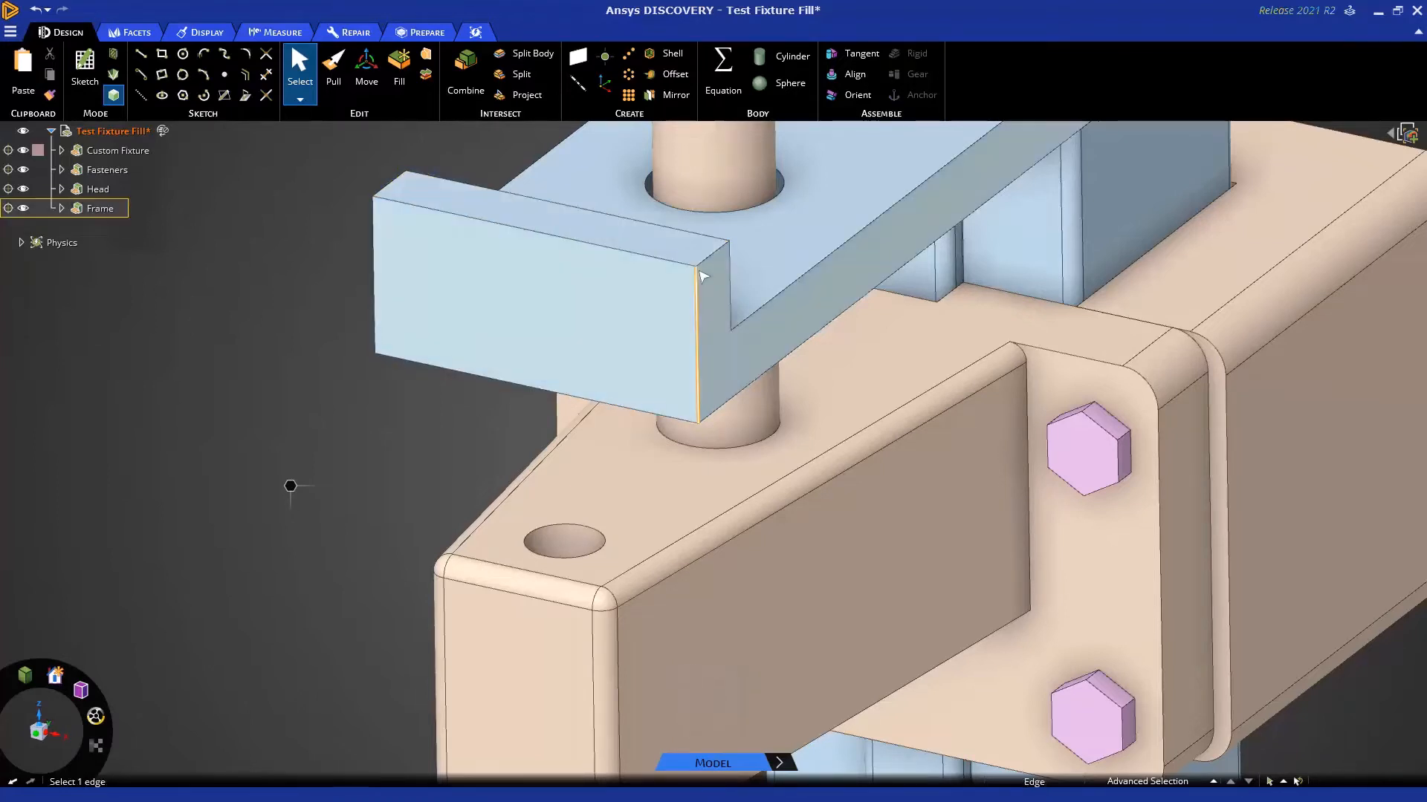
pyautogui.click(546, 219)
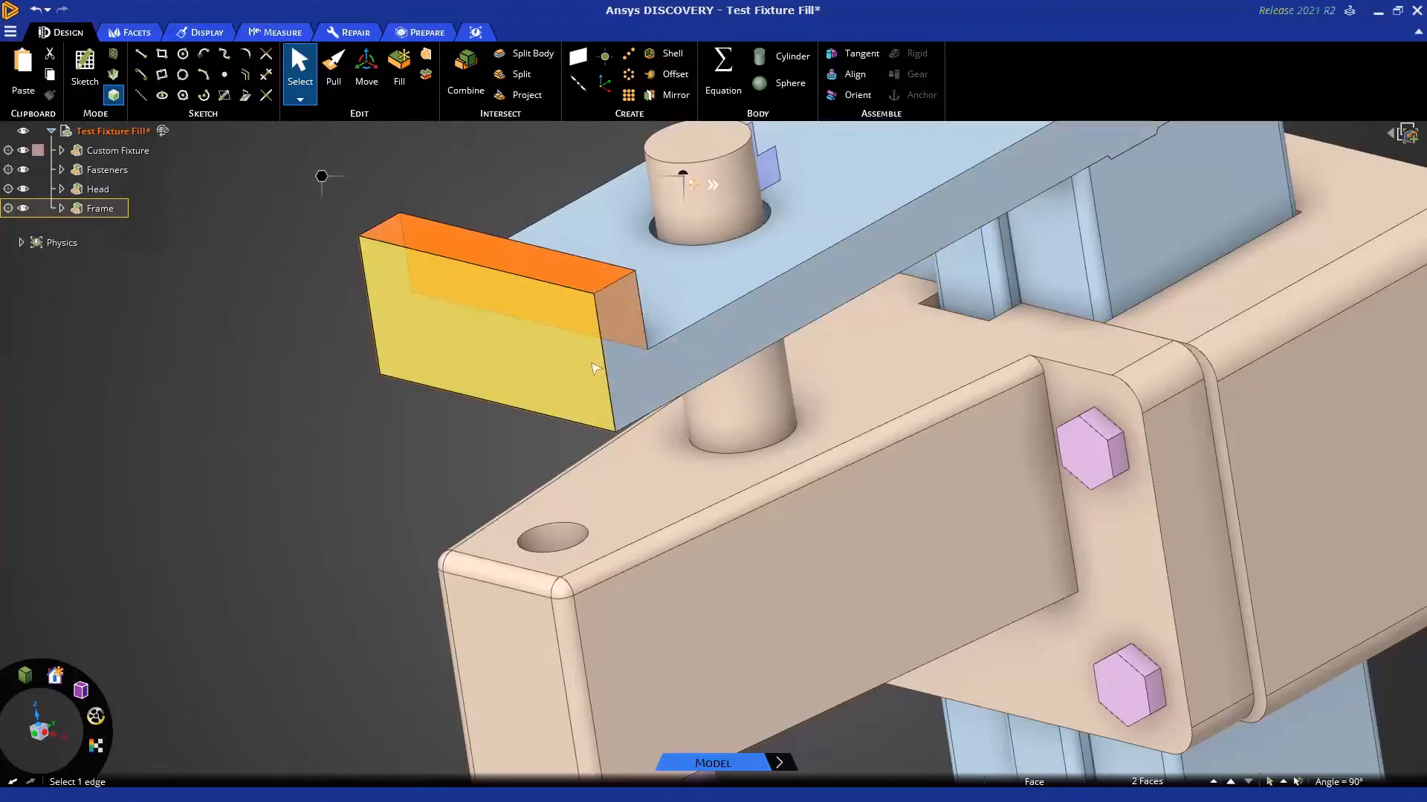
pyautogui.press('f')
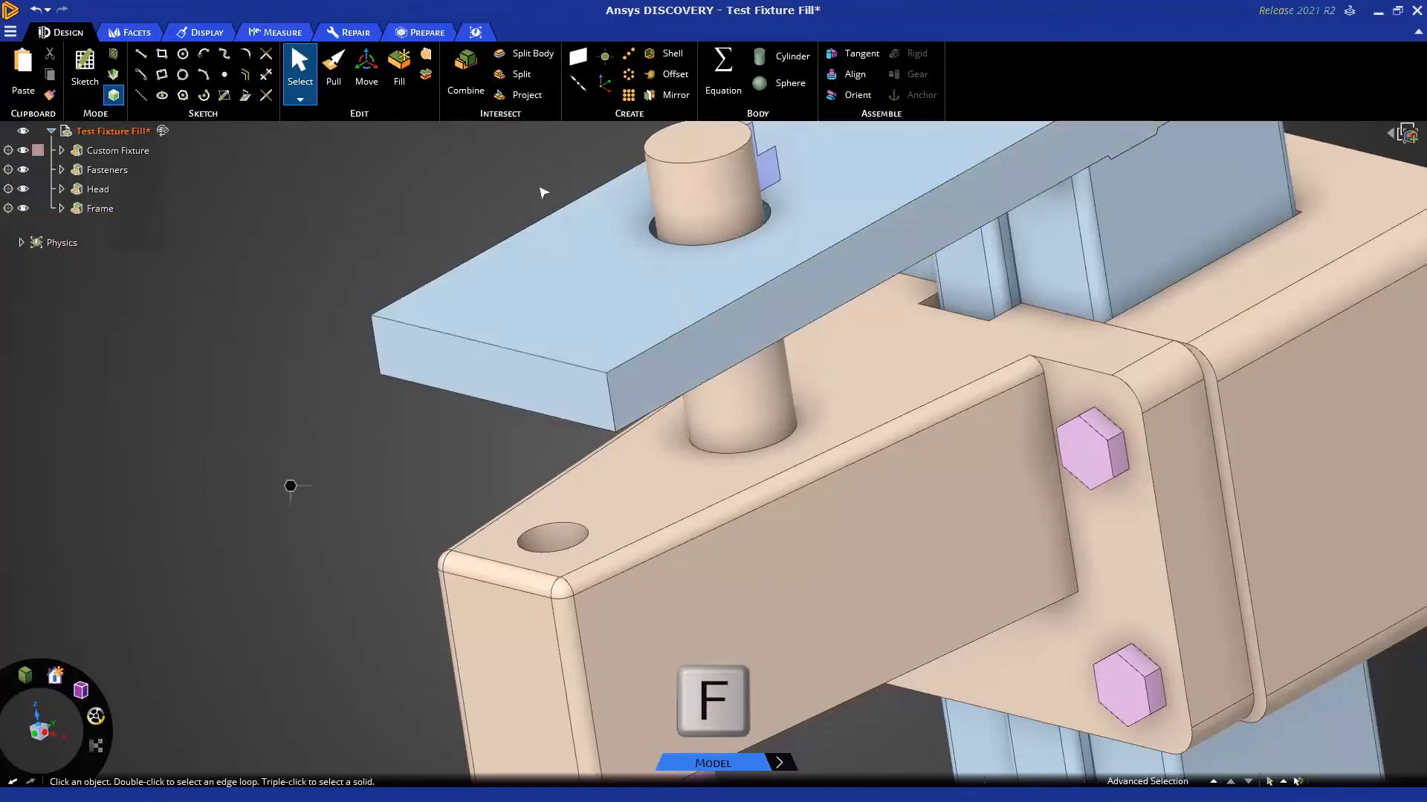
pyautogui.click(445, 360)
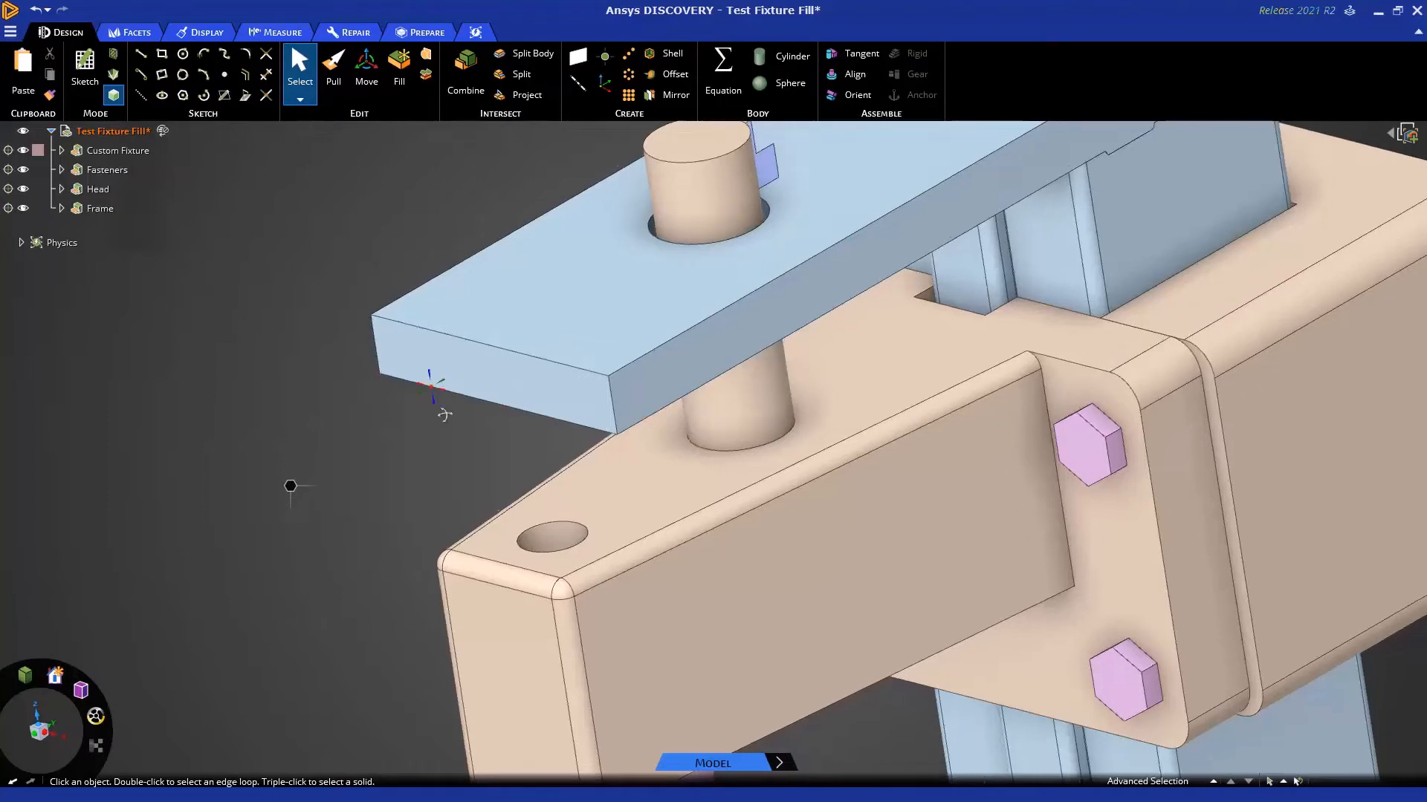
# Fill the two small holes in the arm and the head block's rounded edges.
pyautogui.click(552, 532)
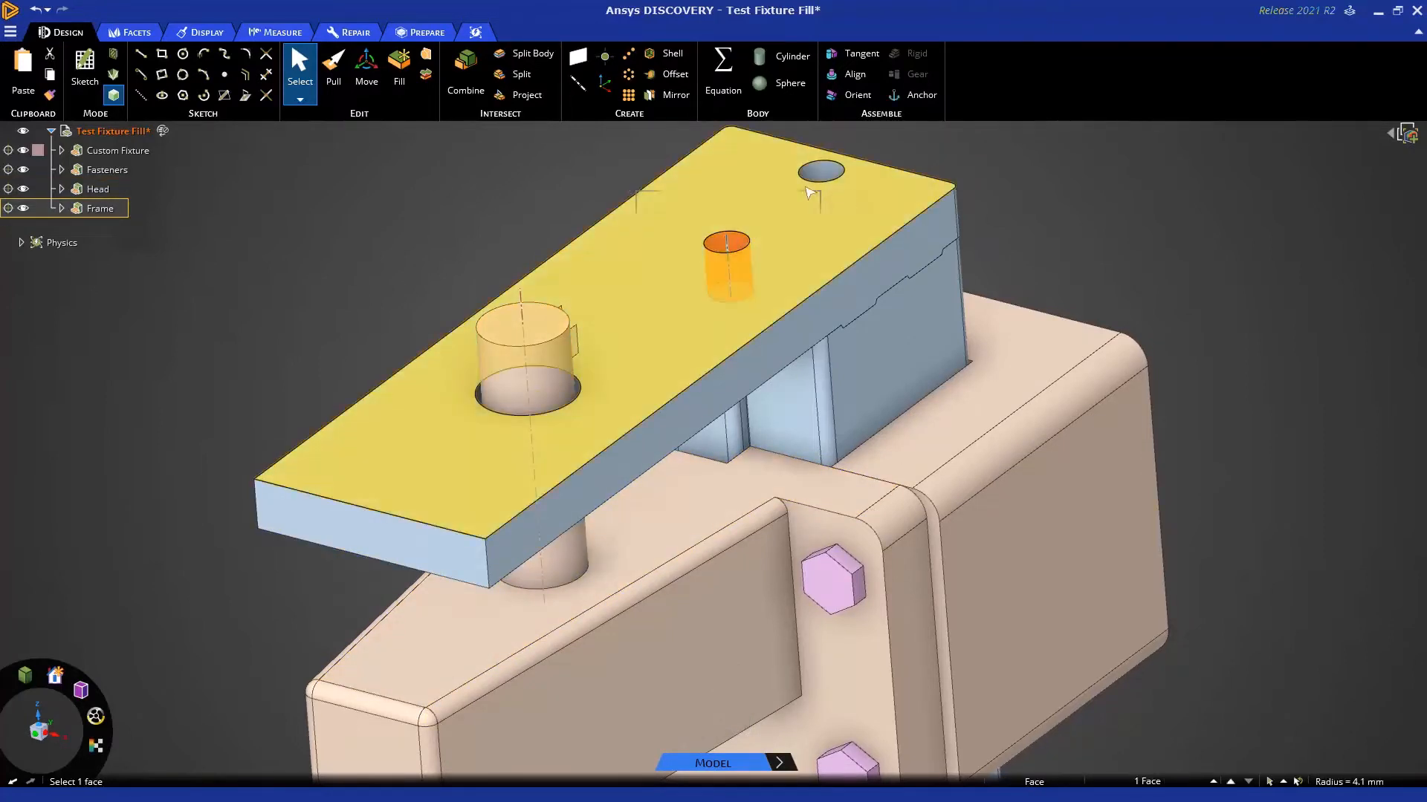
pyautogui.click(820, 171)
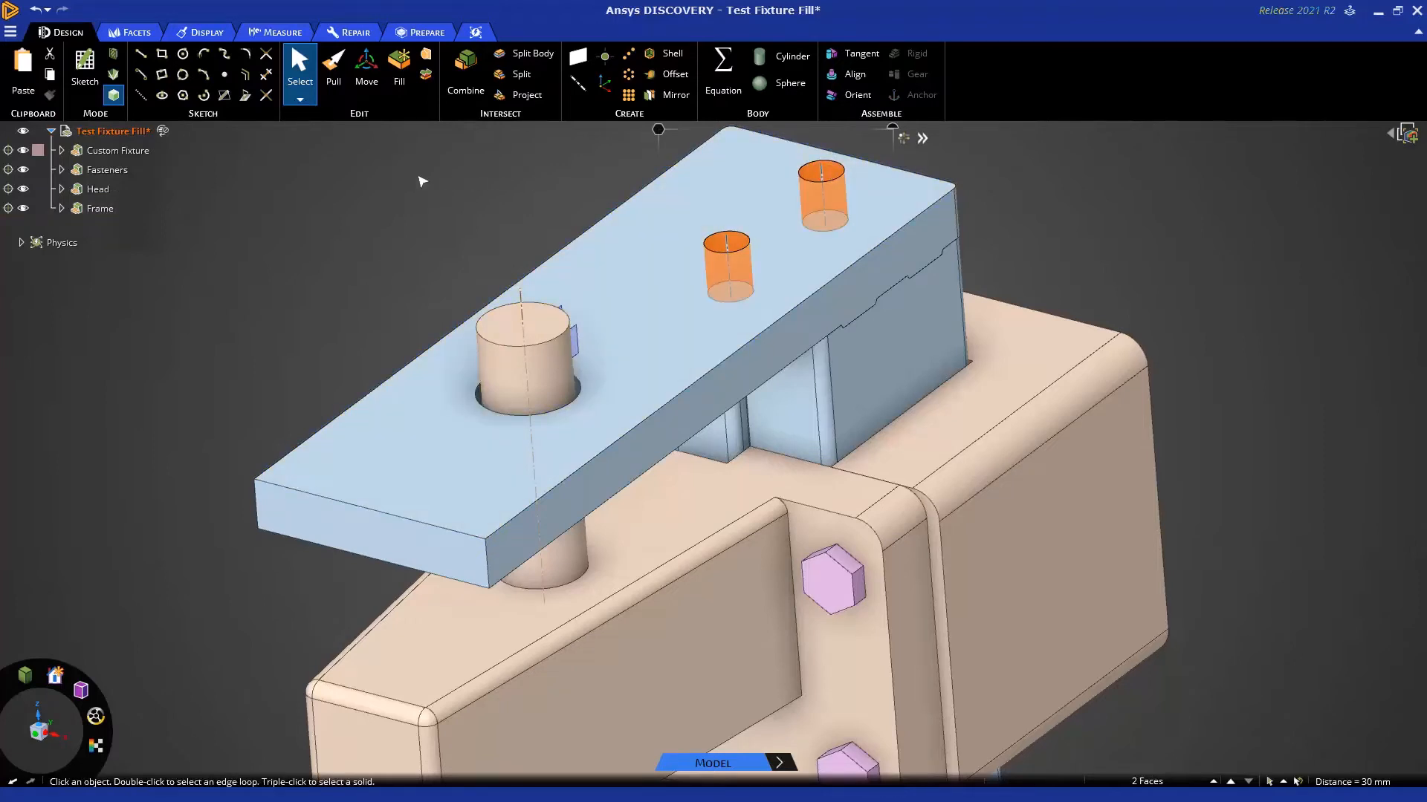
pyautogui.press('f')
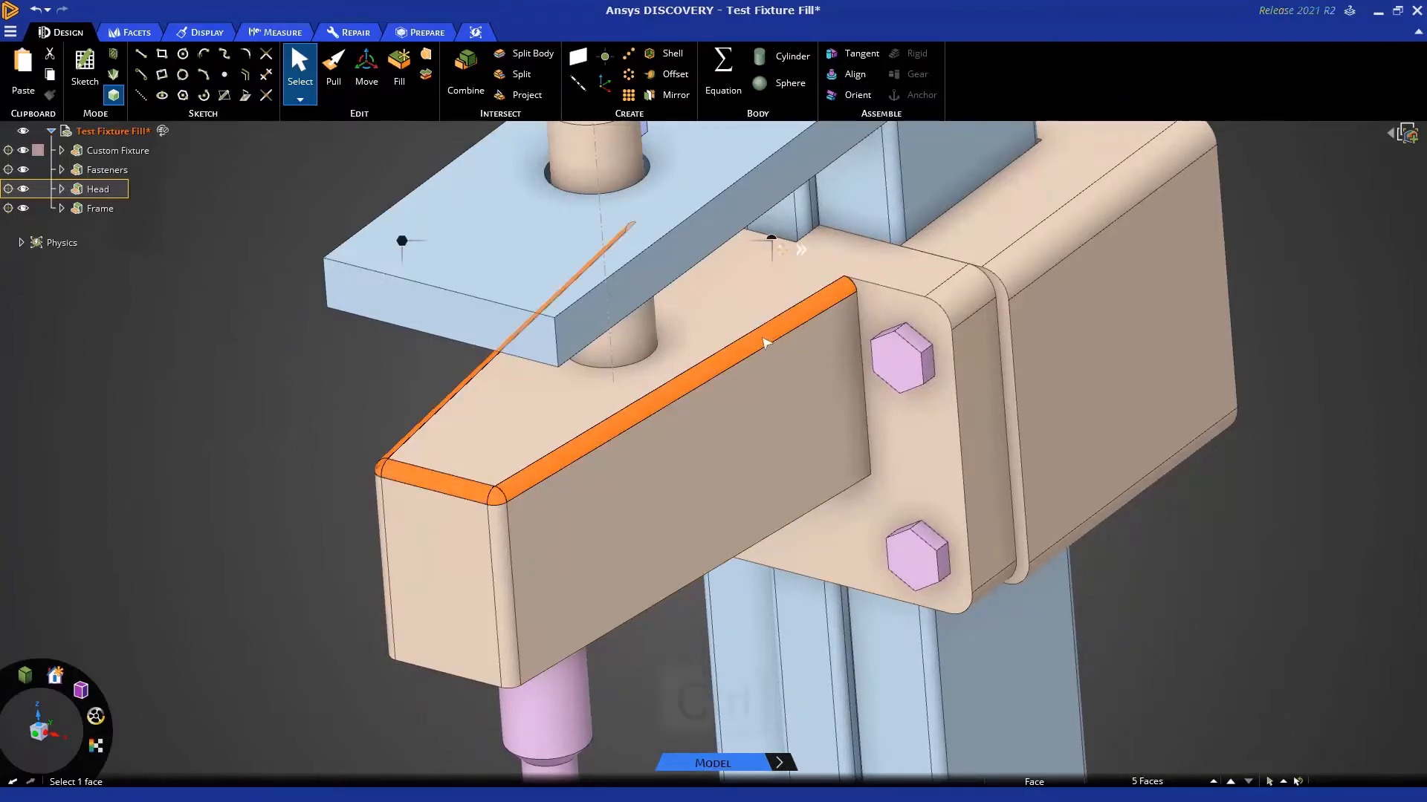
pyautogui.click(497, 571)
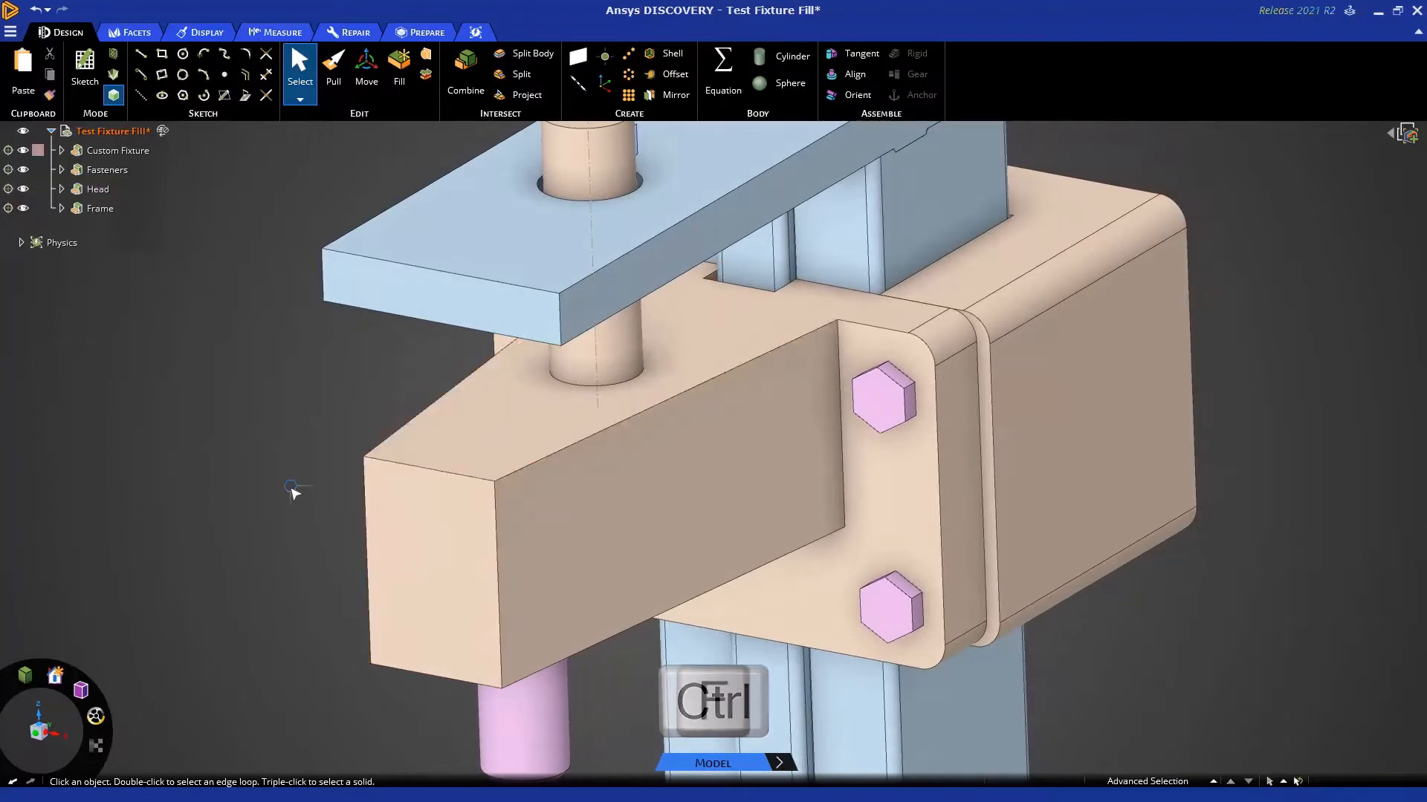
pyautogui.press('f')
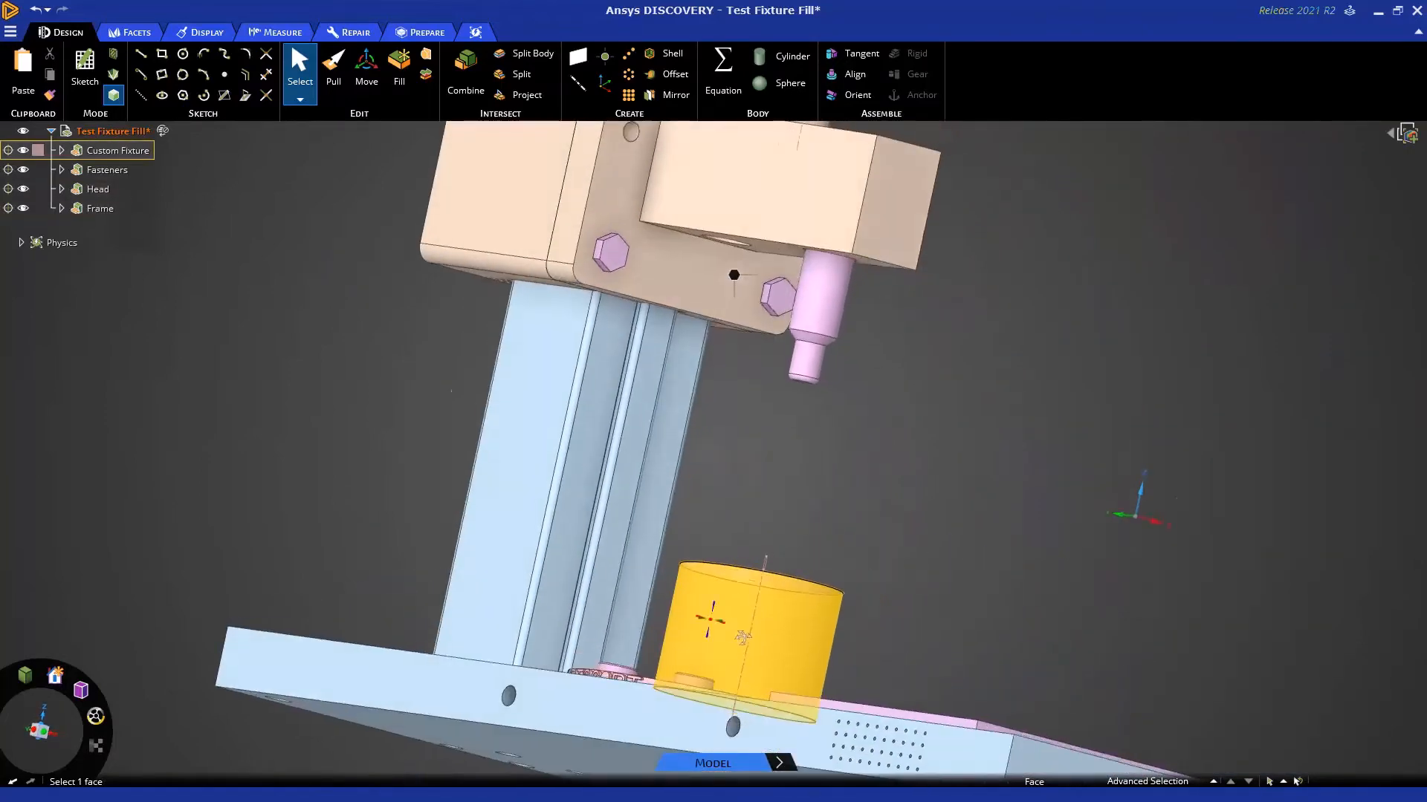
# Box-select the notched faces around the flange rim and the engraved lettering edges.
pyautogui.scroll(-3)
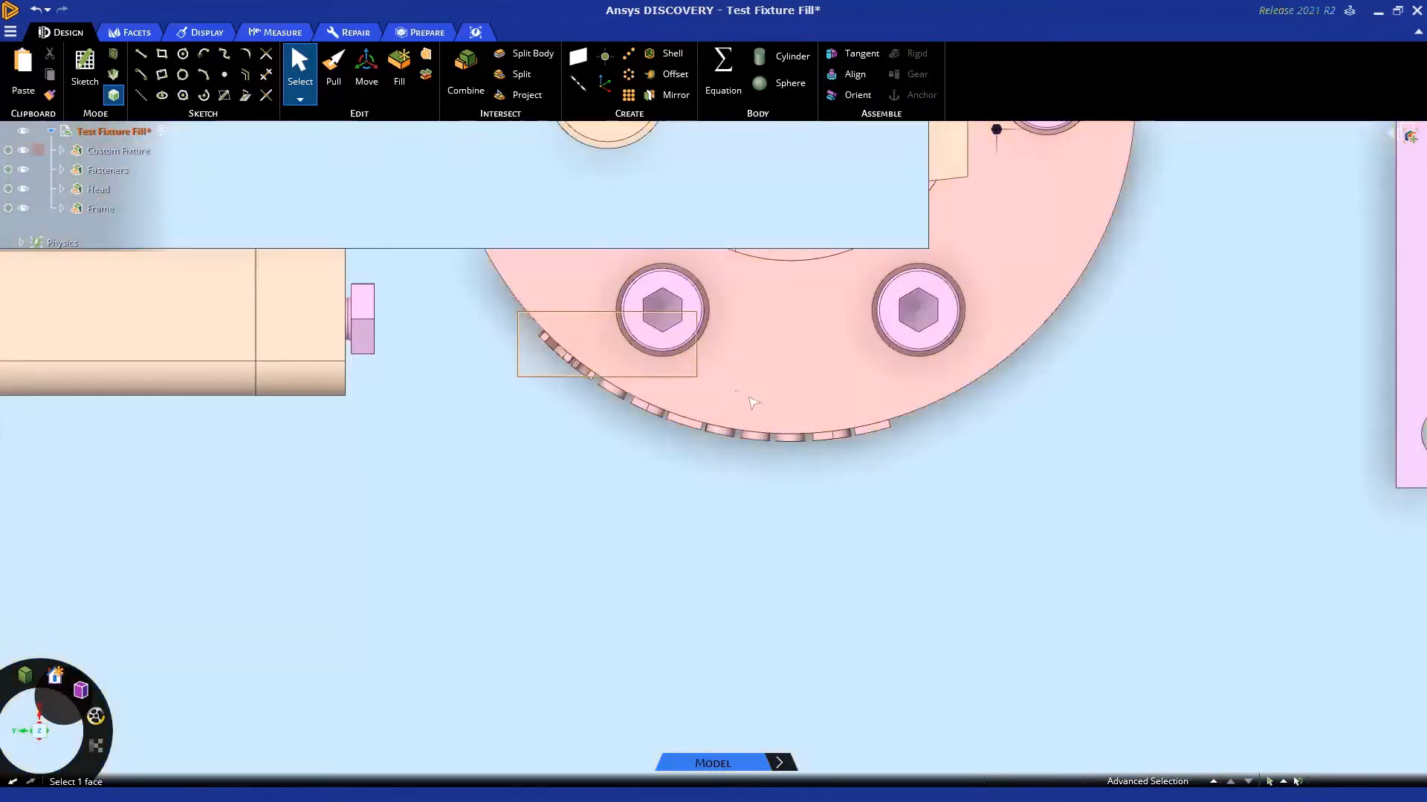
pyautogui.moveTo(519, 314); pyautogui.dragTo(915, 460)
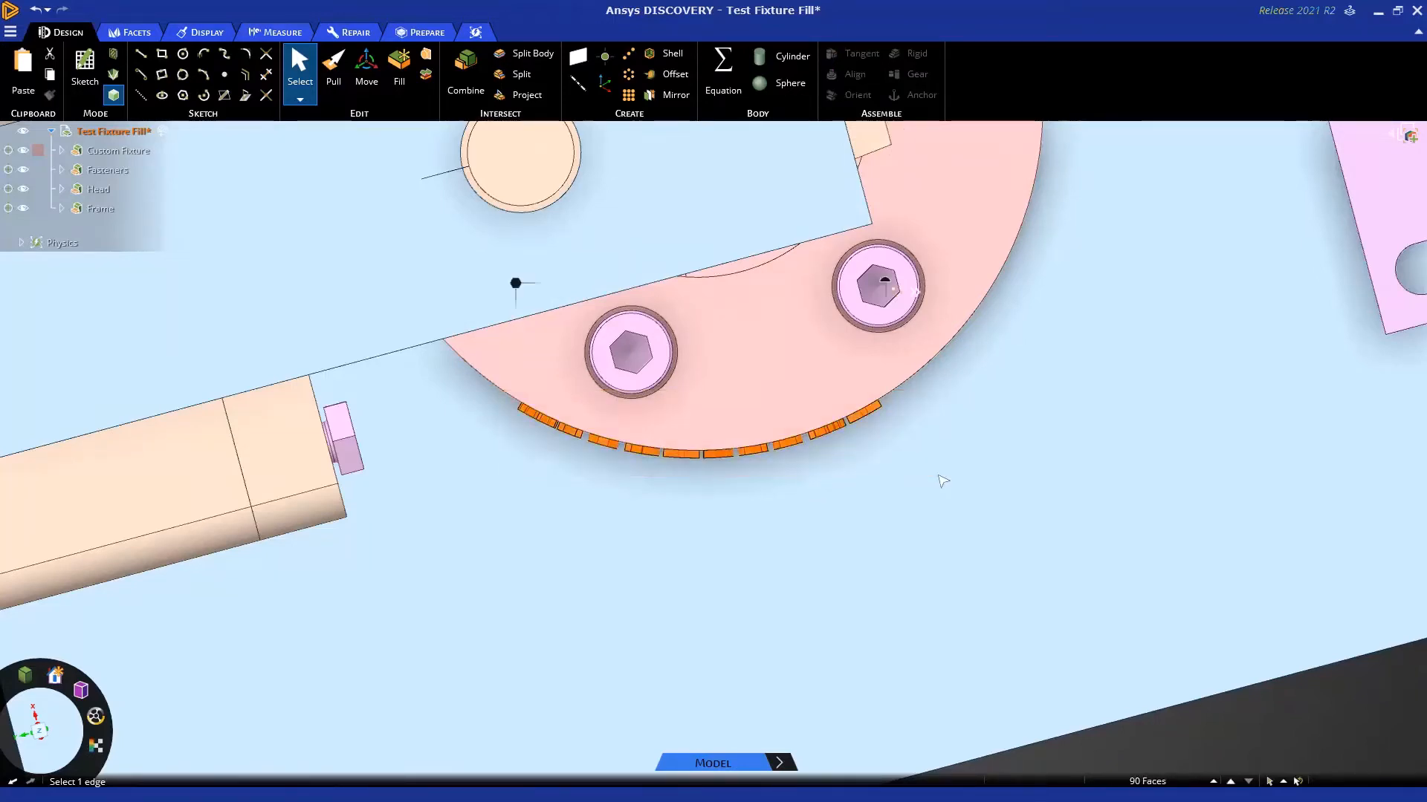
pyautogui.moveTo(491, 412); pyautogui.dragTo(937, 479)
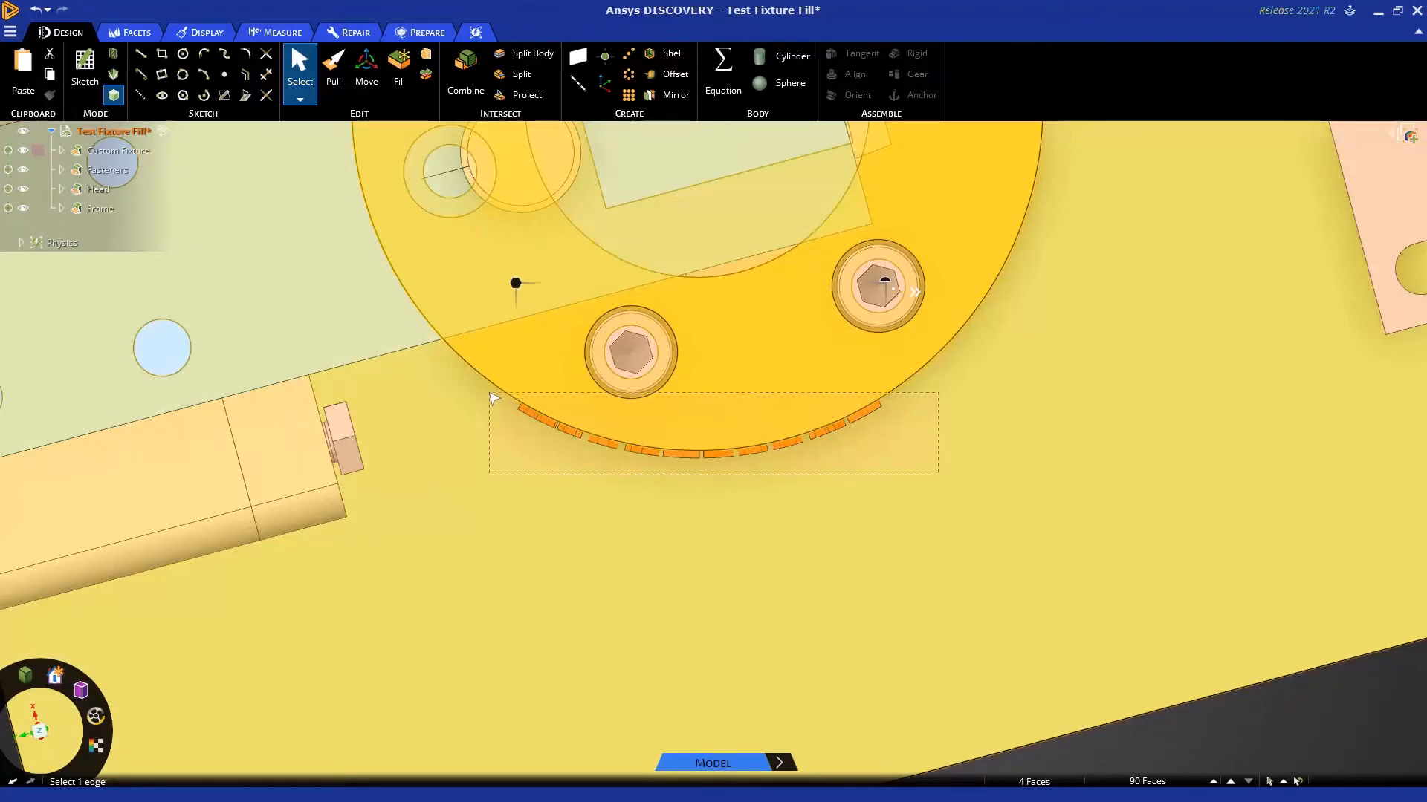
pyautogui.click(629, 353)
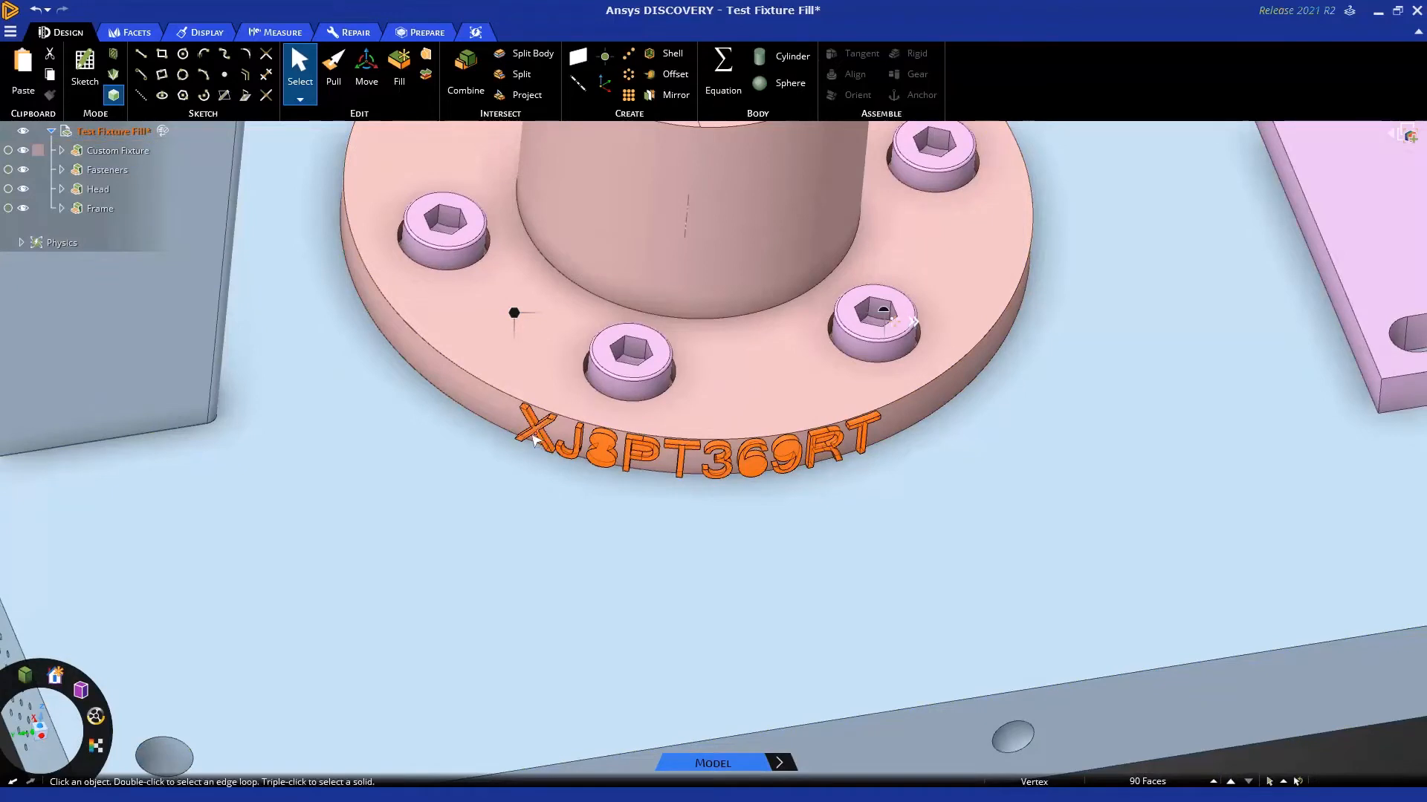
# Fill away the rim lettering, then hide the fixture so only the screws remain.
pyautogui.click(519, 419)
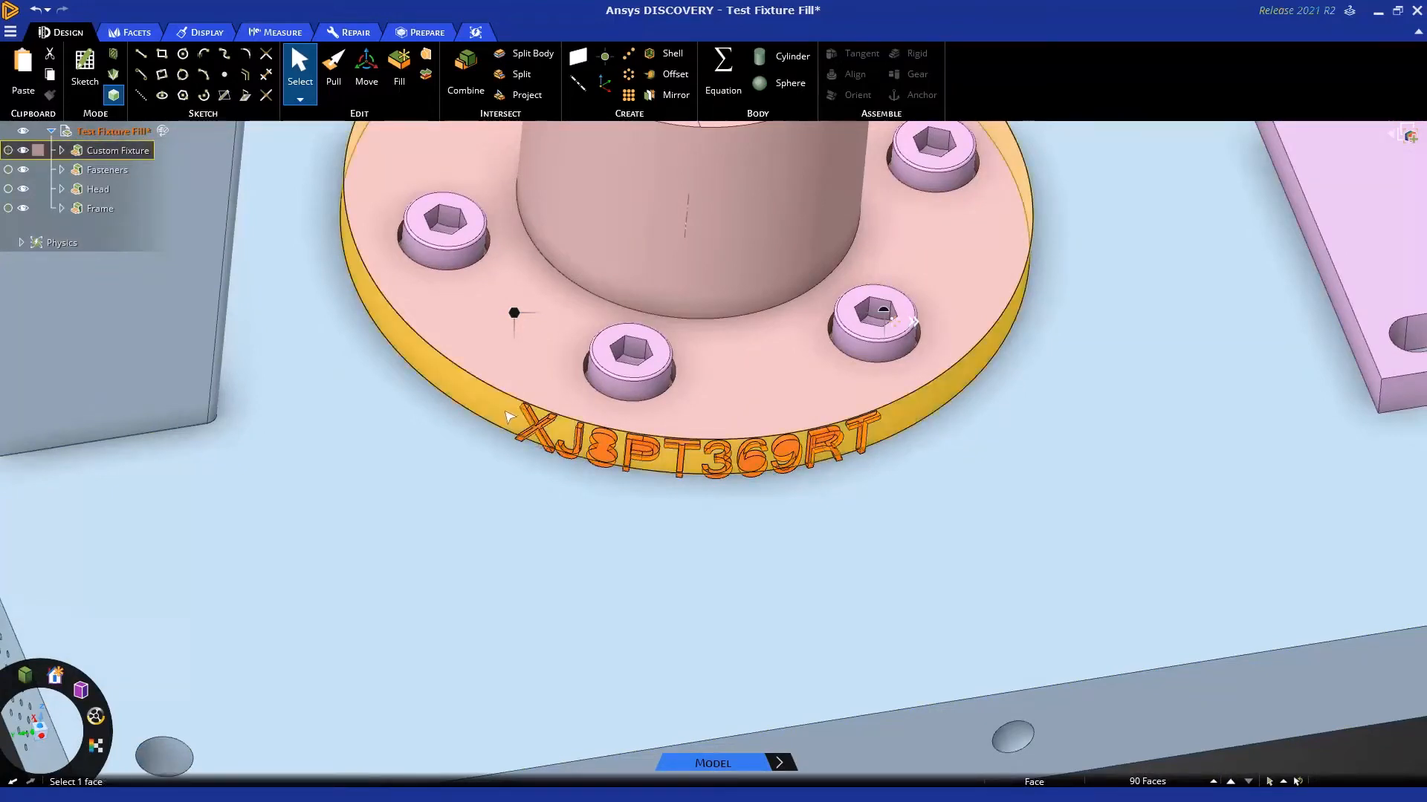
pyautogui.press('f')
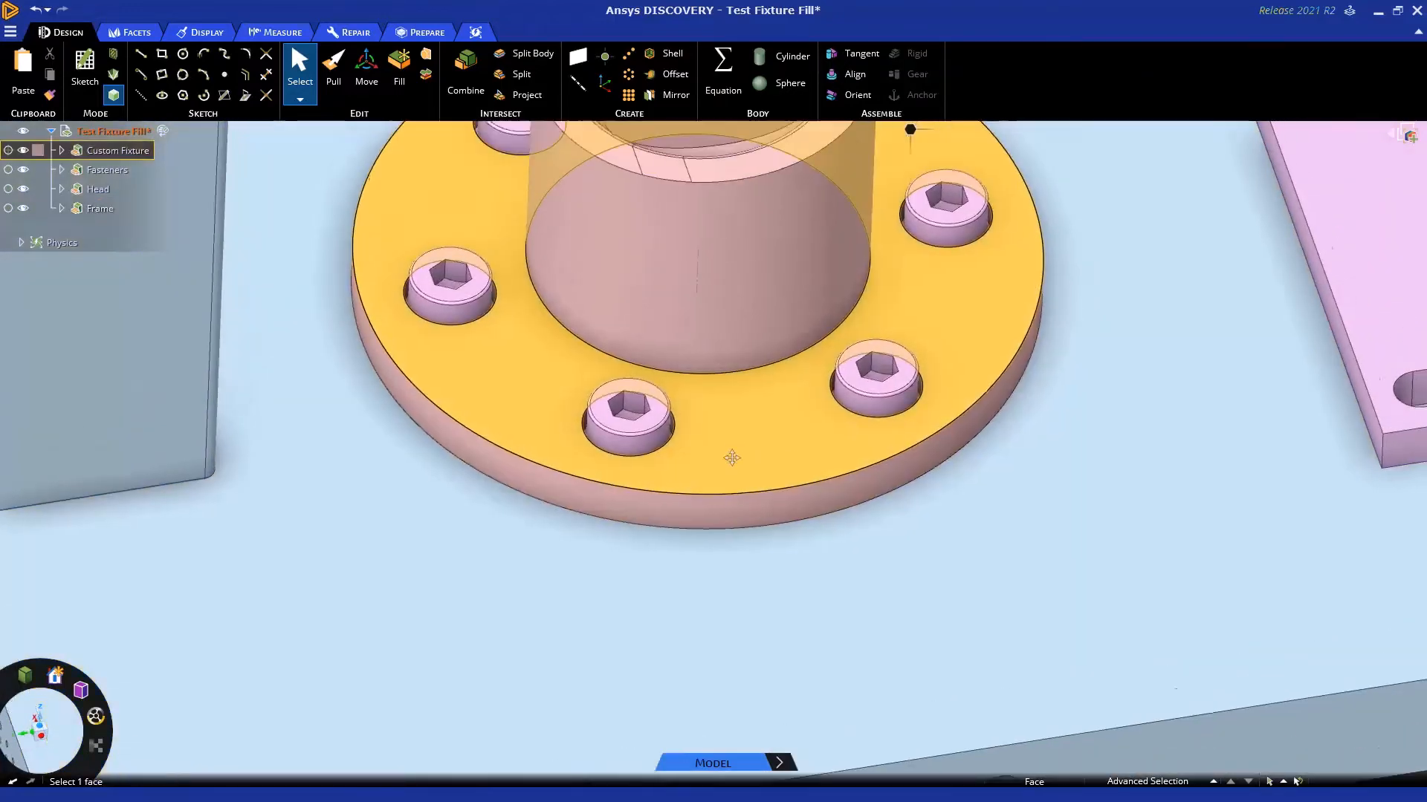
pyautogui.click(733, 458)
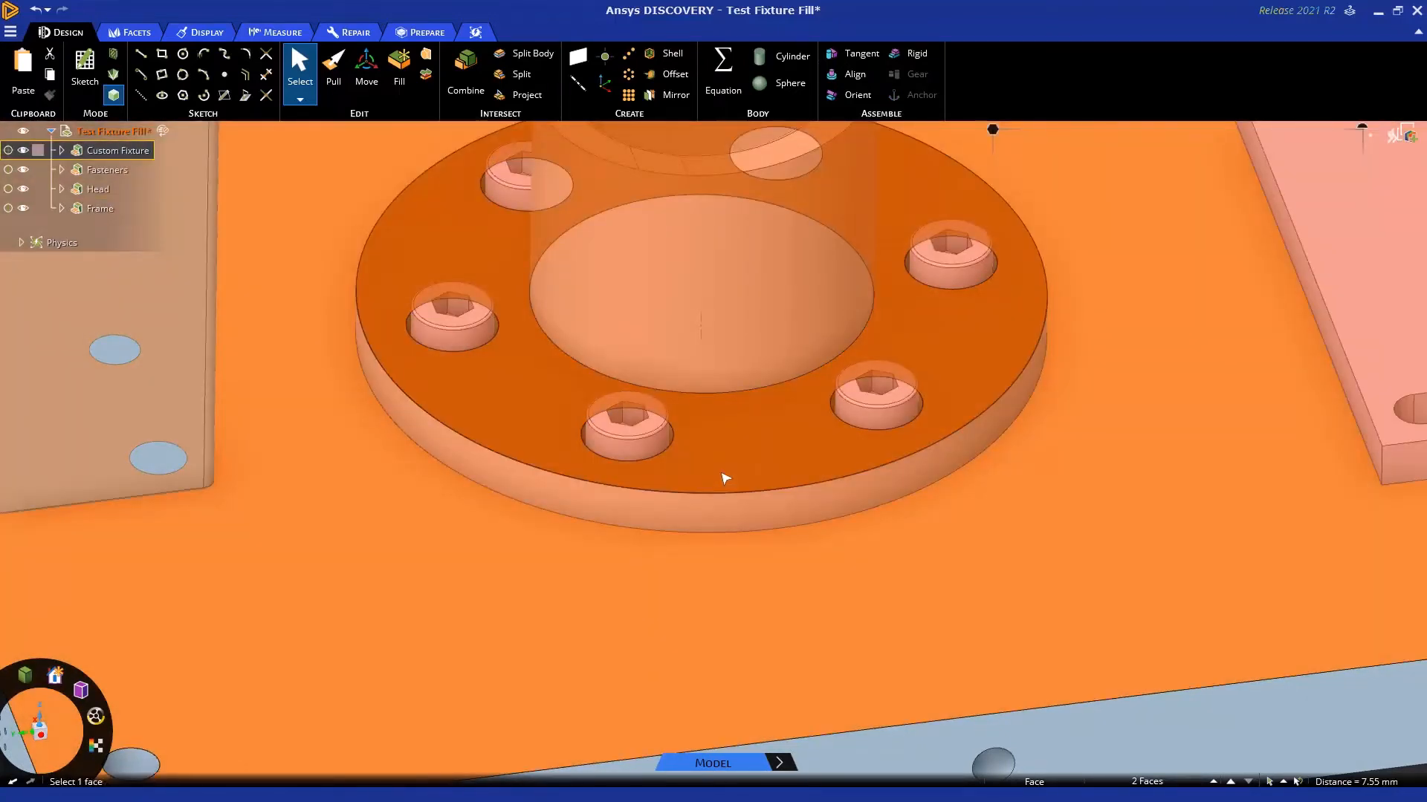
pyautogui.rightClick(726, 479)
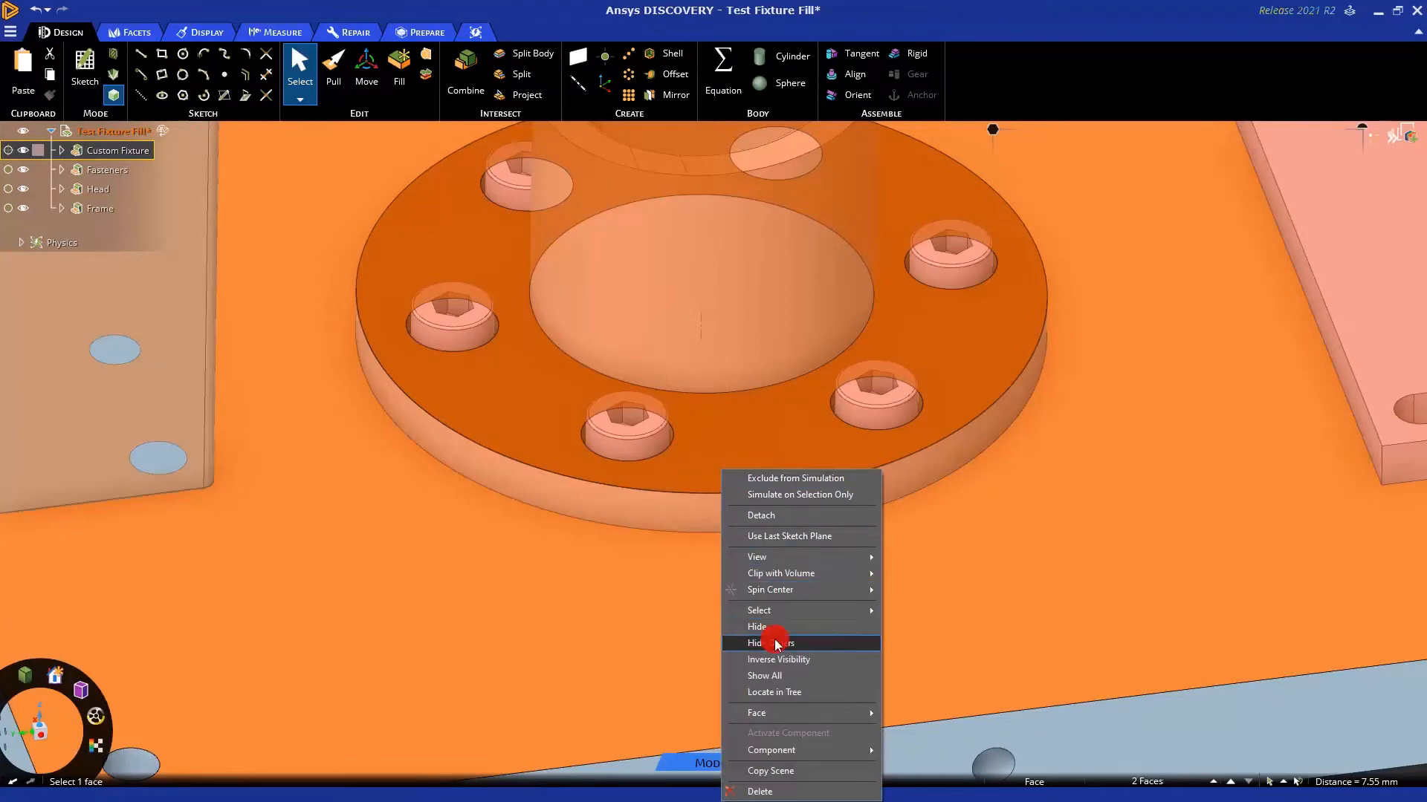
pyautogui.click(769, 643)
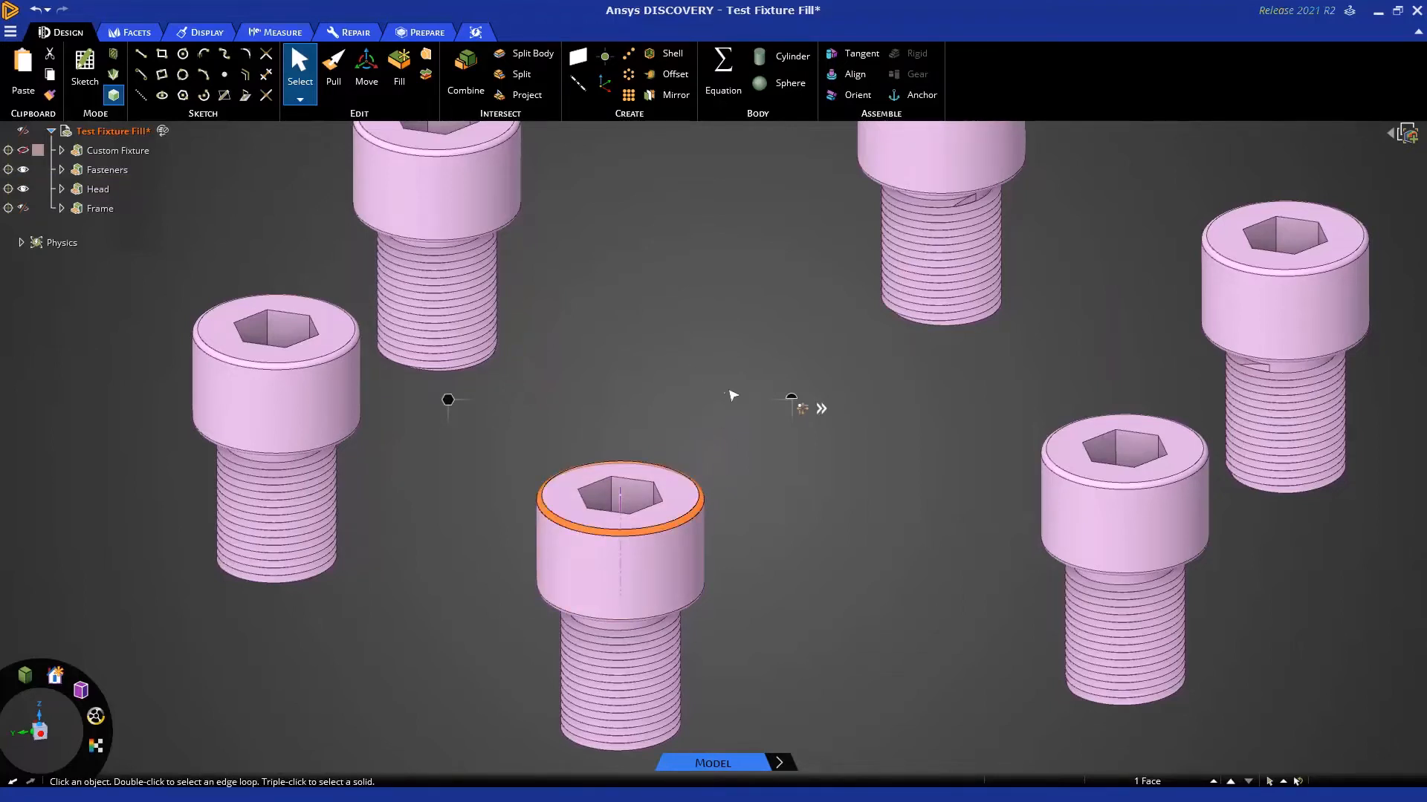
pyautogui.moveTo(503, 389)
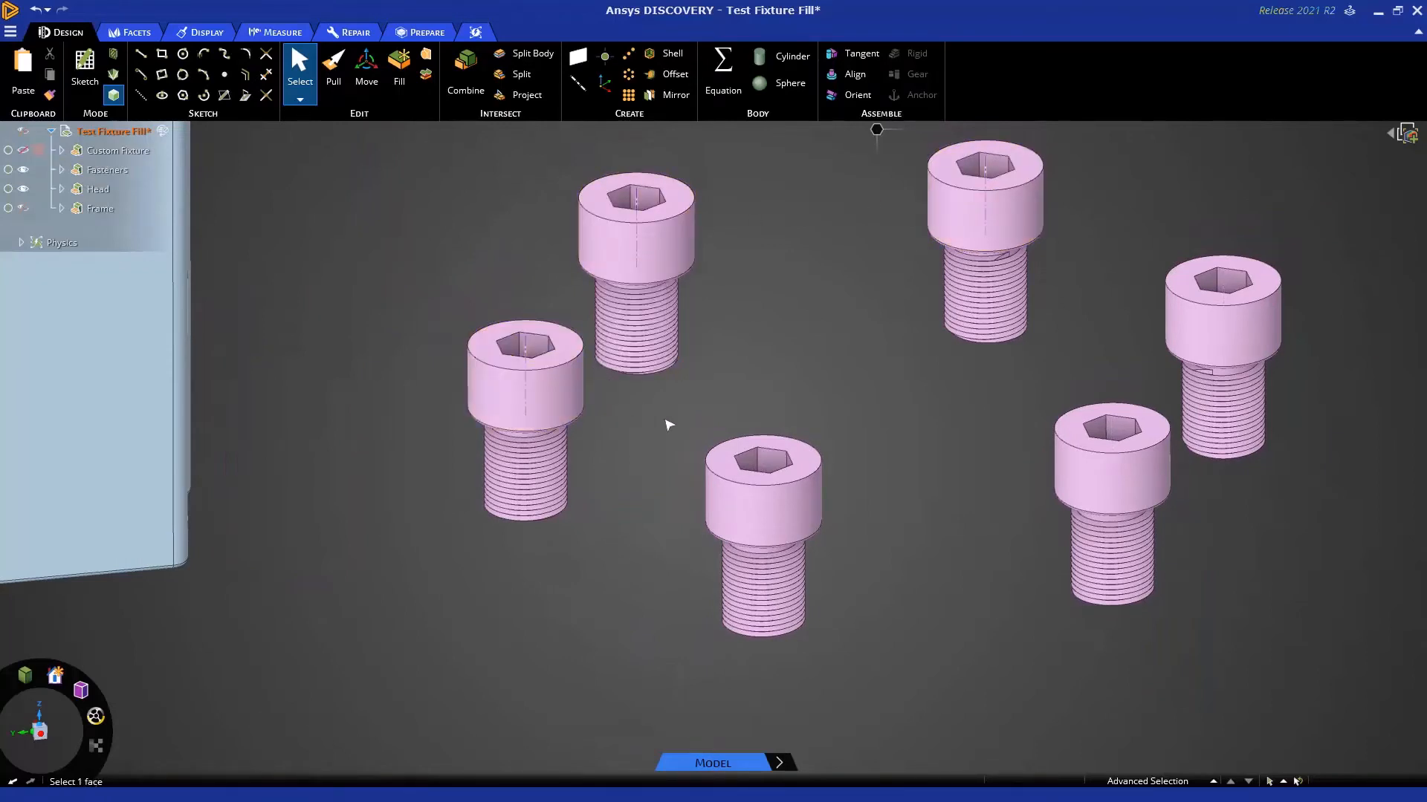
pyautogui.moveTo(1000, 531)
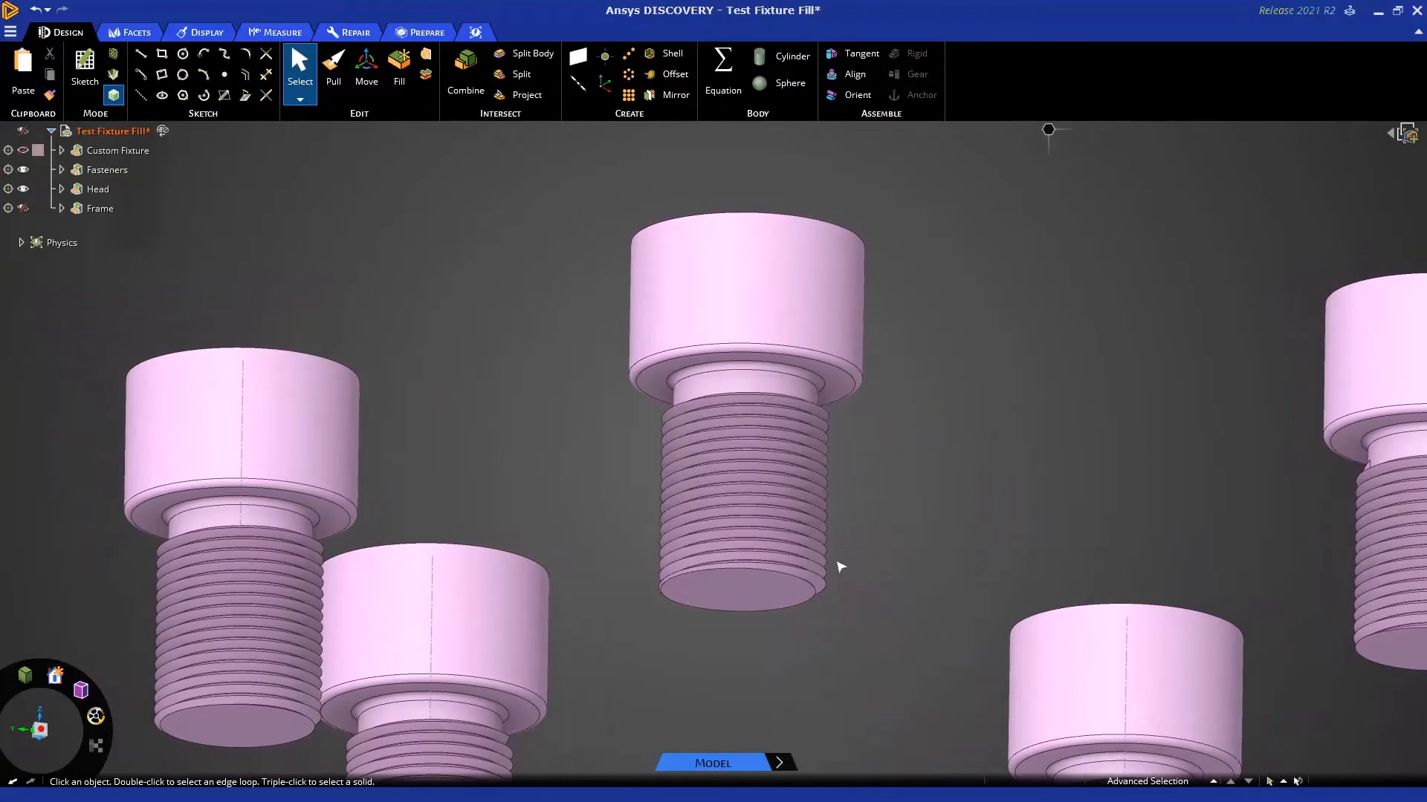
# Select the screw thread faces and zoom out to view all six screws.
pyautogui.click(739, 589)
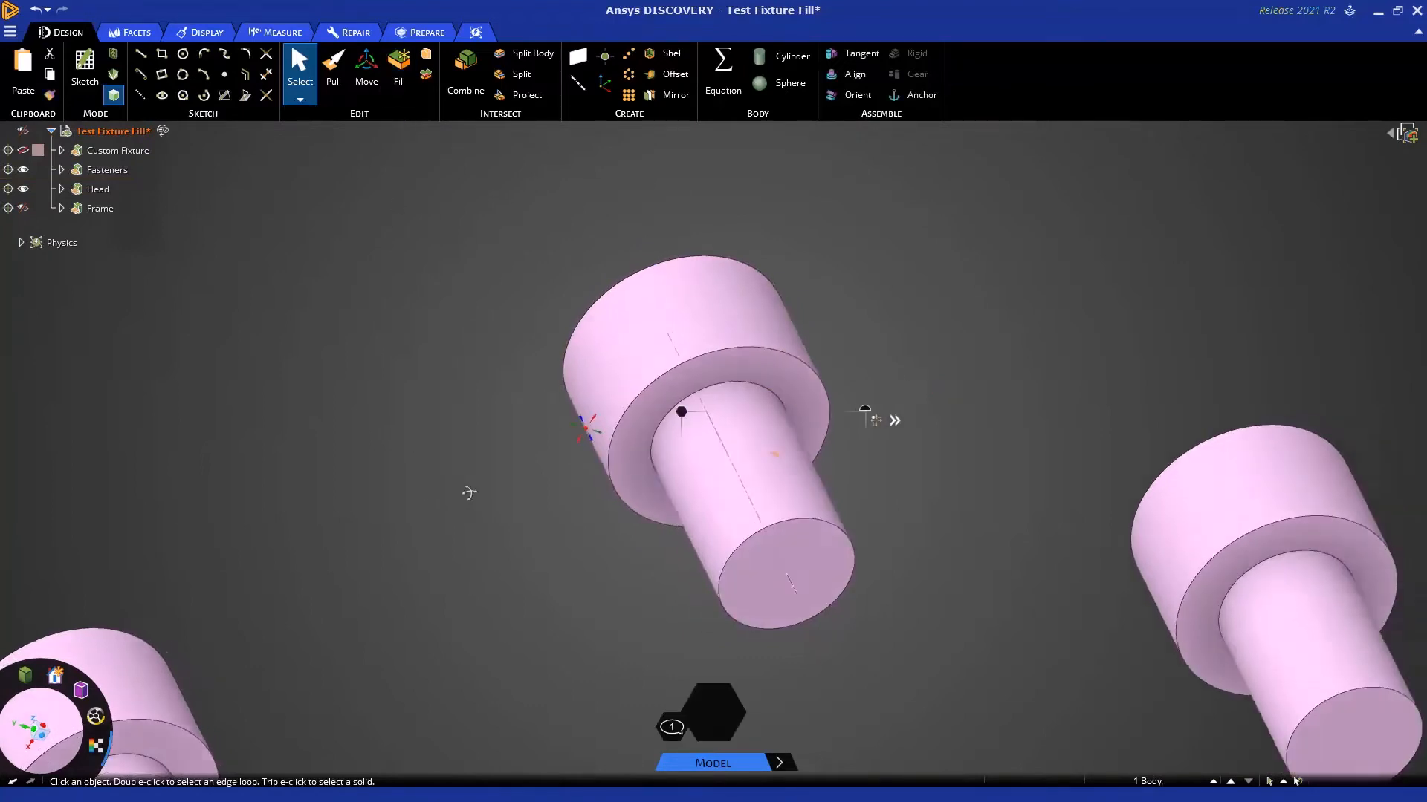
pyautogui.moveTo(709, 428); pyautogui.dragTo(691, 409)
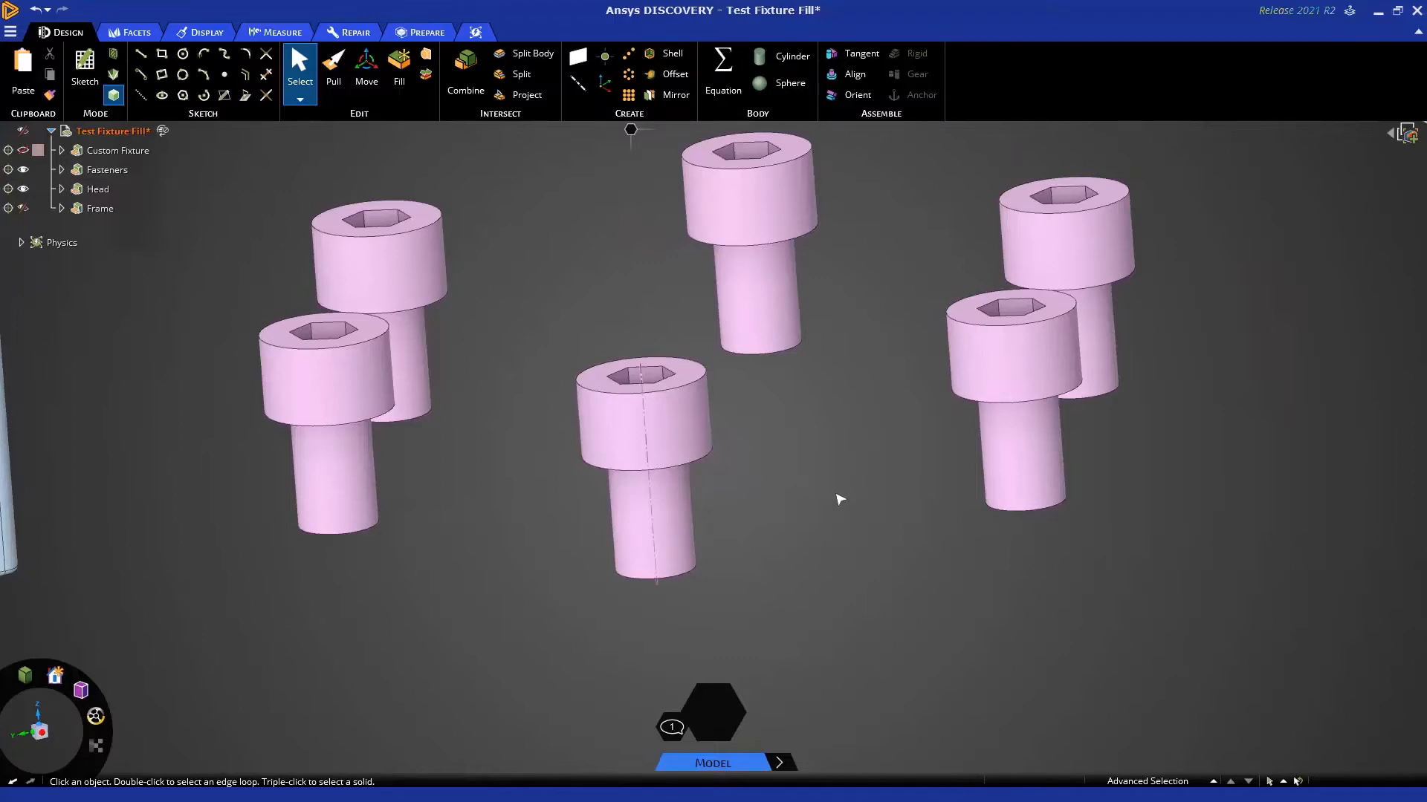
# Show all hidden bodies and refine the selection of the cylinder-top pocket faces.
pyautogui.rightClick(839, 498)
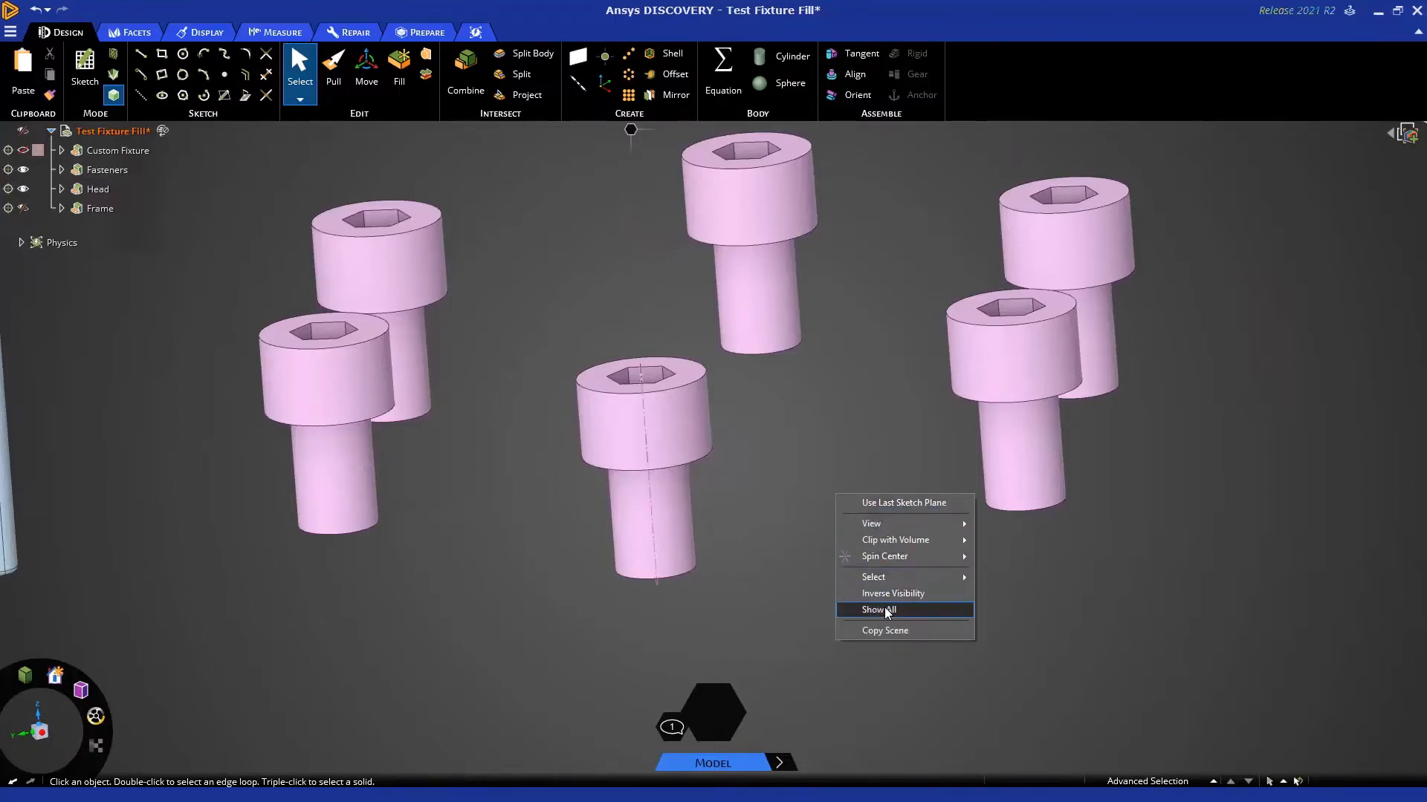
pyautogui.click(876, 609)
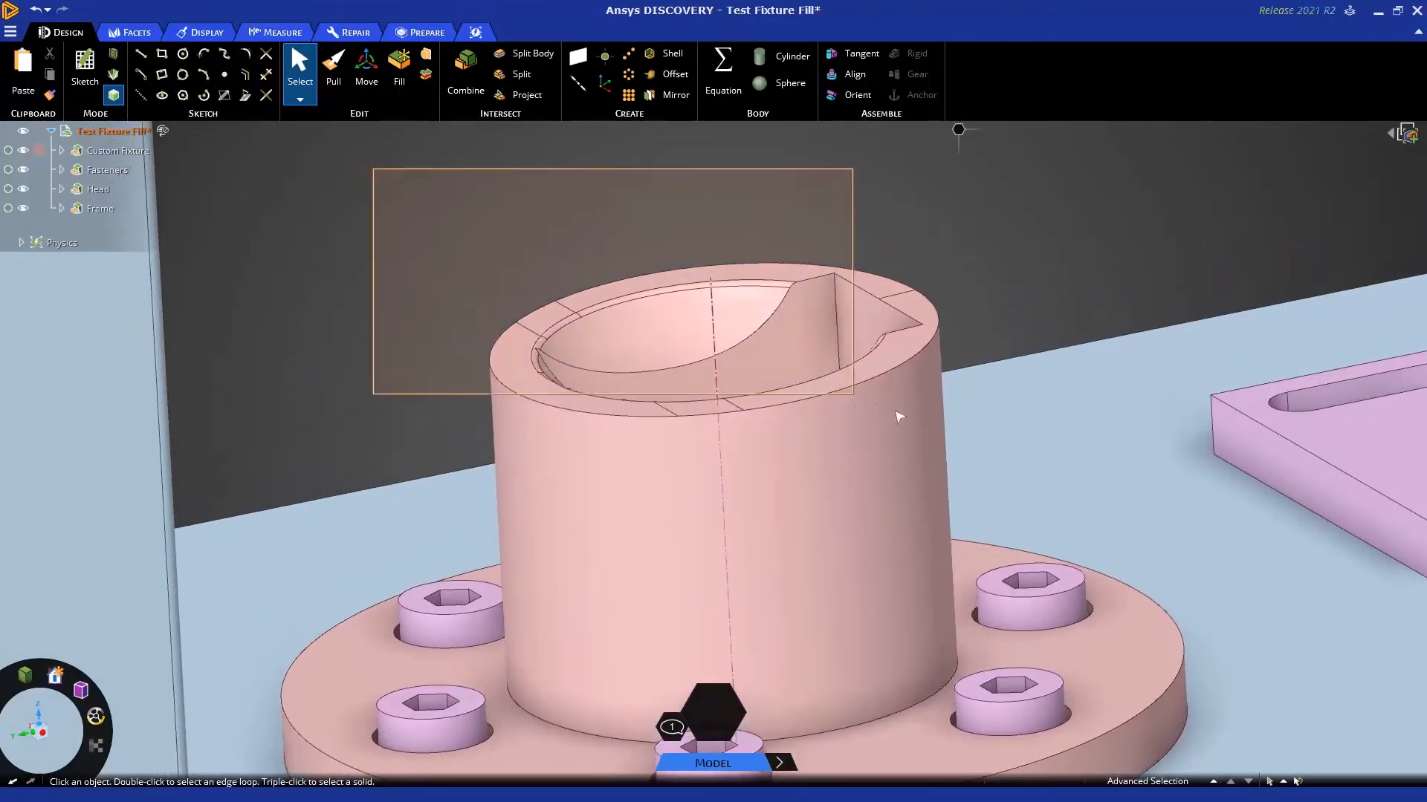
pyautogui.click(692, 327)
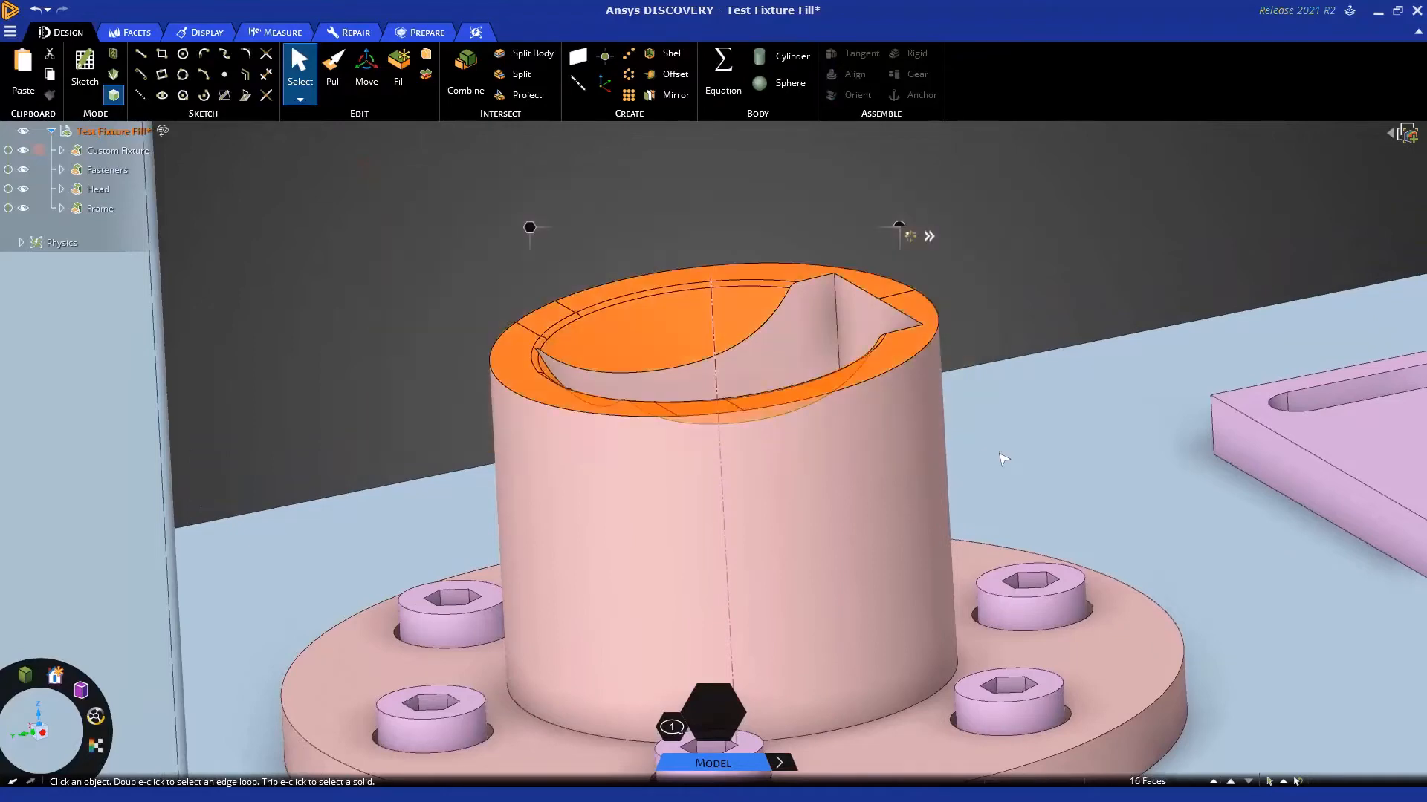
pyautogui.click(867, 287)
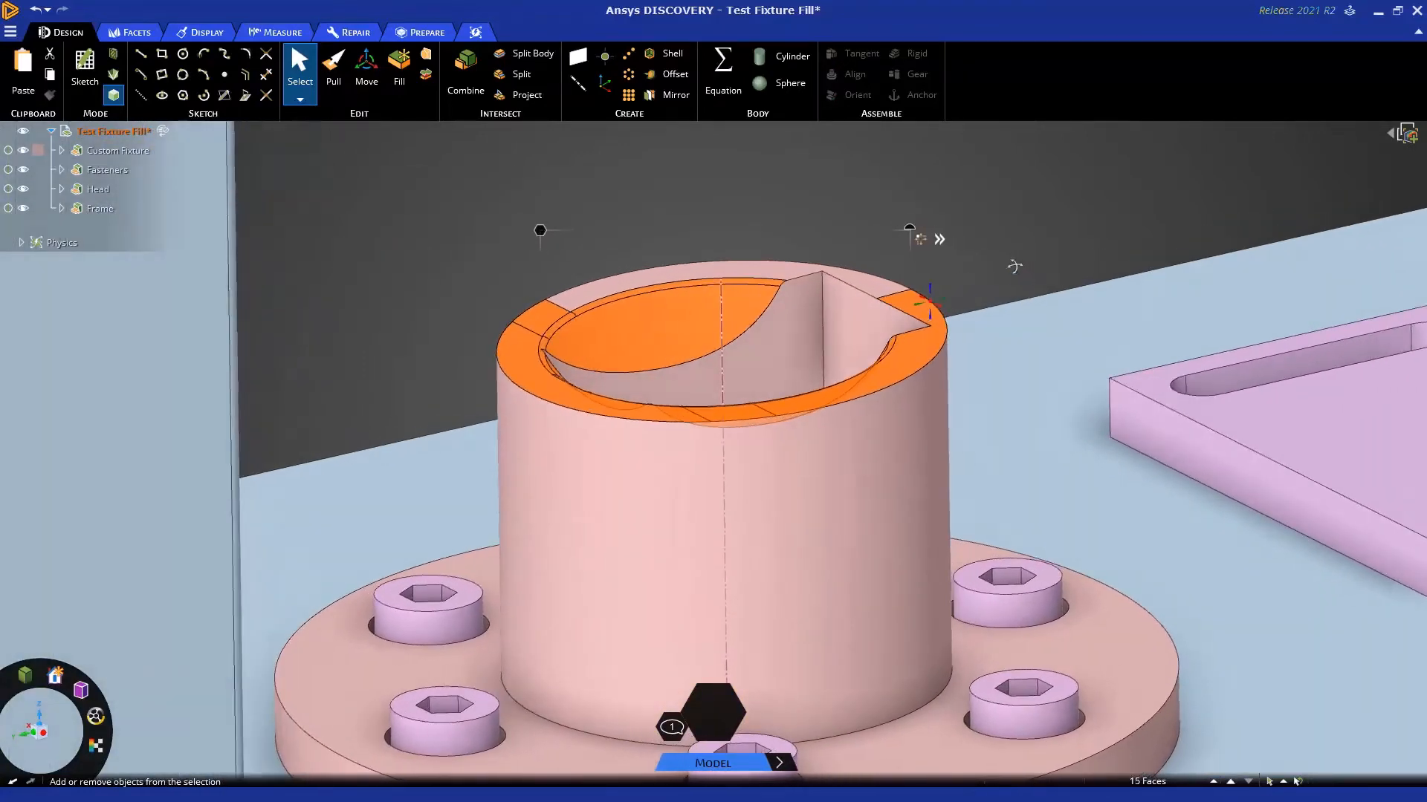
pyautogui.click(751, 460)
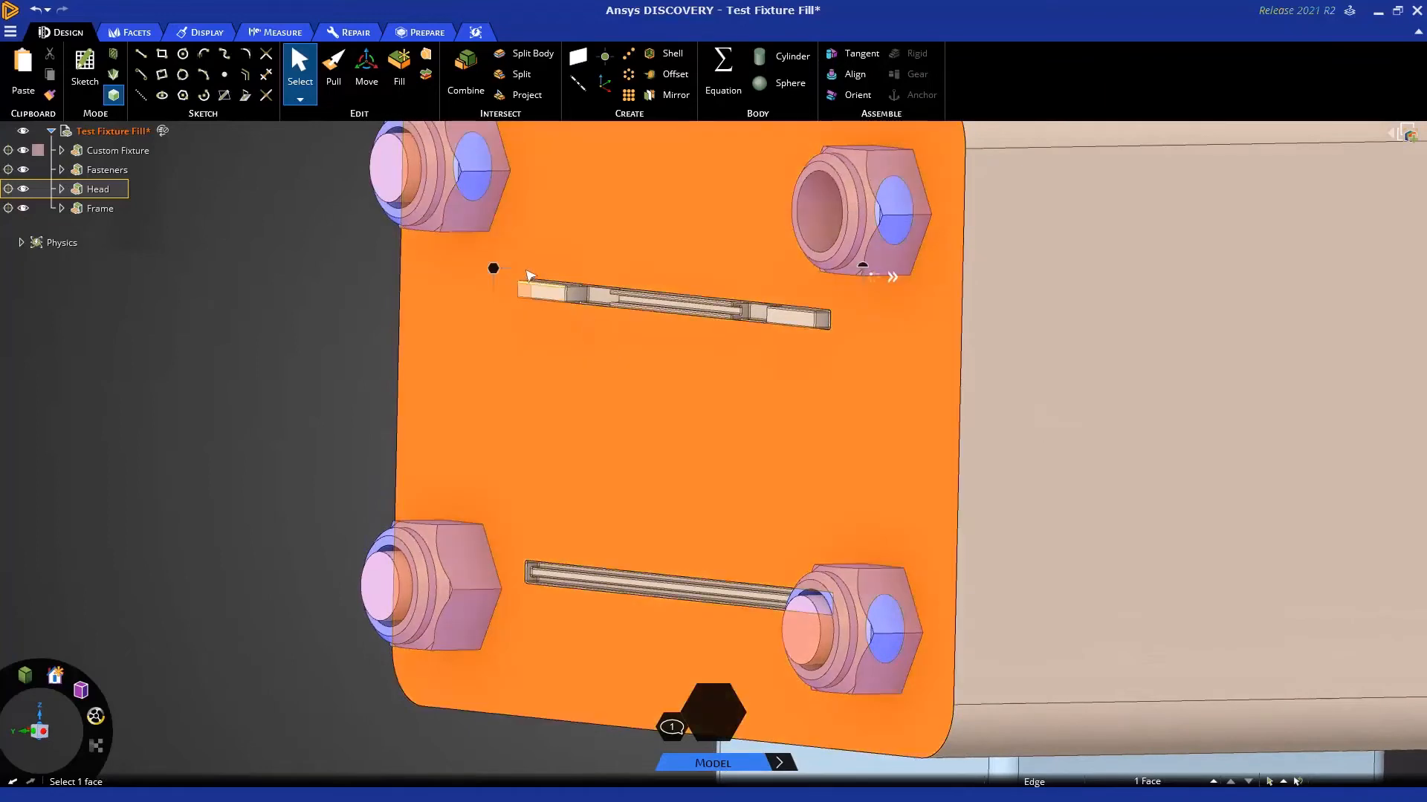
# Select the upper slot faces on the head plate.
pyautogui.click(499, 269)
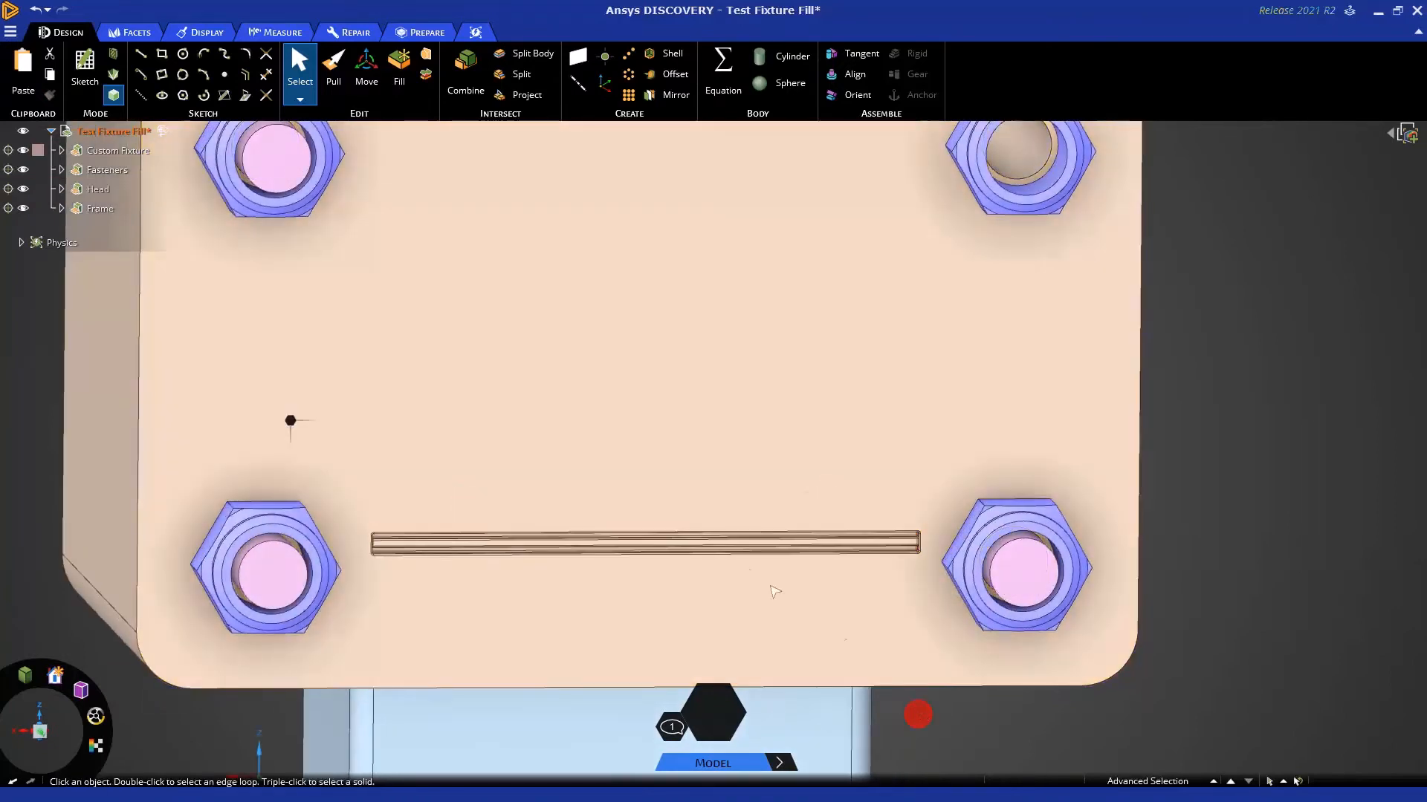
pyautogui.moveTo(300, 96)
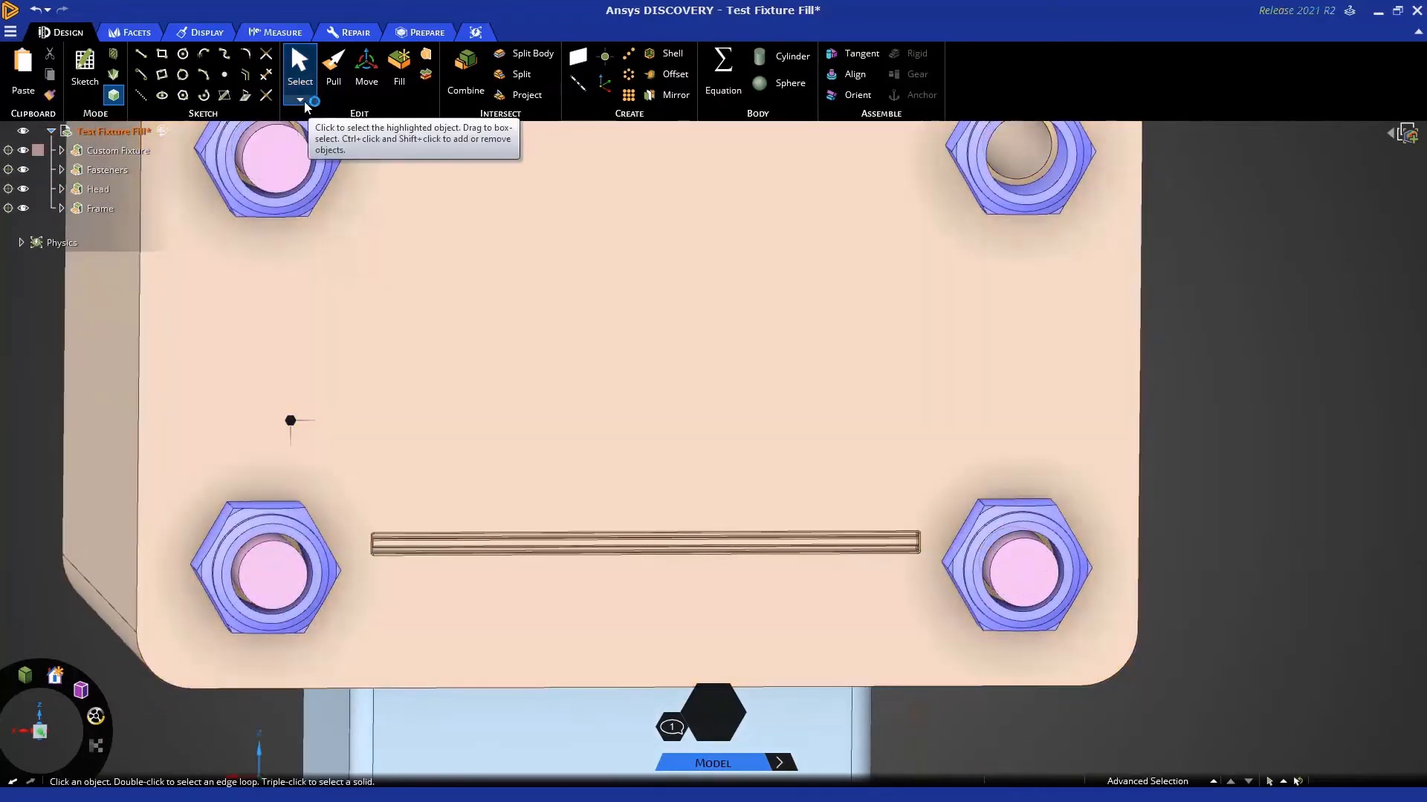
# Switch selection to Using Boundary and set the head plate face as the boundary.
pyautogui.click(300, 102)
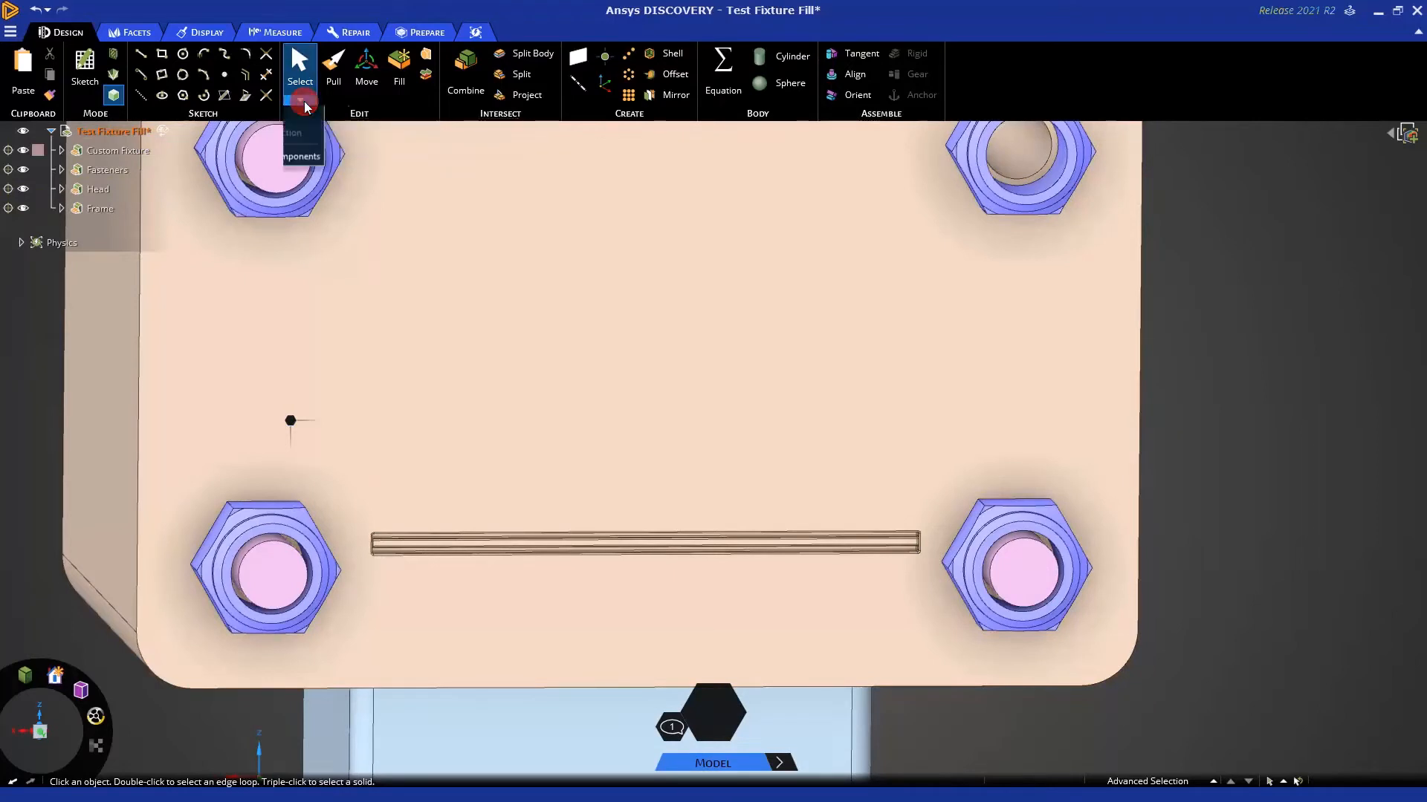
pyautogui.click(301, 98)
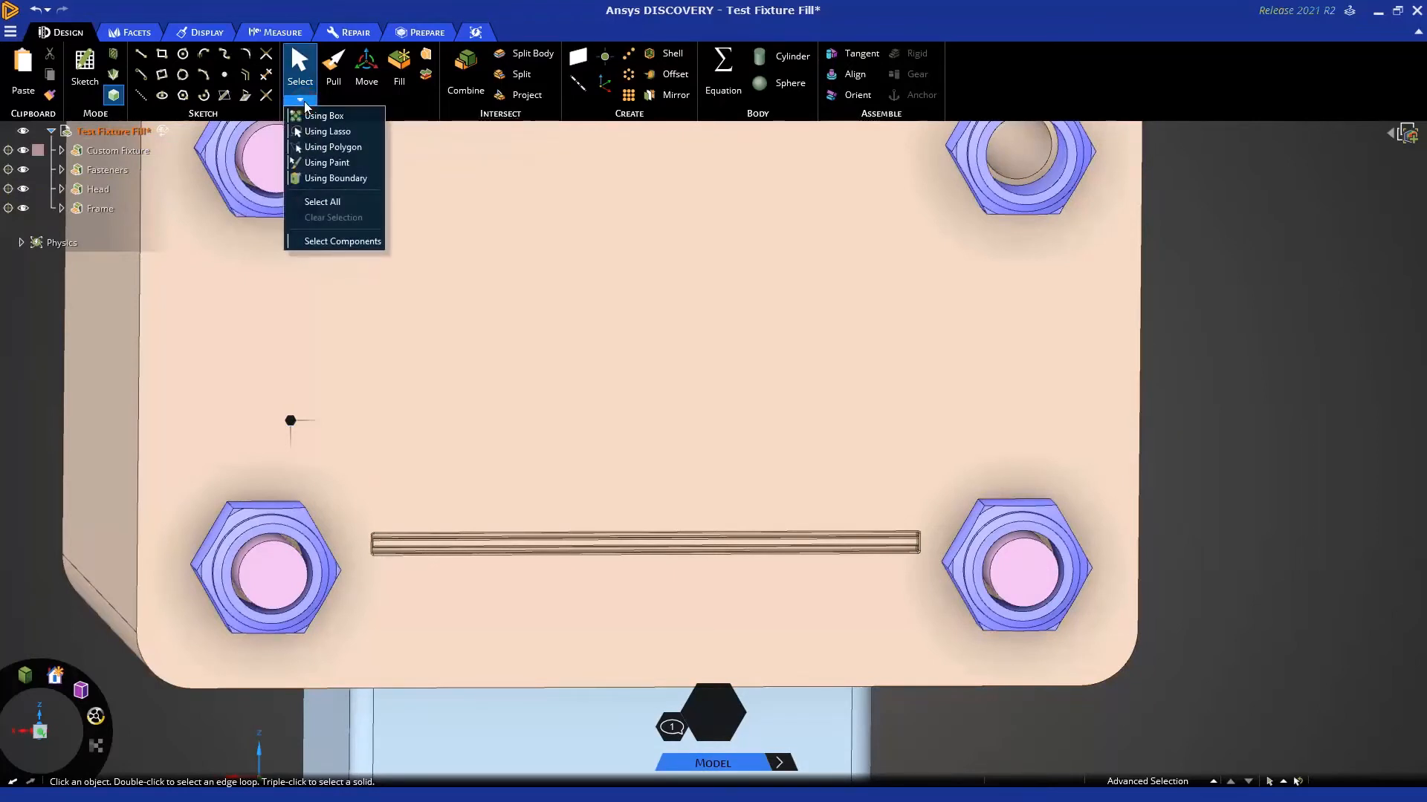
pyautogui.moveTo(335, 177)
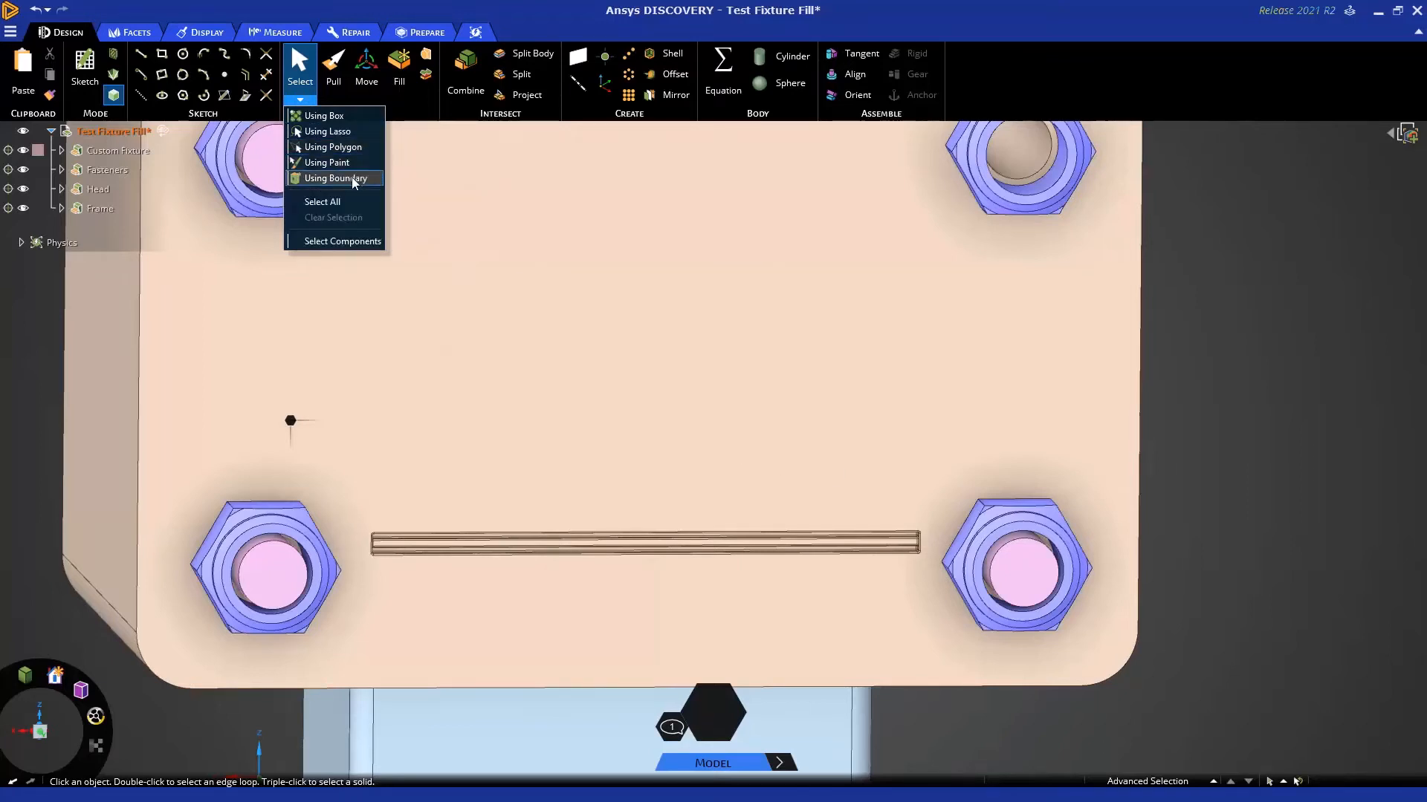
pyautogui.click(335, 177)
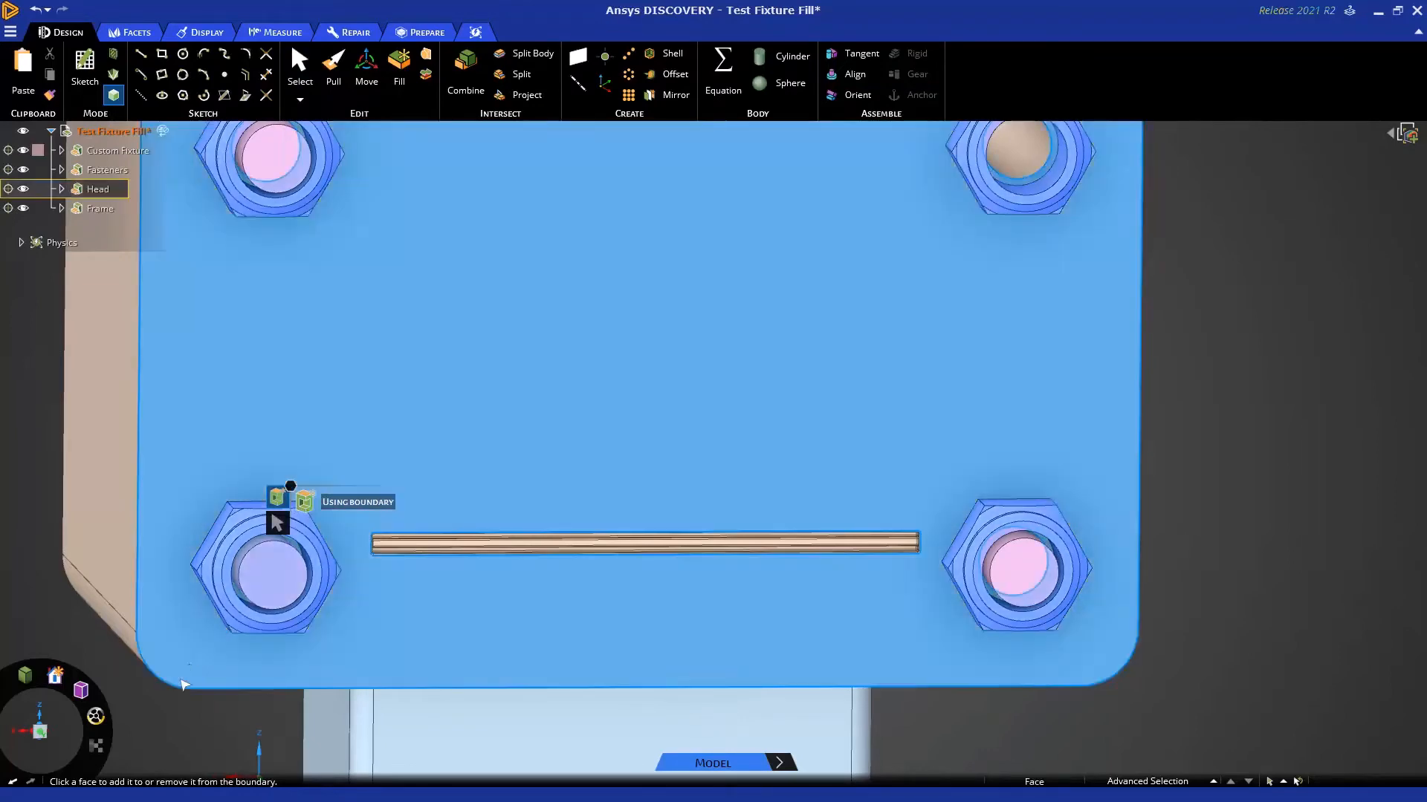
pyautogui.click(515, 458)
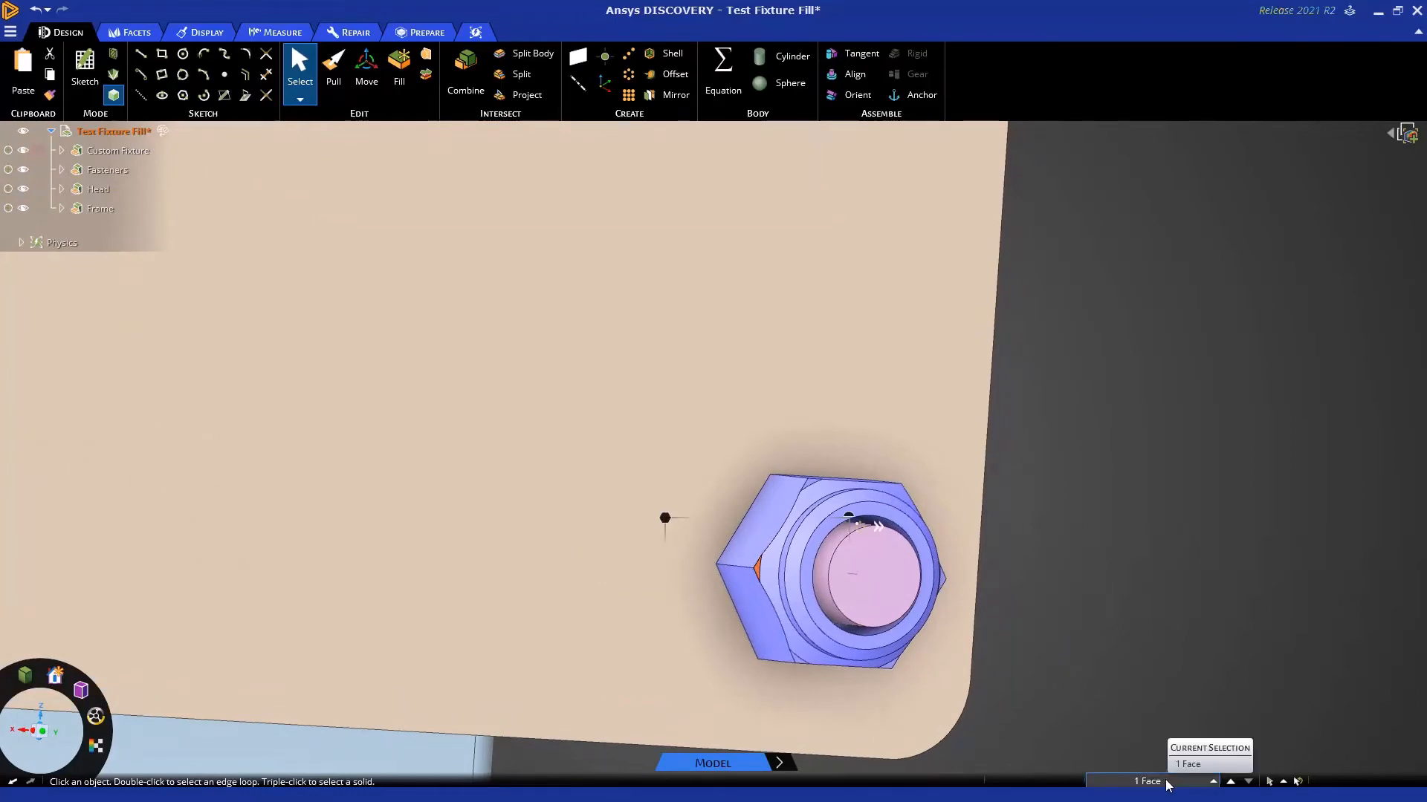
# Select a nut chamfer face and use Power Select's 'Faces with same area' to gather all matching chamfers.
pyautogui.click(1212, 781)
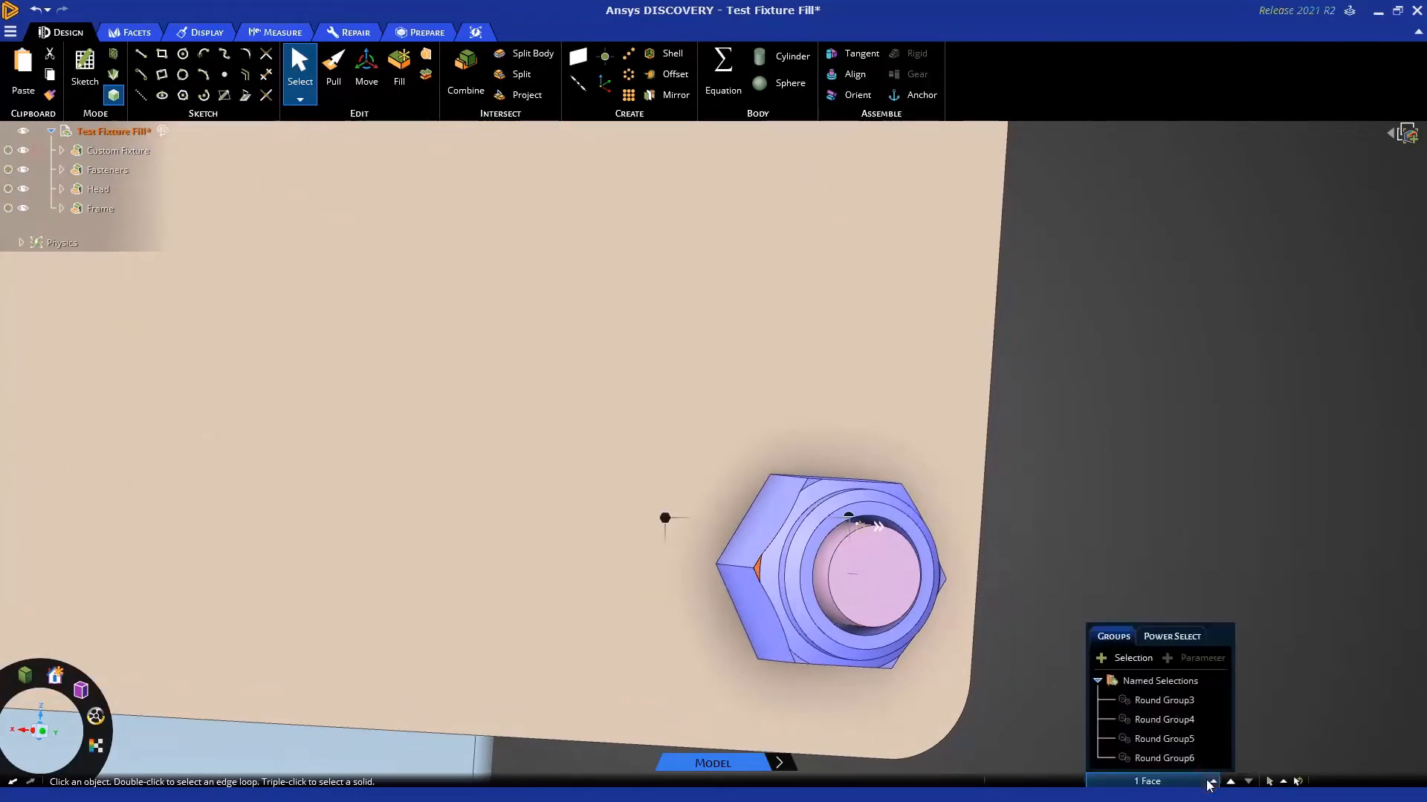
pyautogui.click(1164, 738)
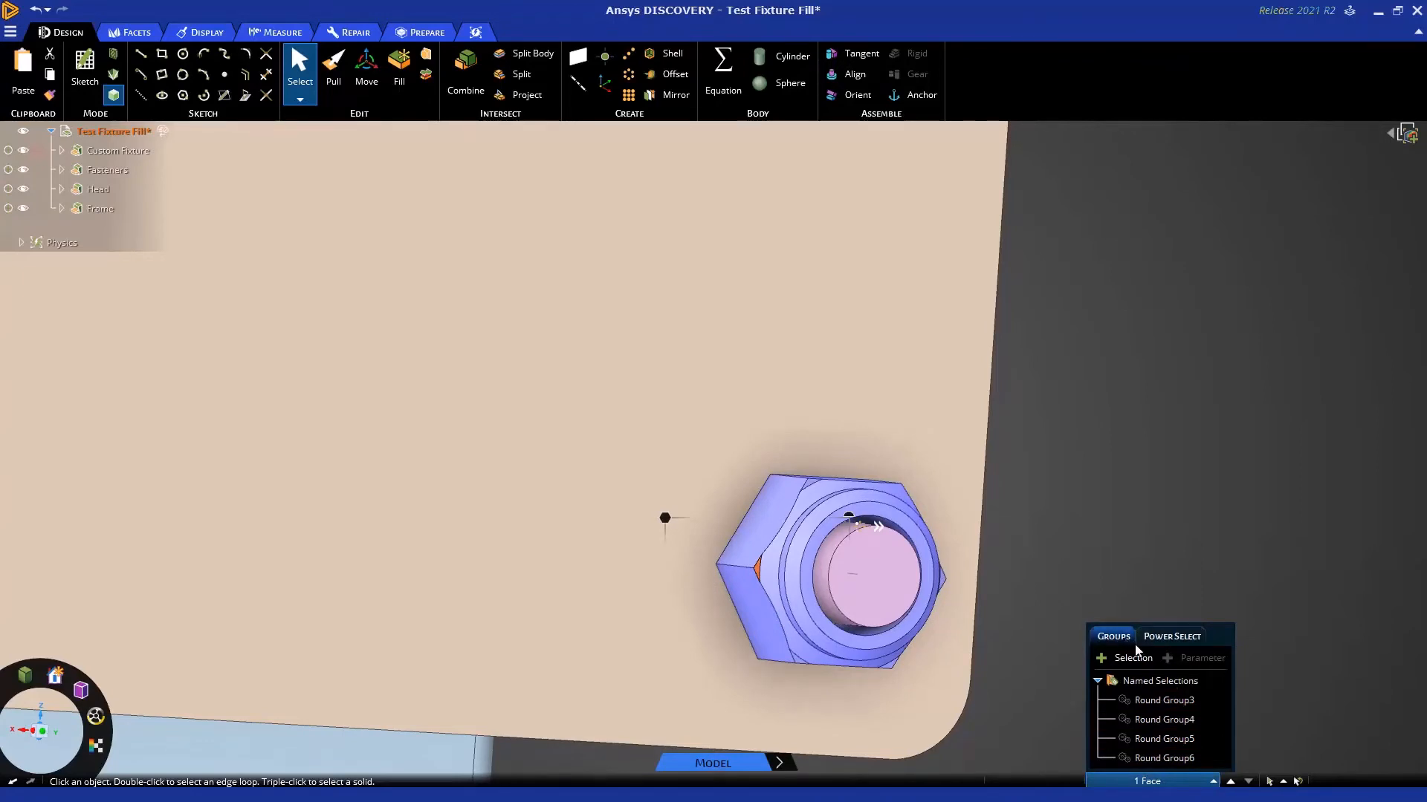
pyautogui.click(1171, 556)
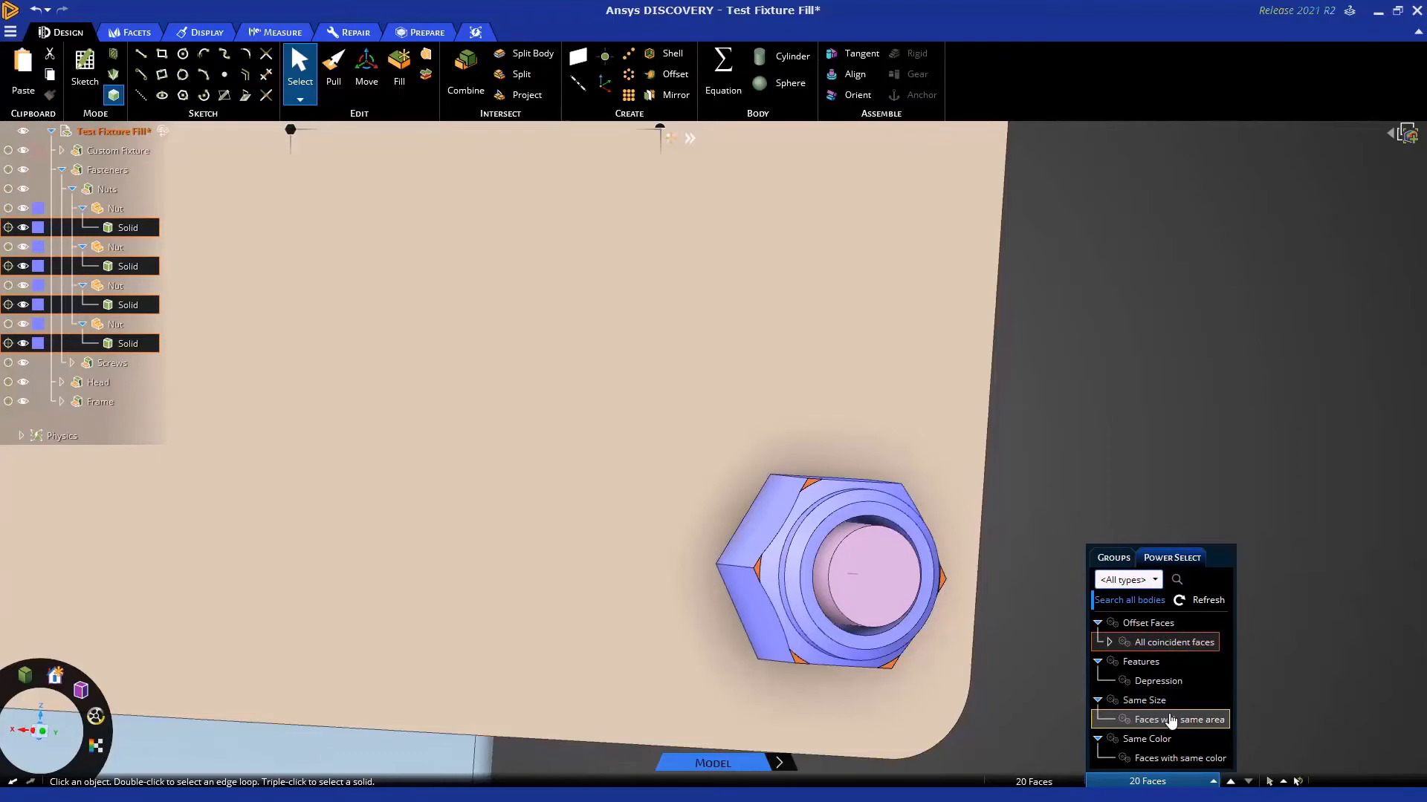
pyautogui.moveTo(1170, 726)
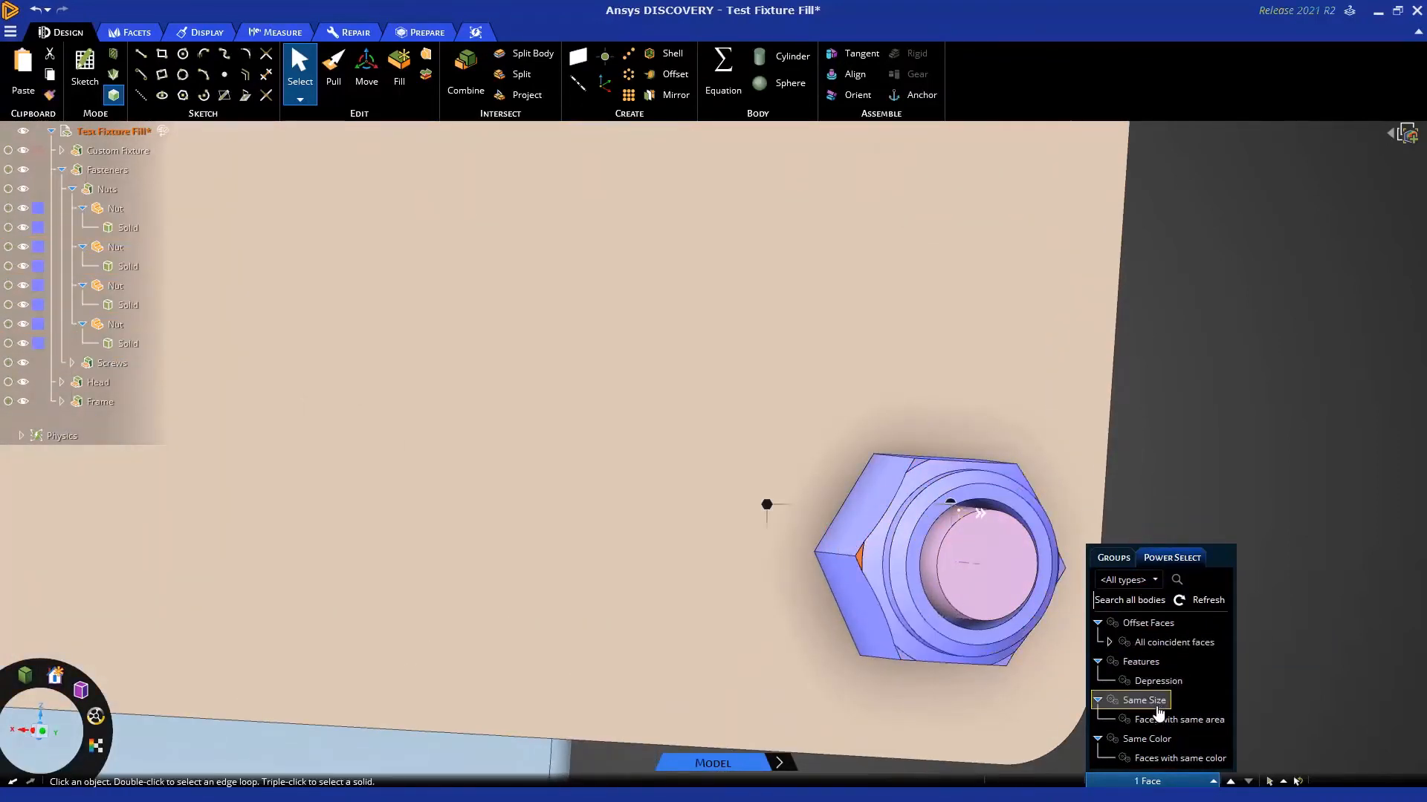
pyautogui.click(1183, 718)
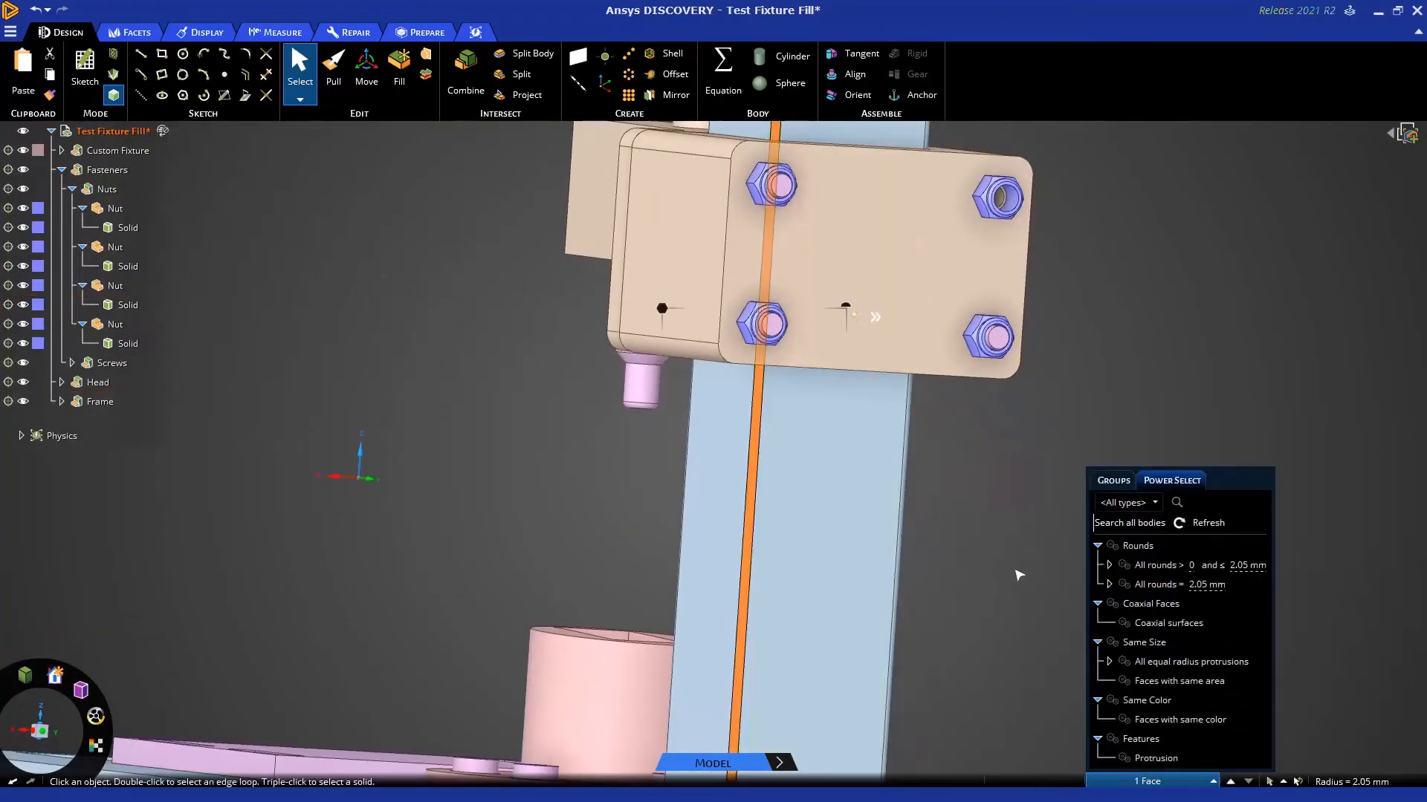
# Preview the round size options, then select all rounds greater than 0 and up to 2.05 mm.
pyautogui.click(1129, 523)
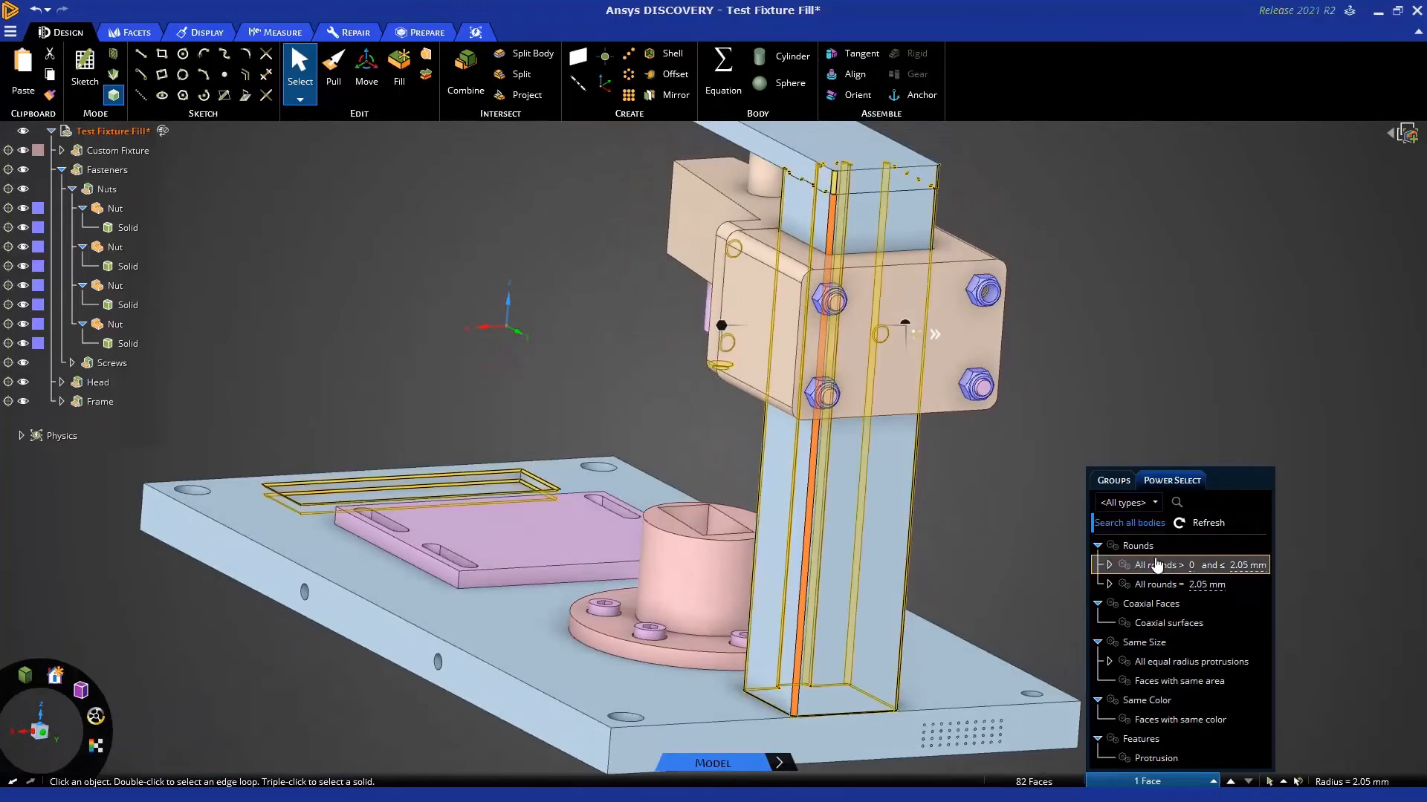
pyautogui.click(1174, 584)
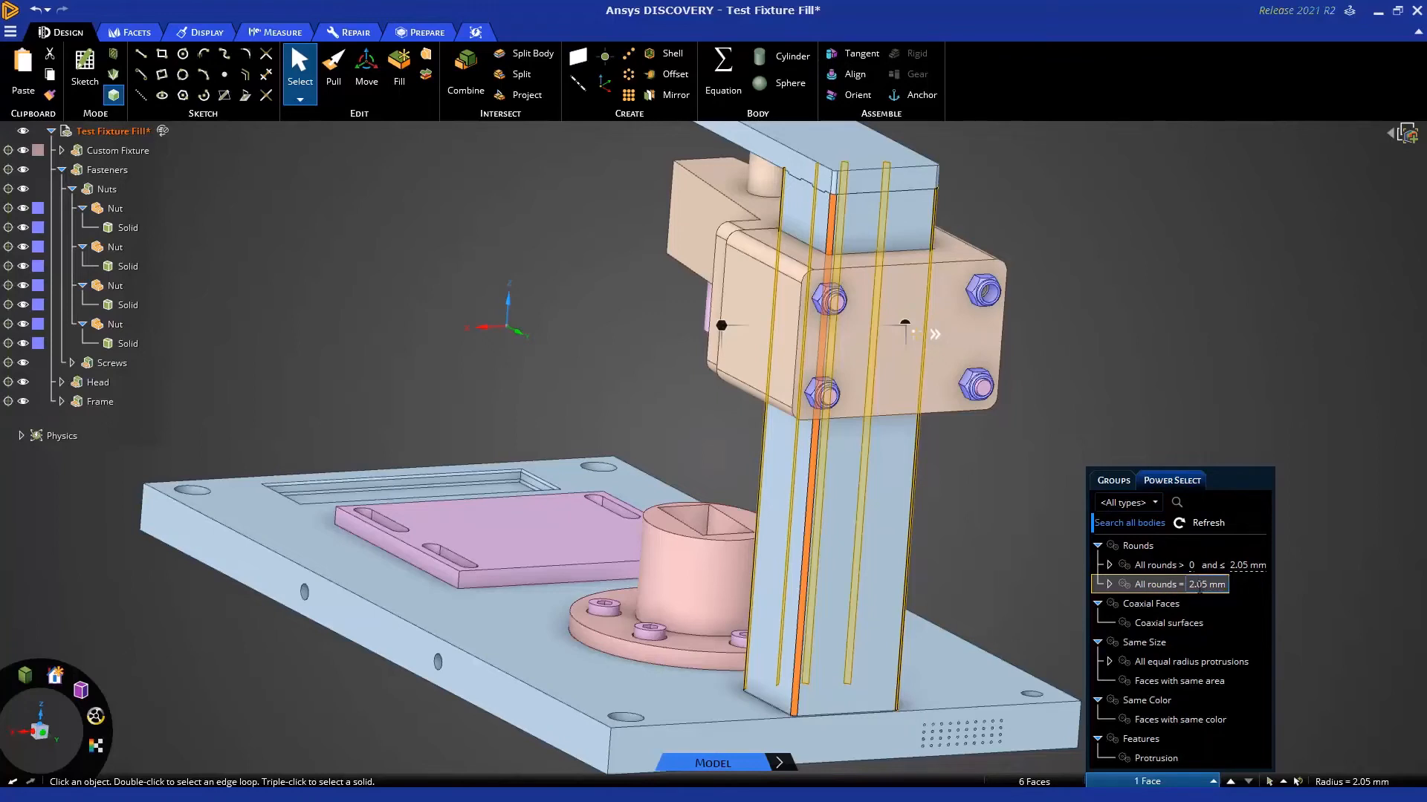
pyautogui.click(1183, 565)
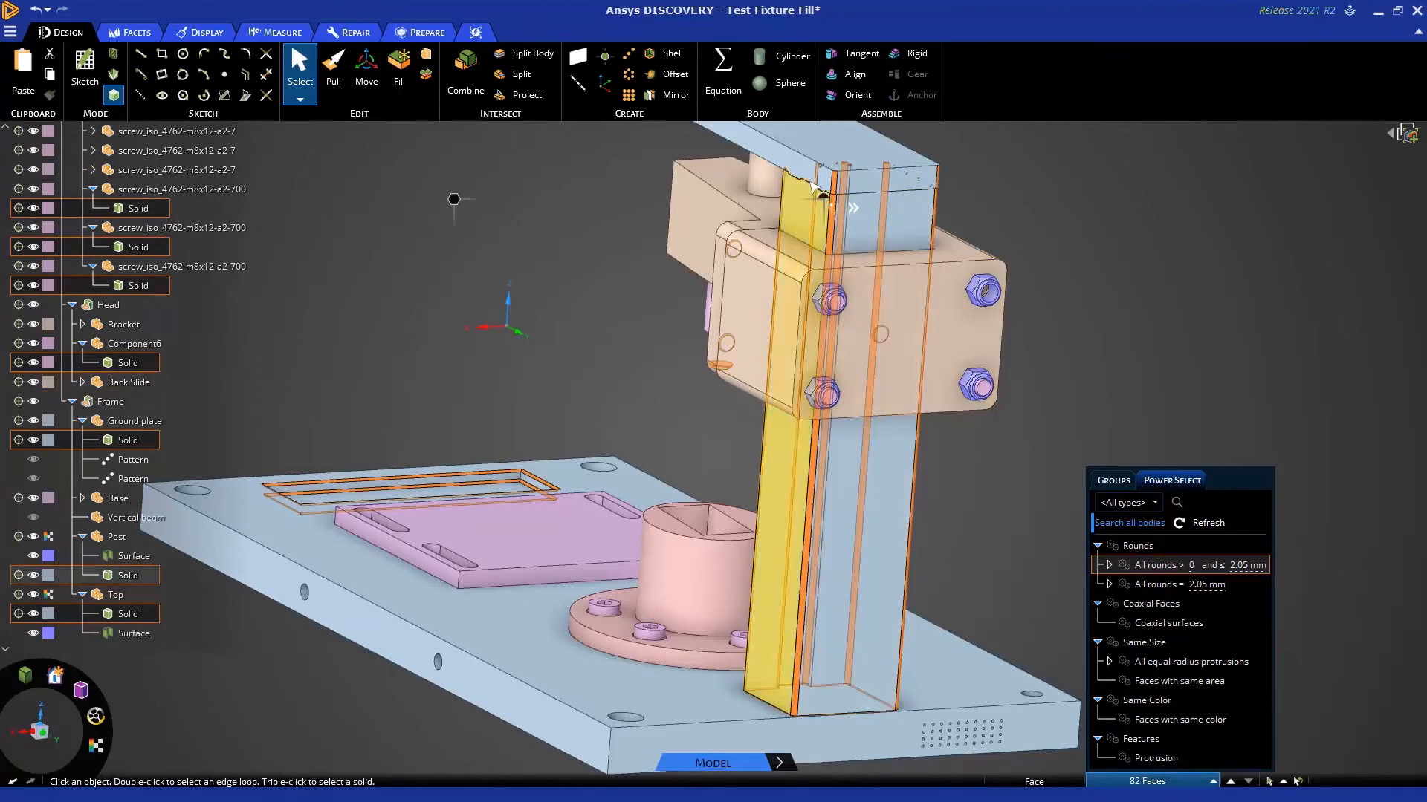
pyautogui.click(882, 179)
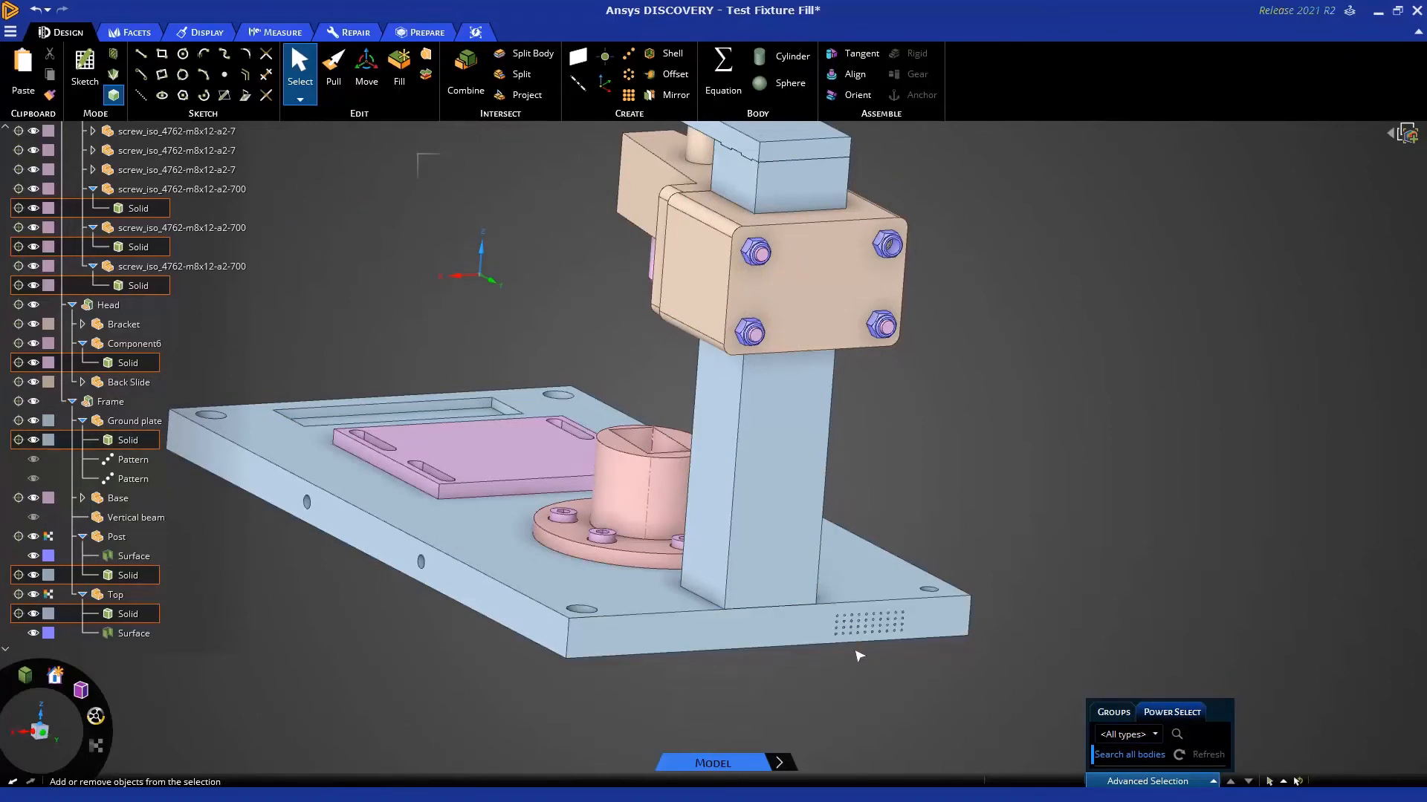
# Zoom into the ground plate's front hole grid and pick one small hole.
pyautogui.scroll(-3)
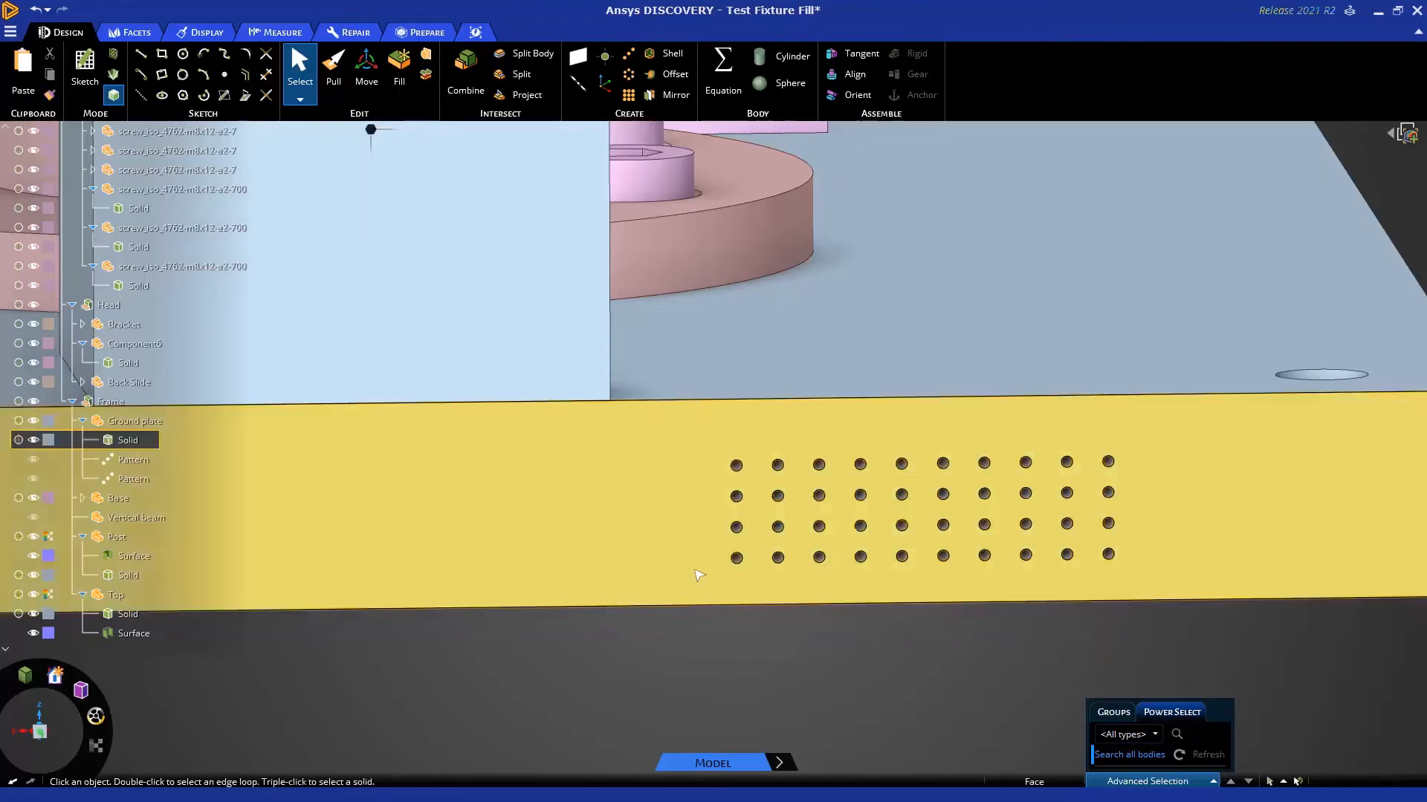
pyautogui.click(731, 559)
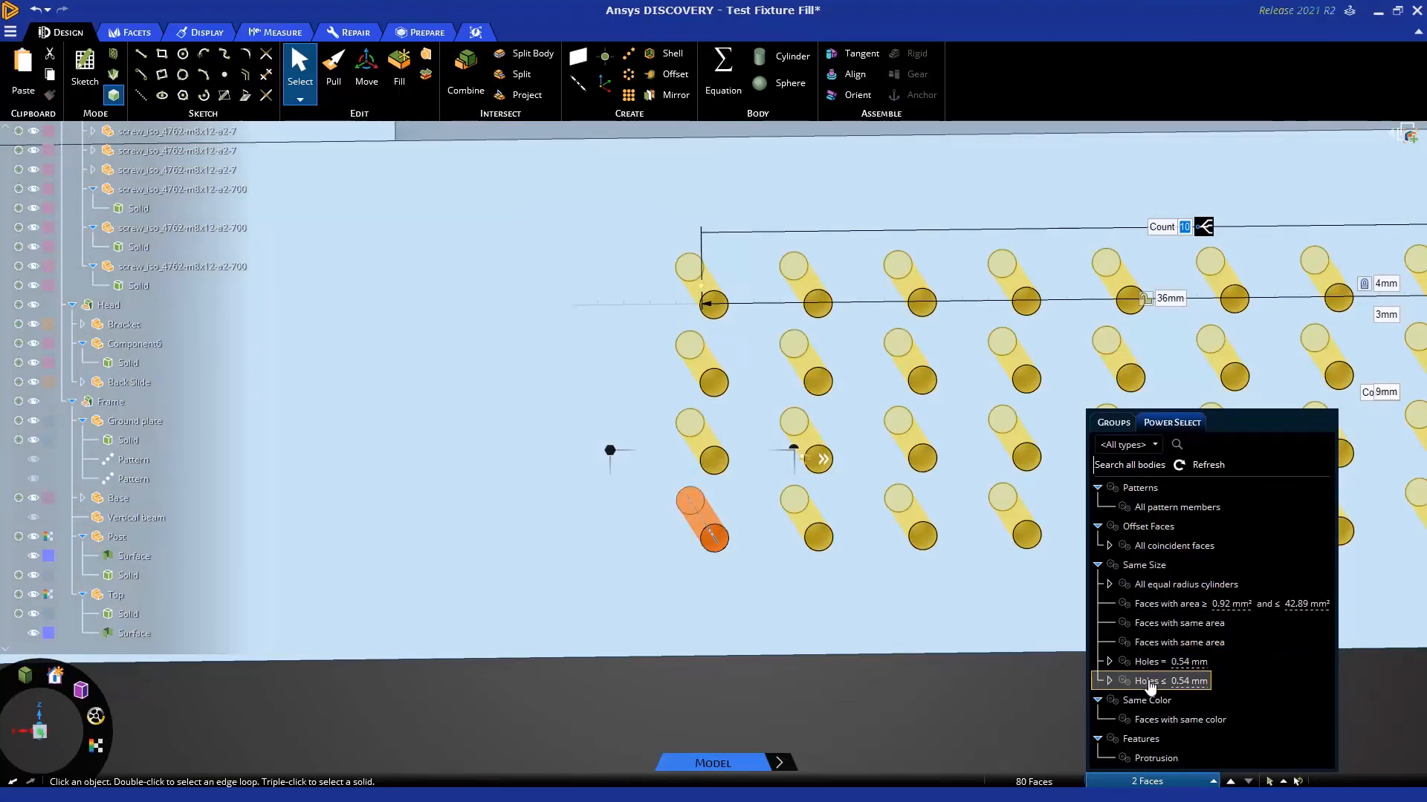
# Preview the Power Select size options, then select all 0.54 mm holes.
pyautogui.click(1179, 623)
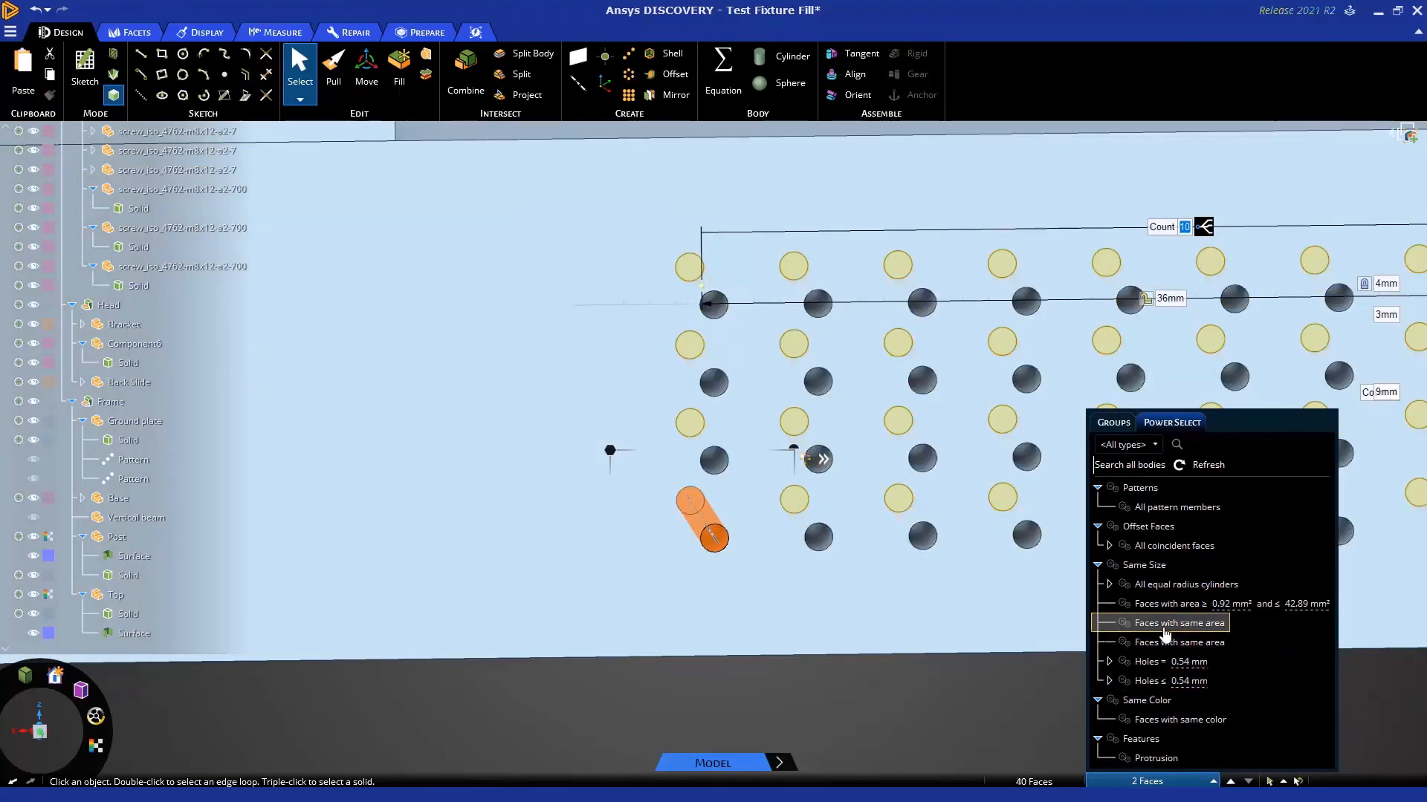
pyautogui.click(1179, 623)
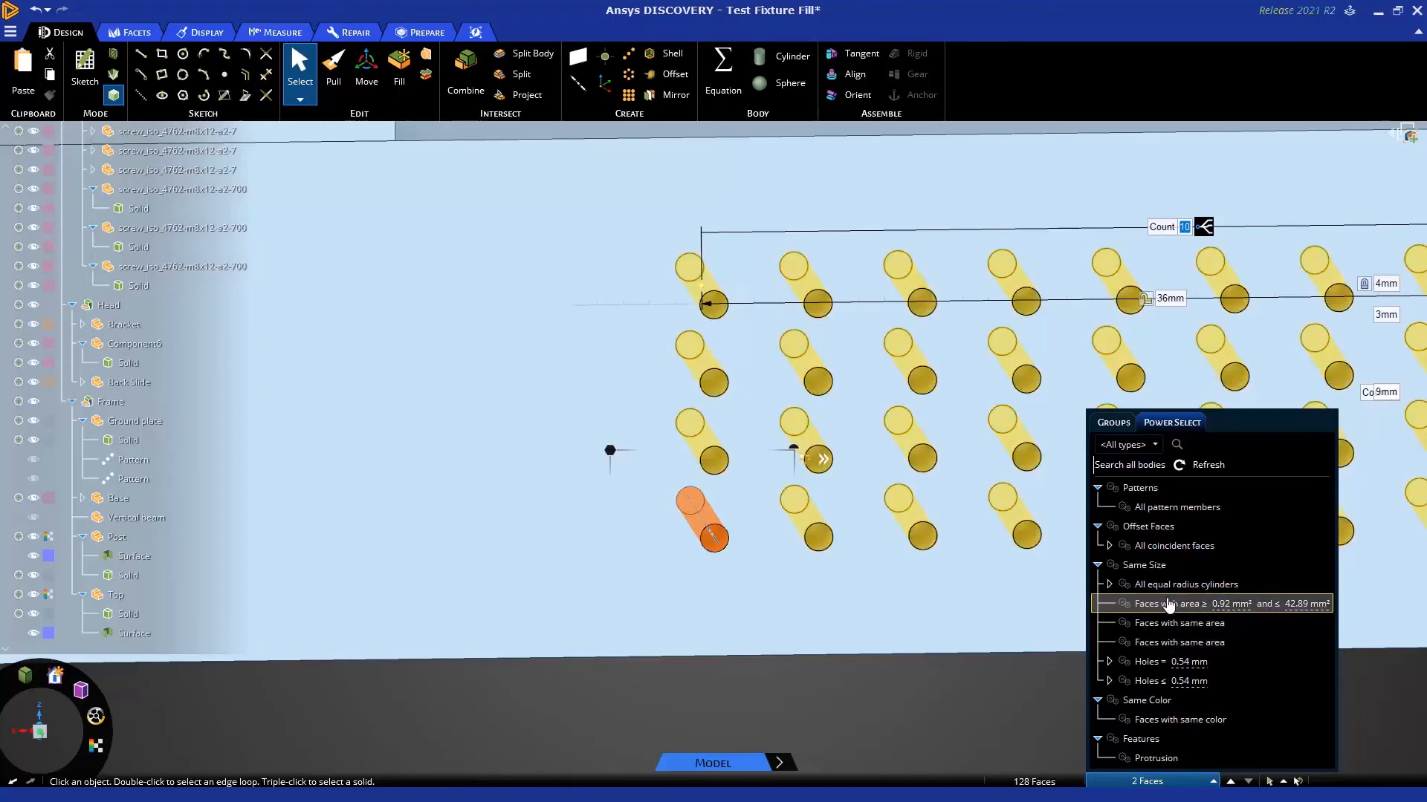
pyautogui.click(1185, 584)
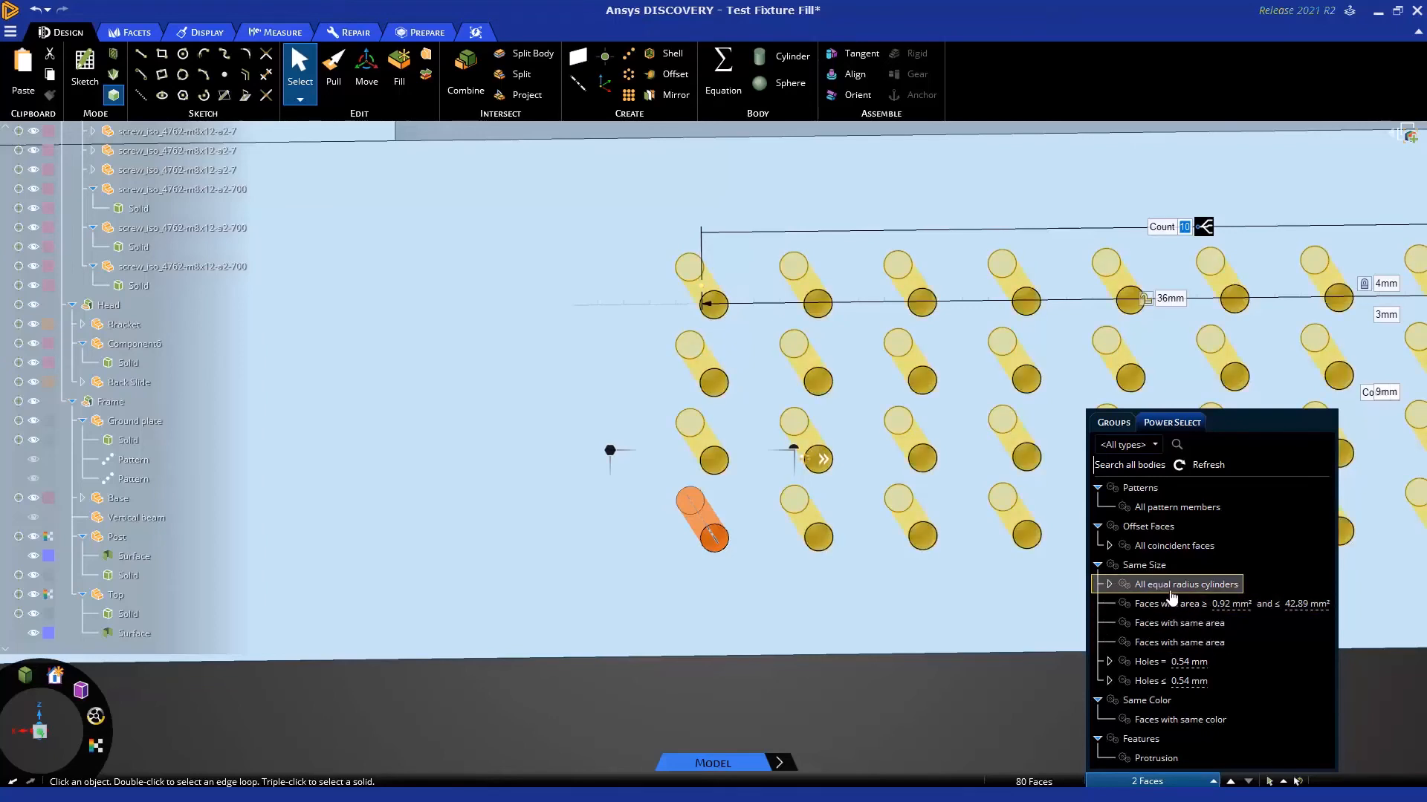
pyautogui.click(1179, 603)
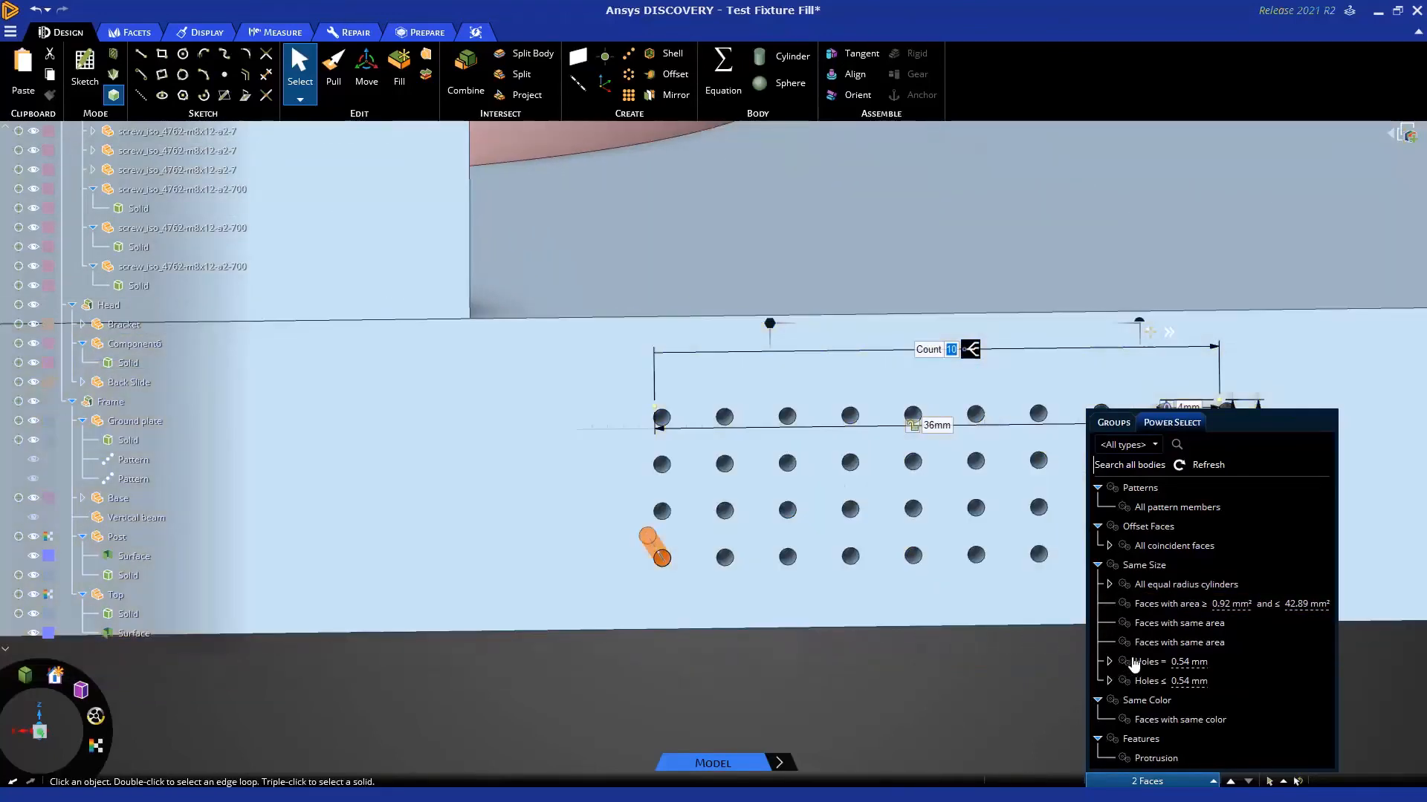
pyautogui.click(1169, 662)
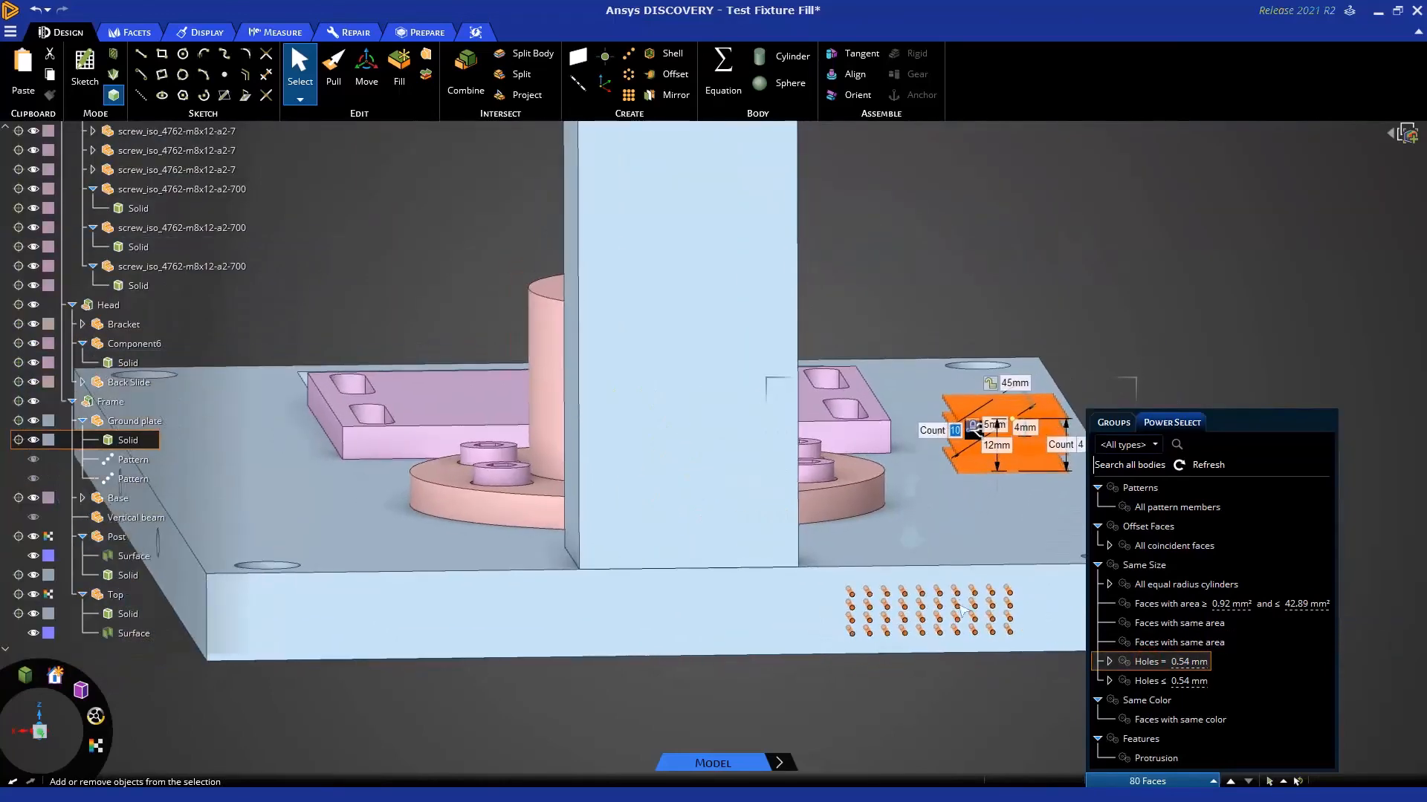
# Add the back slide's holes using 'All equal radius cylinders'.
pyautogui.press('z')
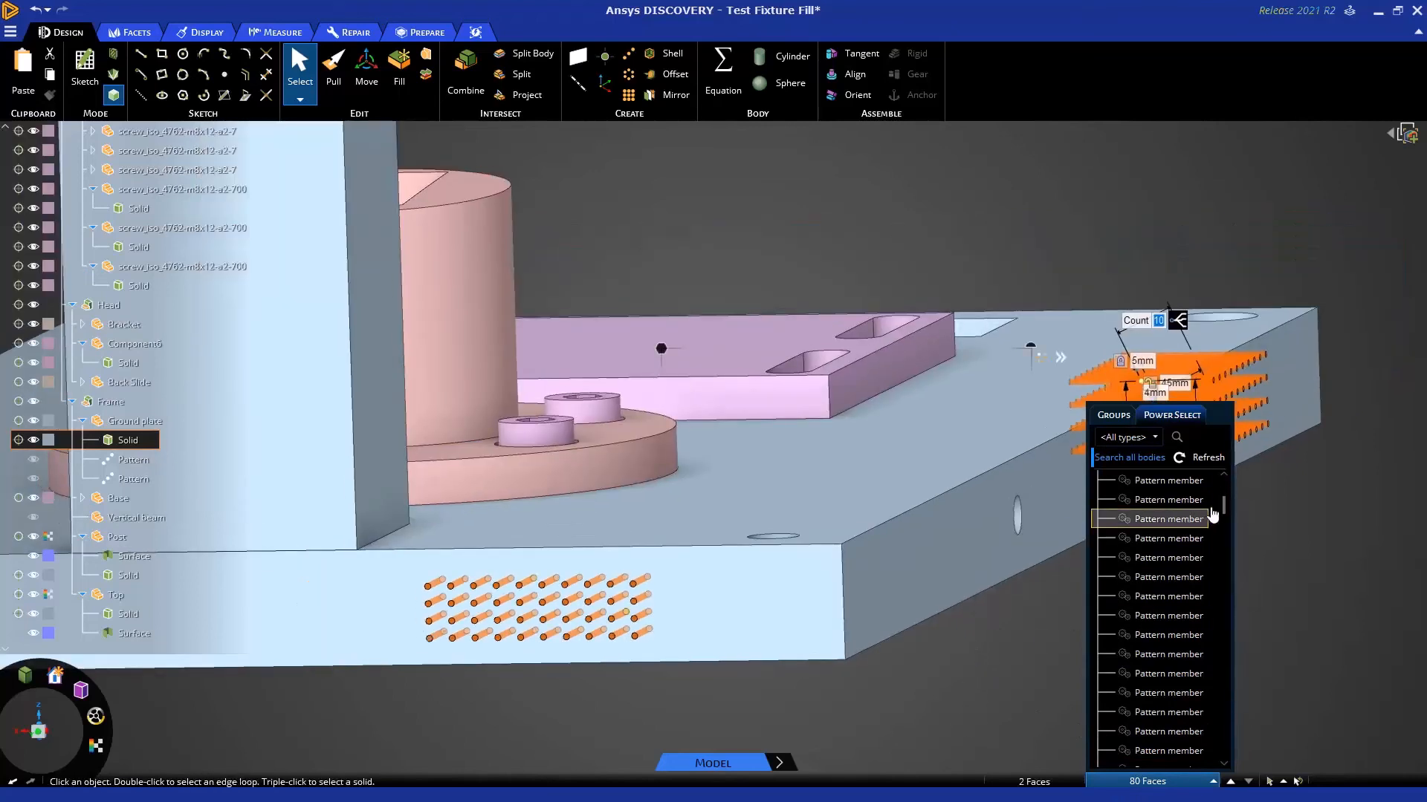
pyautogui.scroll(-3)
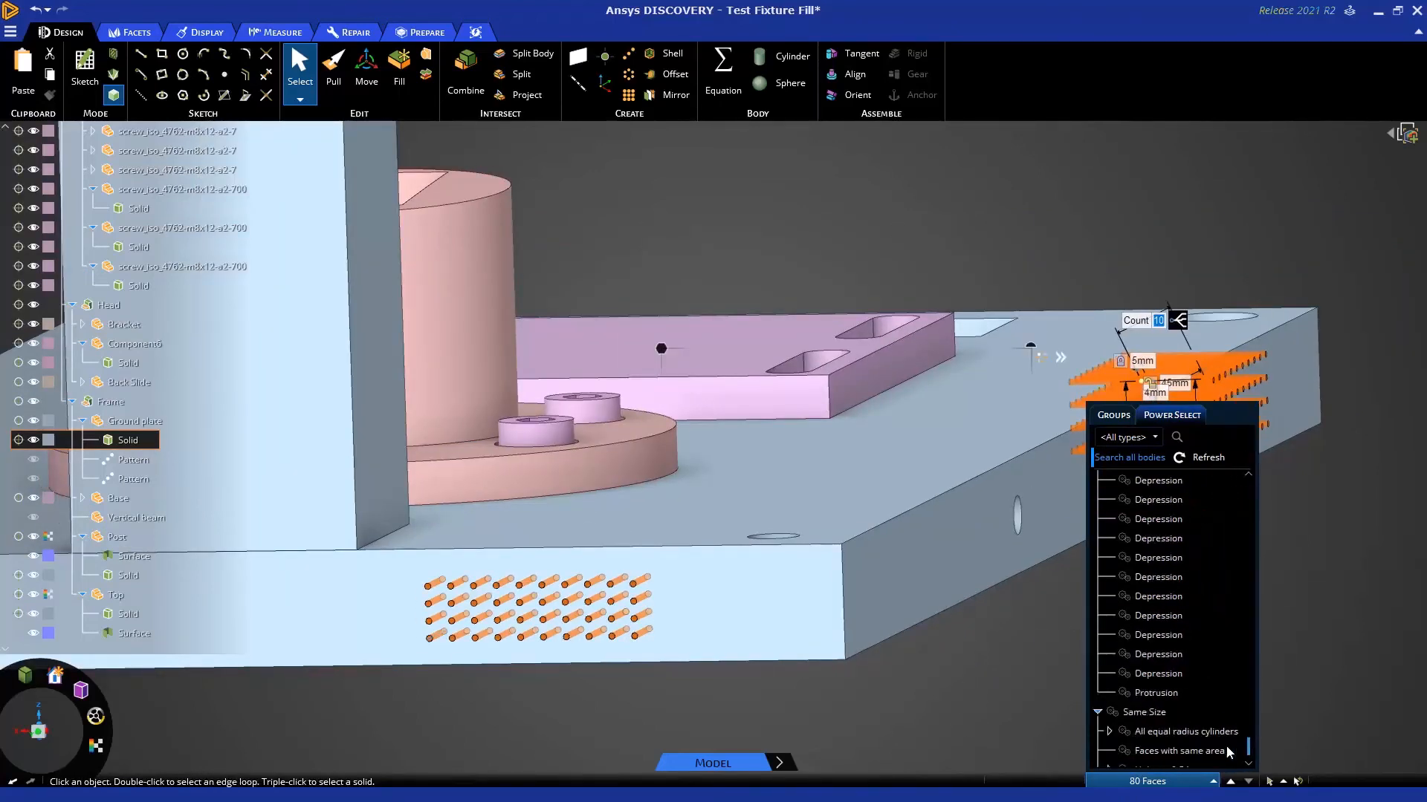
pyautogui.click(1183, 653)
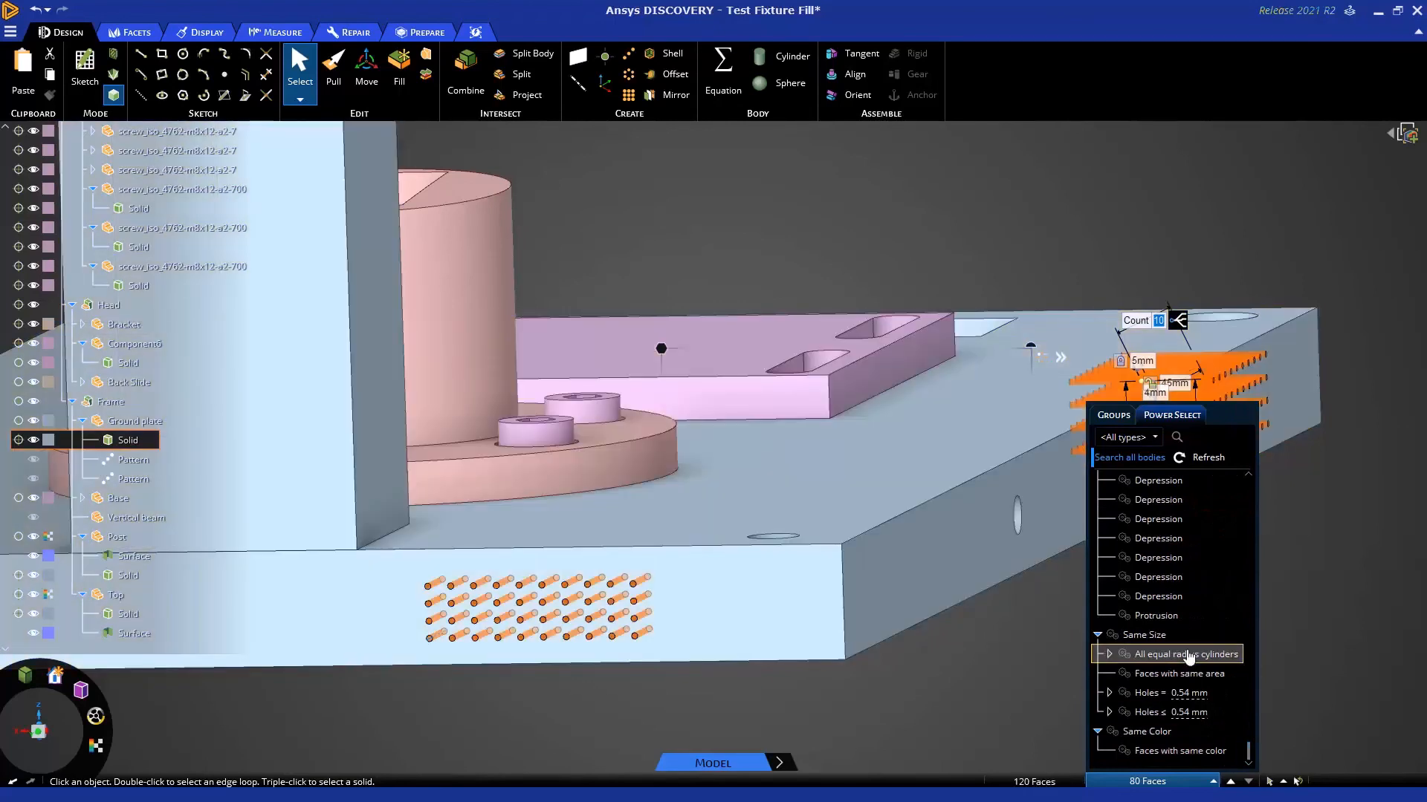
pyautogui.click(1186, 673)
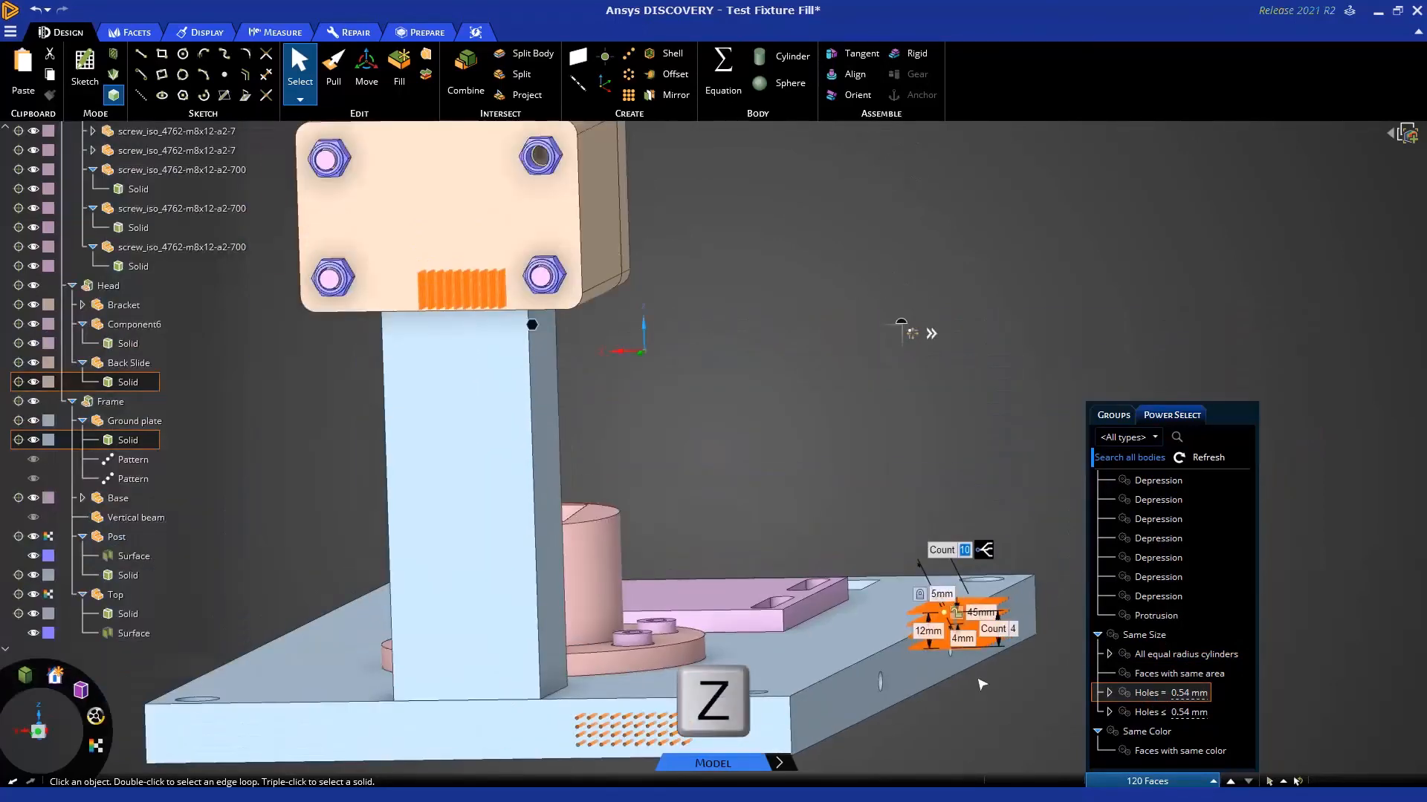
pyautogui.moveTo(1009, 698)
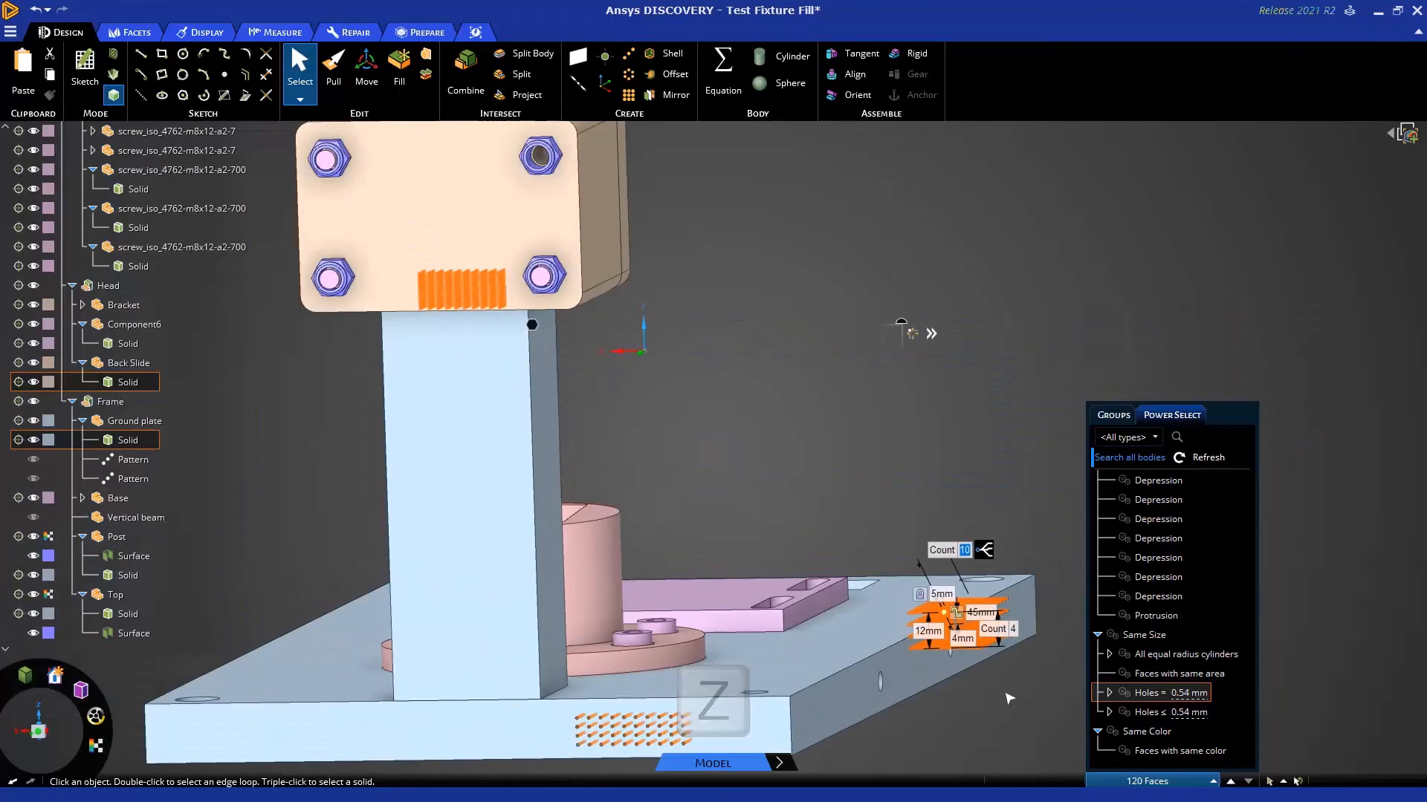